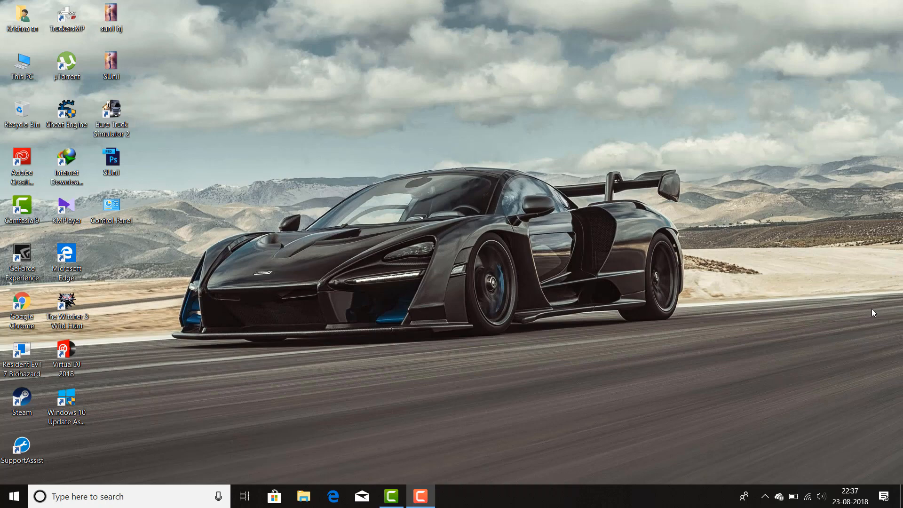
{"action": "mouse_move", "coordinate": [482, 395]}
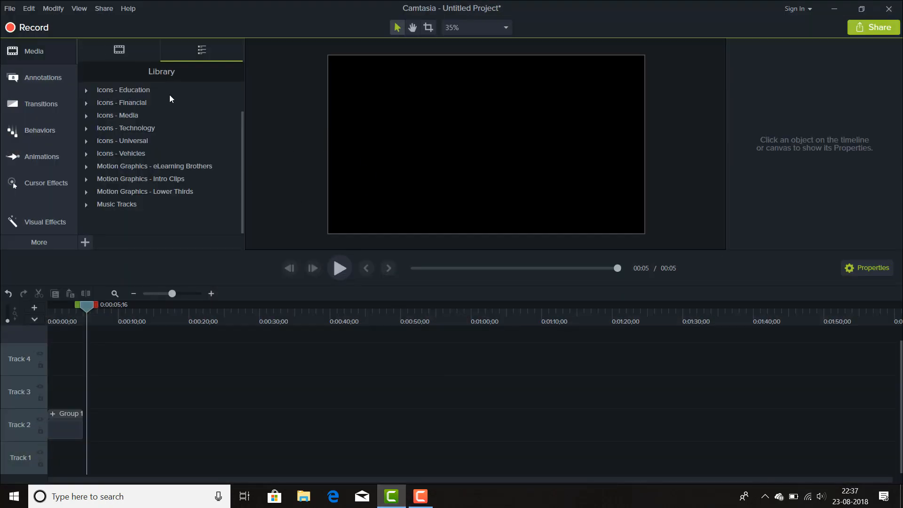
{"action": "mouse_move", "coordinate": [405, 408]}
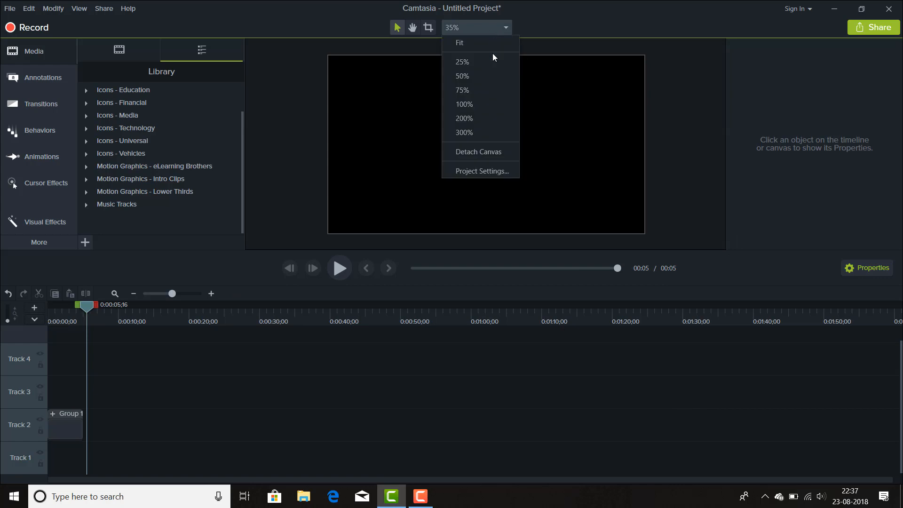
Close the canvas zoom dropdown without changing the zoom level
{"action": "left_click", "coordinate": [482, 170]}
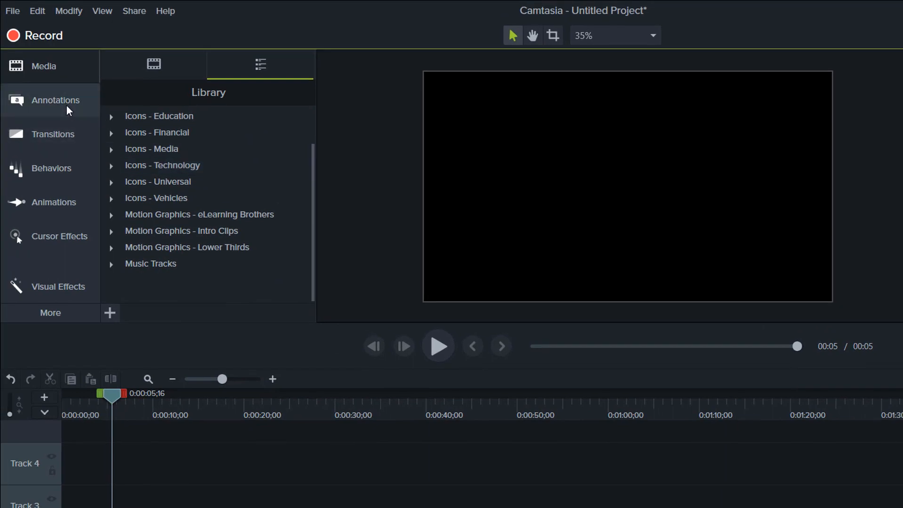
Add the white ellipse from Annotations > Shapes and drag the playhead back over it
{"action": "left_click", "coordinate": [55, 100]}
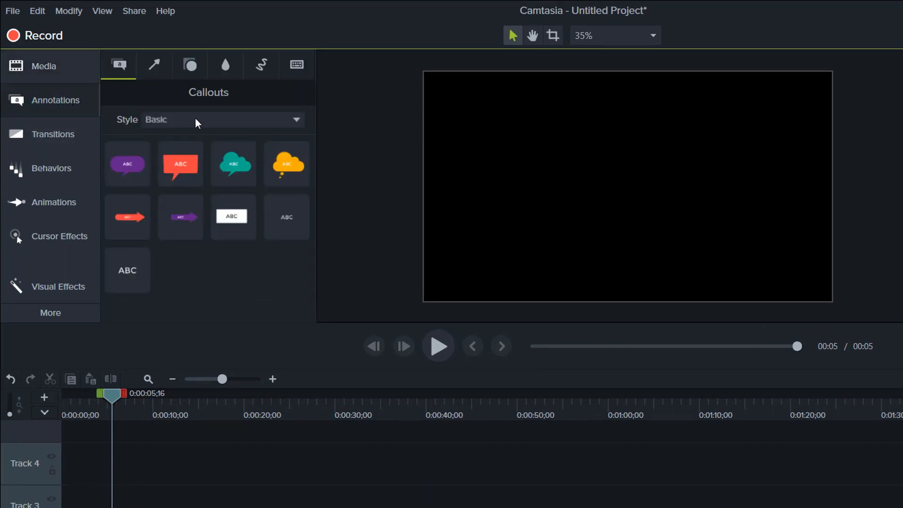
{"action": "mouse_move", "coordinate": [189, 64]}
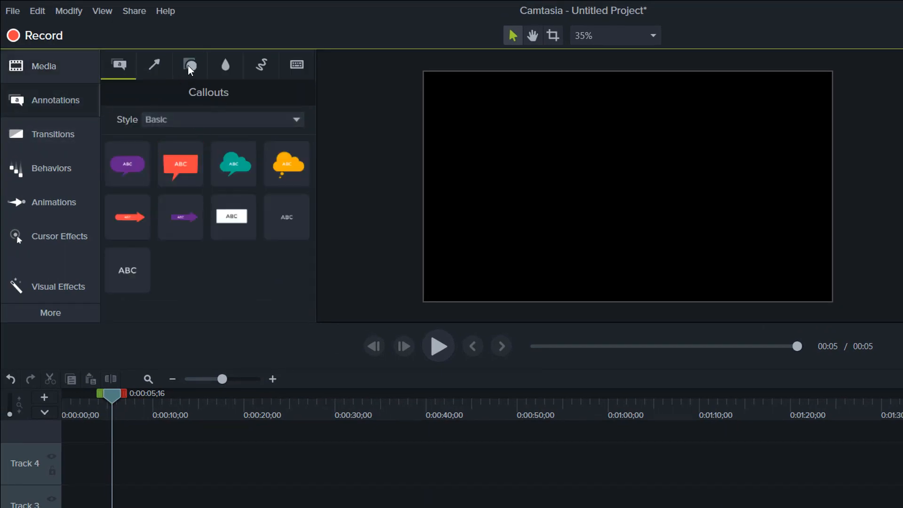
{"action": "left_click", "coordinate": [189, 64]}
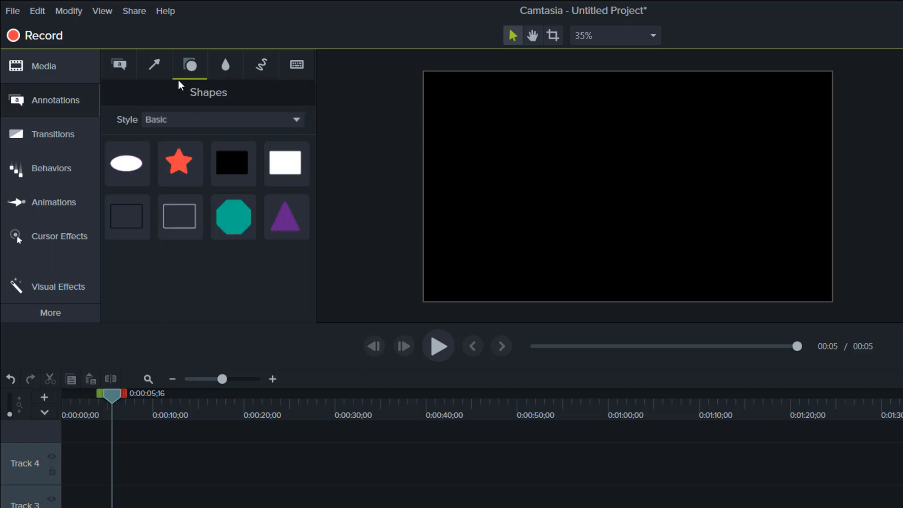
{"action": "left_click", "coordinate": [126, 163]}
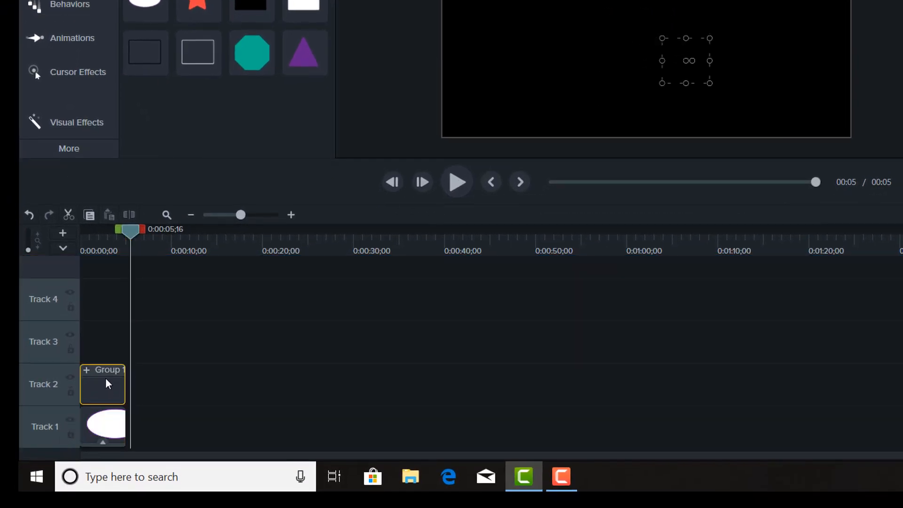
{"action": "mouse_move", "coordinate": [103, 391]}
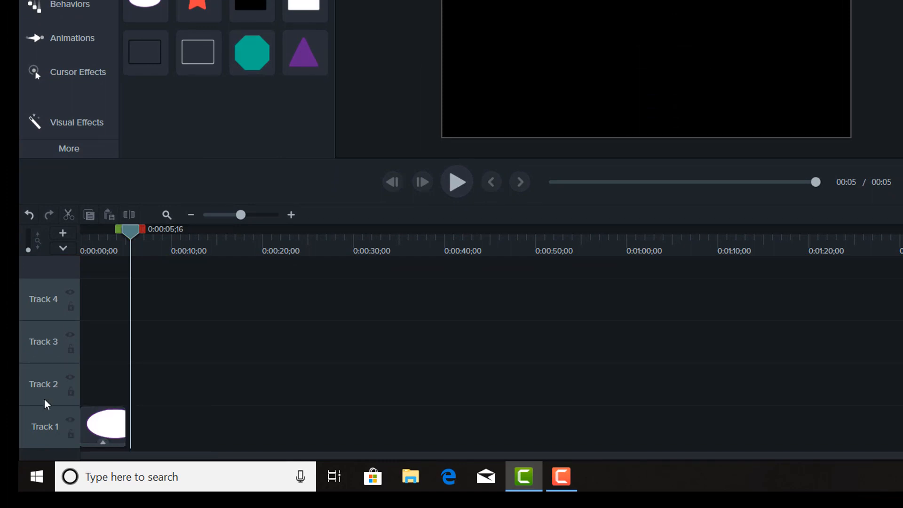
{"action": "left_click_drag", "start_coordinate": [129, 231], "coordinate": [113, 231]}
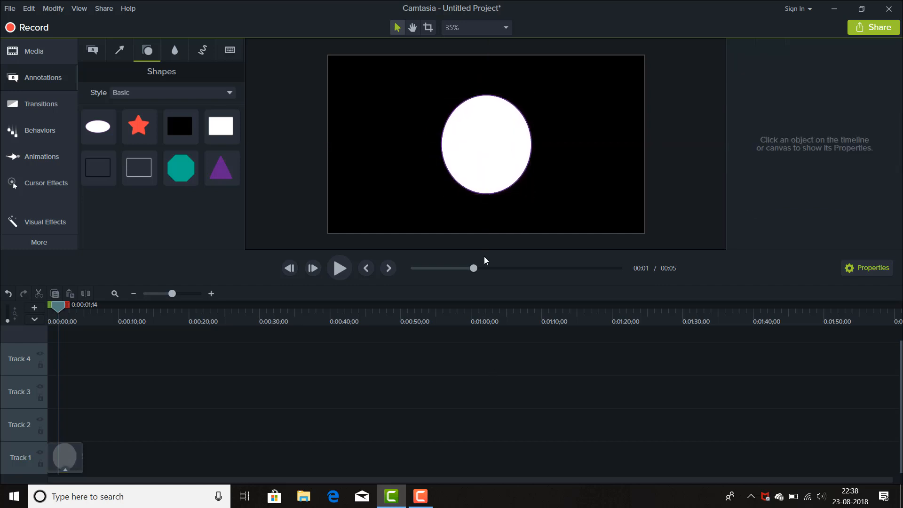
Give the ellipse a transparent fill and a thick white outline, then reselect the ring
{"action": "left_click", "coordinate": [485, 143]}
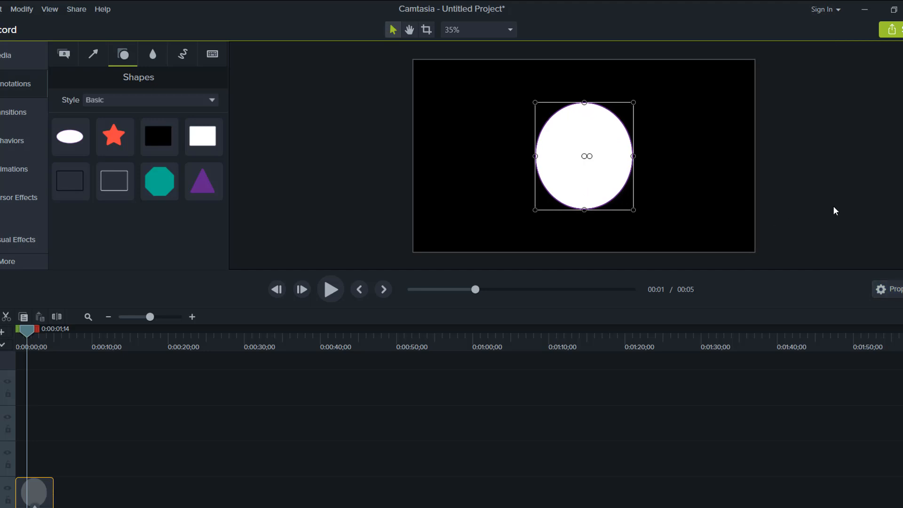
{"action": "mouse_move", "coordinate": [895, 288]}
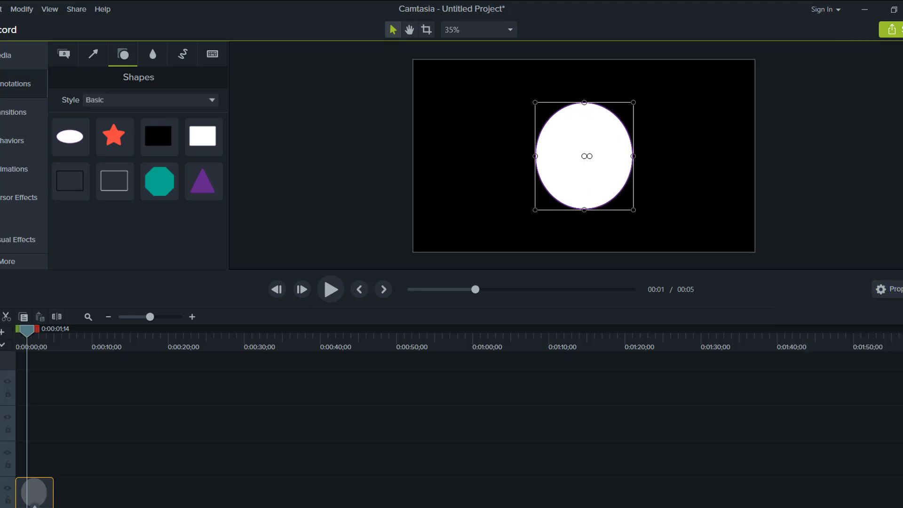
{"action": "left_click", "coordinate": [882, 290]}
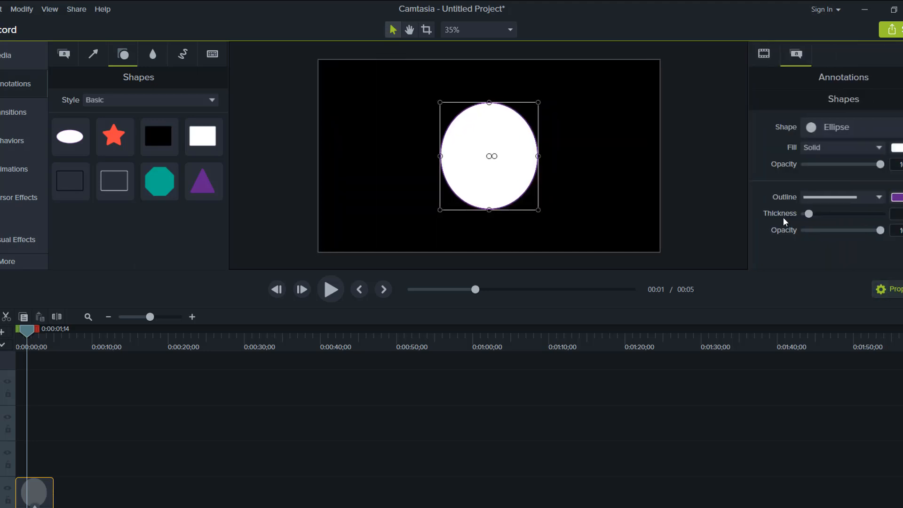
{"action": "mouse_move", "coordinate": [878, 169]}
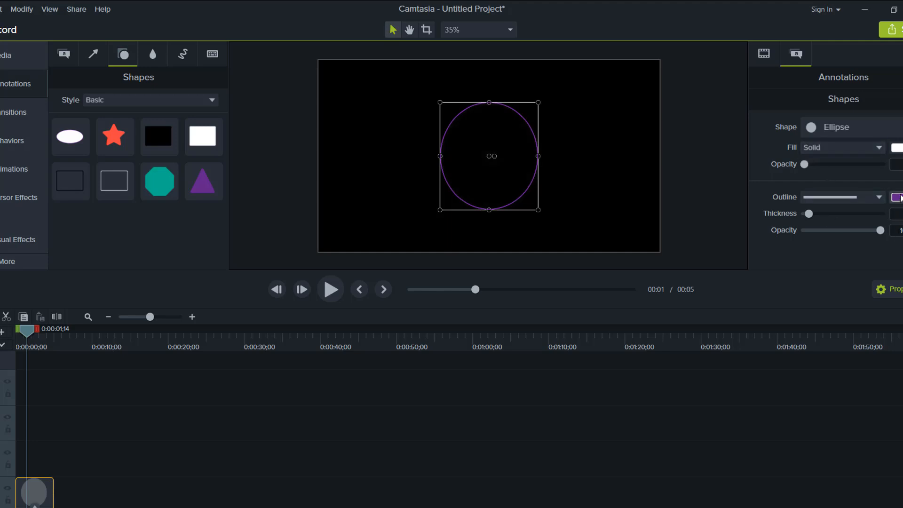
{"action": "left_click", "coordinate": [896, 197]}
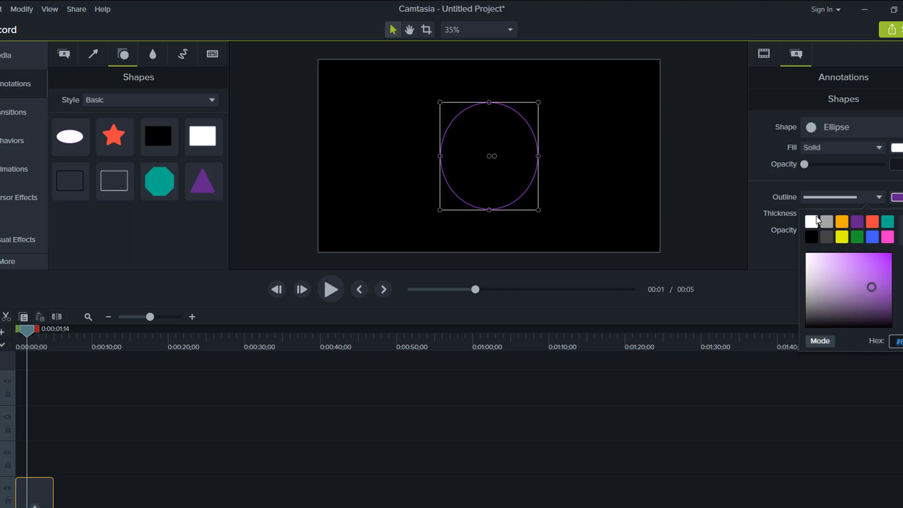
{"action": "left_click", "coordinate": [810, 221]}
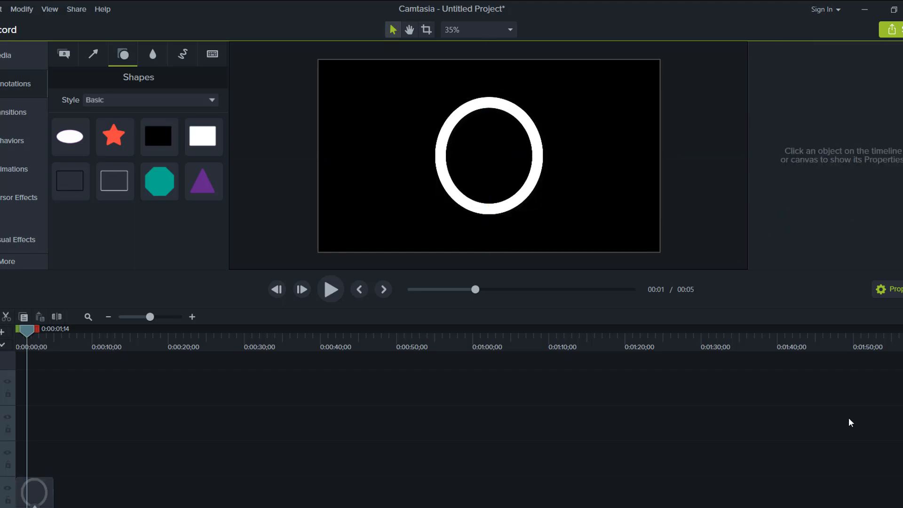
{"action": "left_click", "coordinate": [488, 155]}
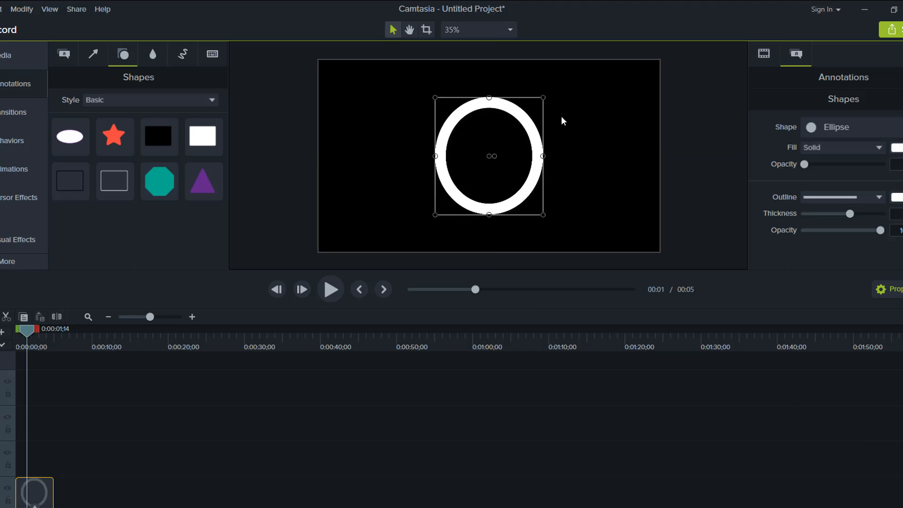
{"action": "mouse_move", "coordinate": [544, 167]}
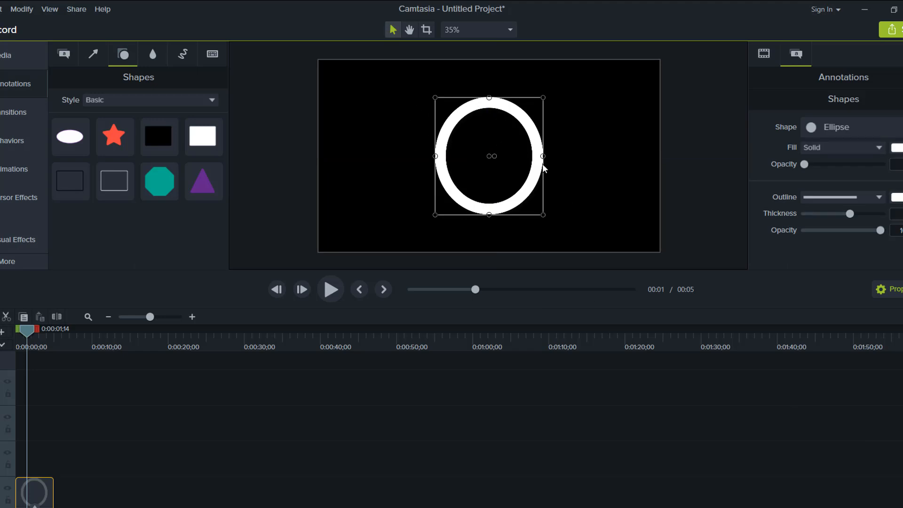
{"action": "mouse_move", "coordinate": [611, 412]}
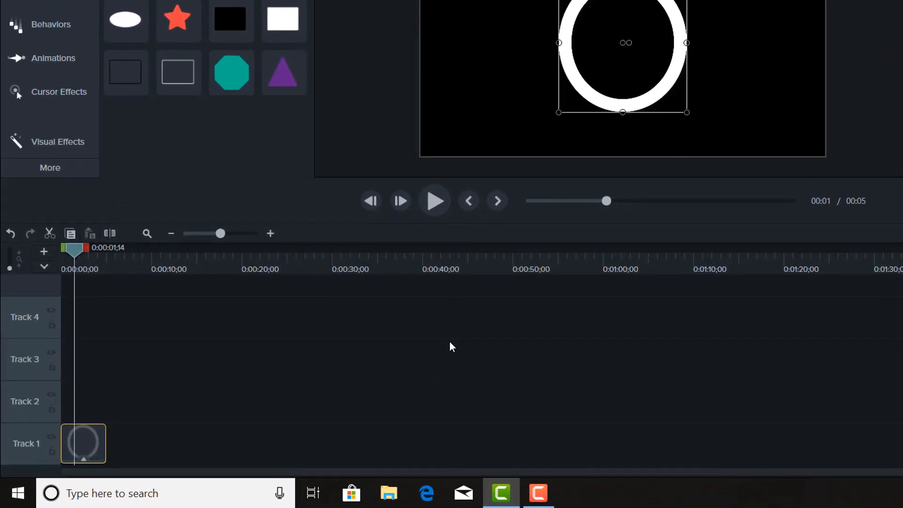
Copy and paste the white ring onto another track and make the copy's outline red
{"action": "key", "text": "ctrl+c"}
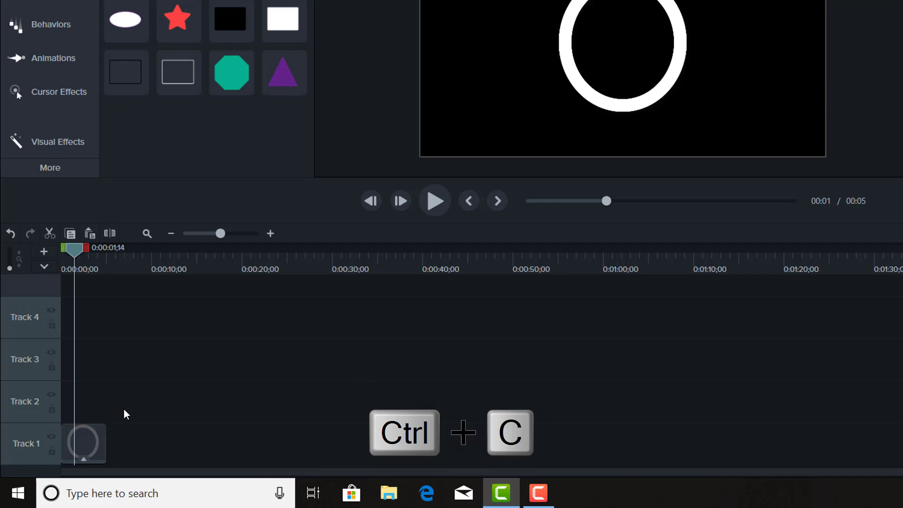
{"action": "key", "text": "ctrl+v"}
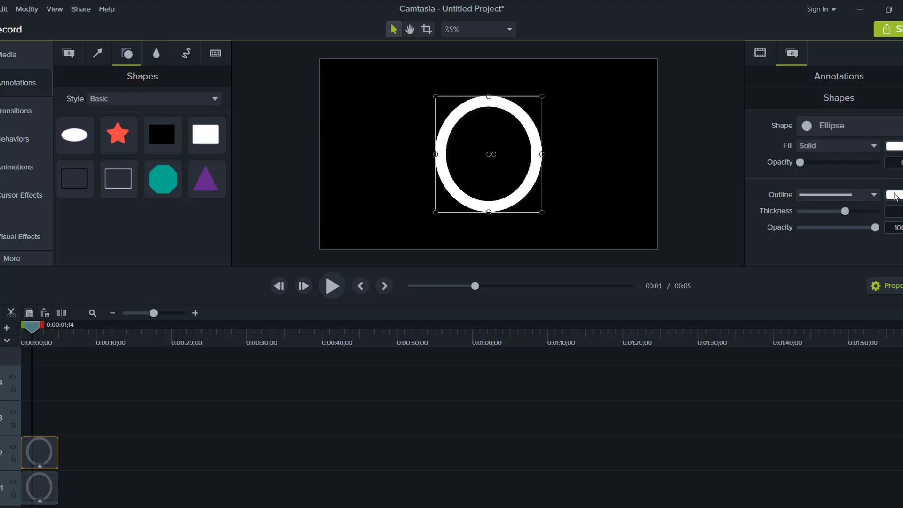
{"action": "left_click", "coordinate": [896, 194]}
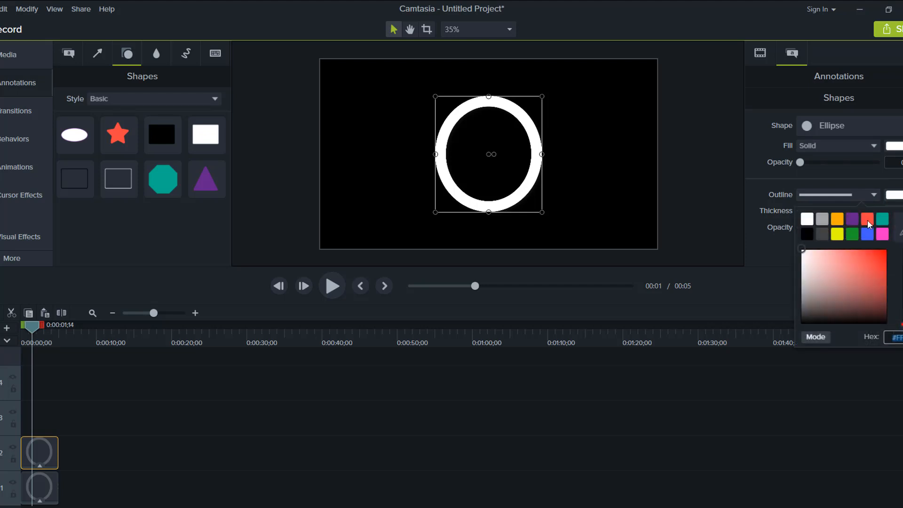
{"action": "left_click", "coordinate": [866, 218]}
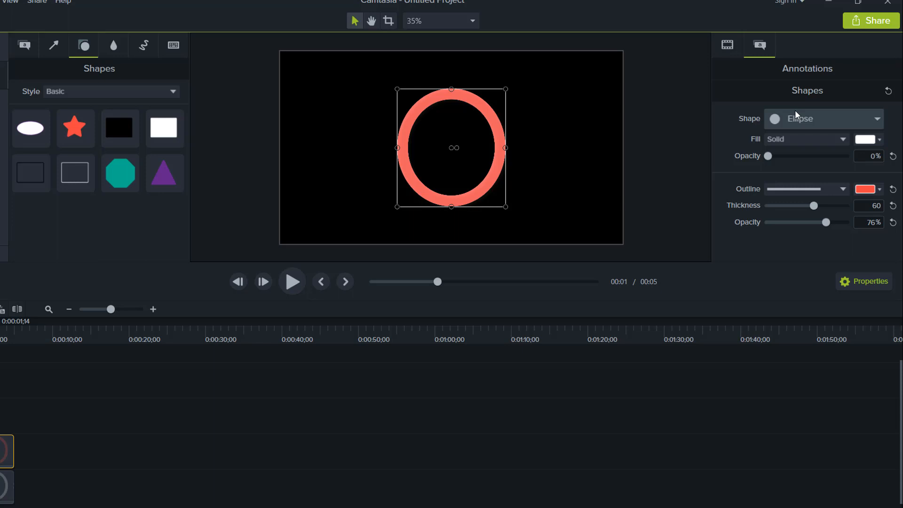
{"action": "mouse_move", "coordinate": [447, 201]}
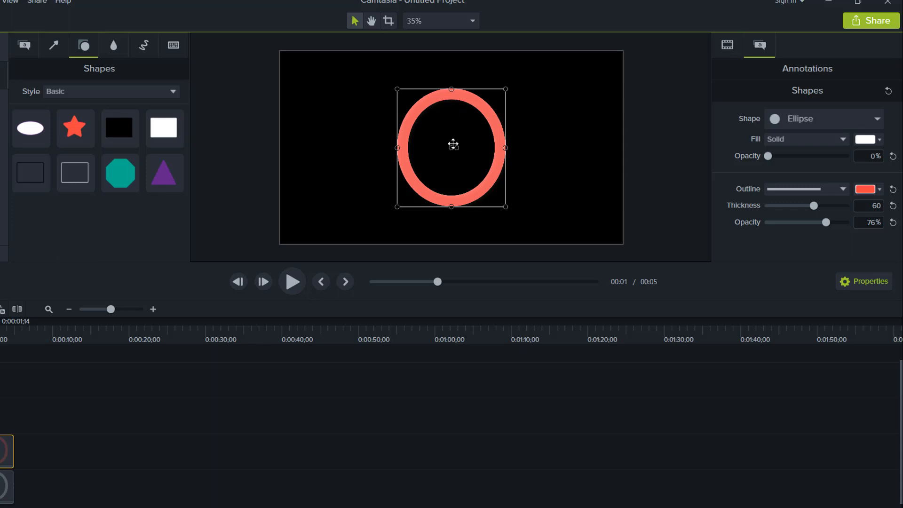
{"action": "mouse_move", "coordinate": [519, 182]}
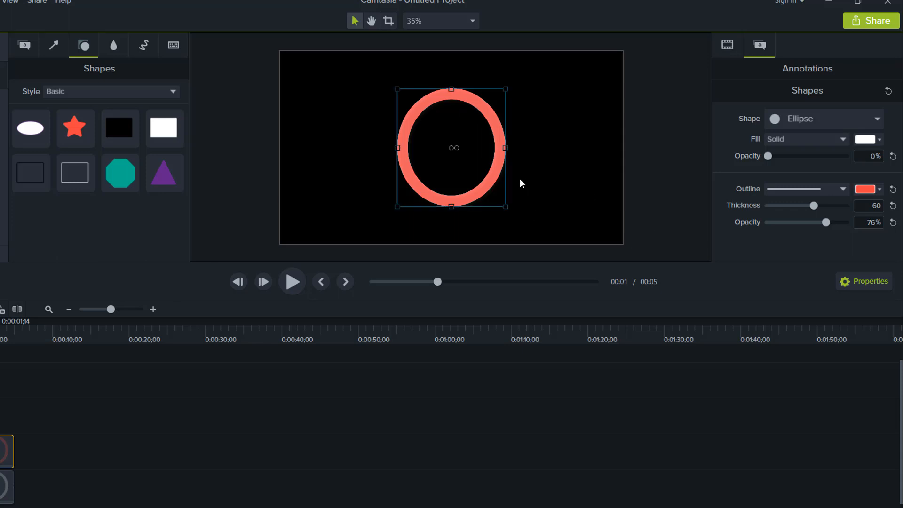
{"action": "key", "text": "alt"}
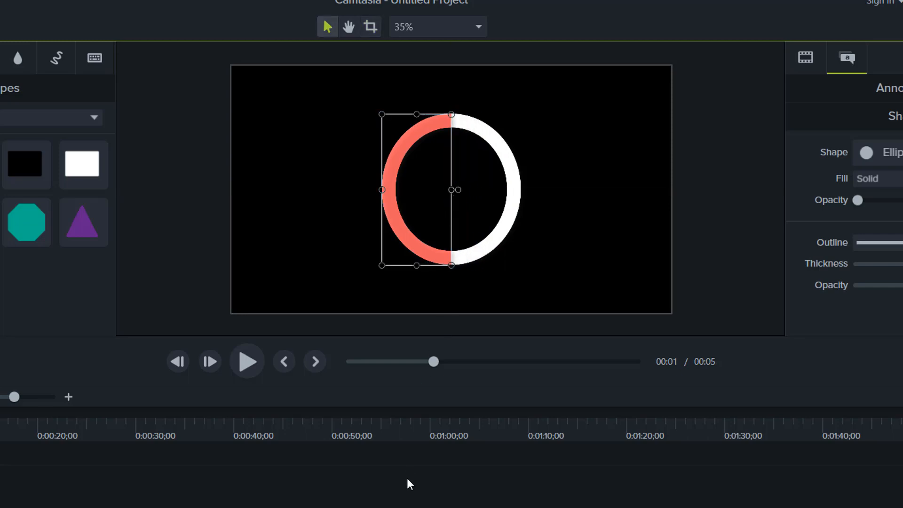
{"action": "left_click", "coordinate": [455, 283]}
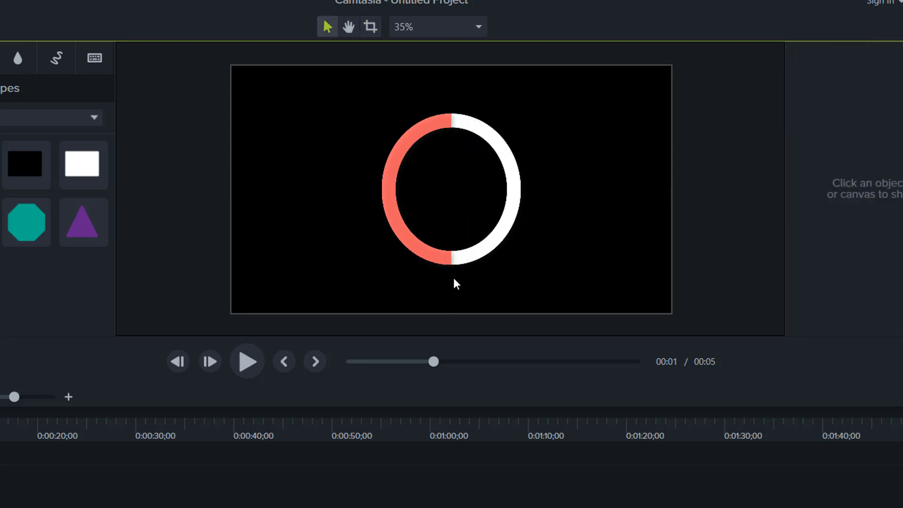
{"action": "mouse_move", "coordinate": [464, 257]}
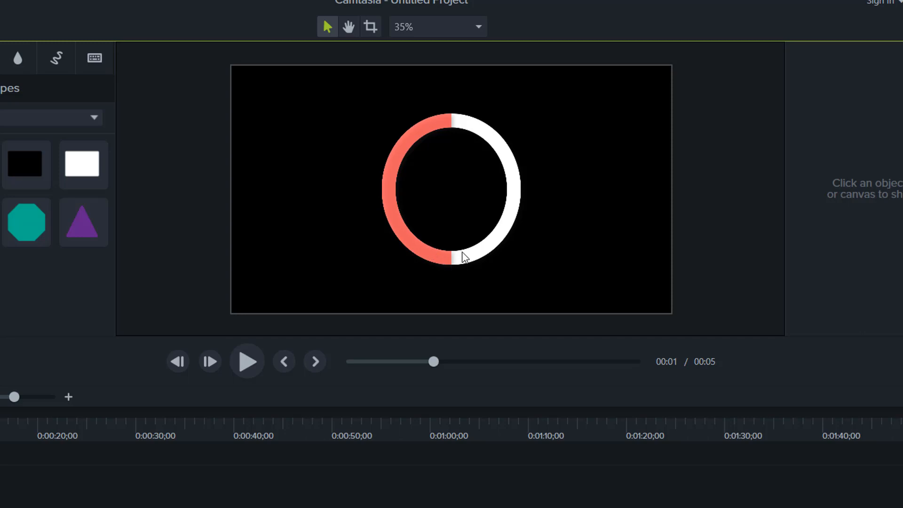
{"action": "mouse_move", "coordinate": [465, 260]}
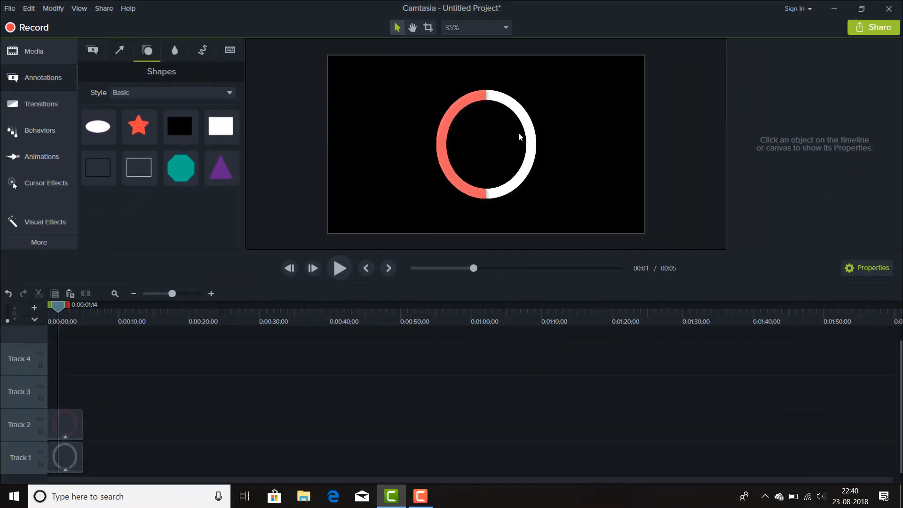
{"action": "mouse_move", "coordinate": [523, 121]}
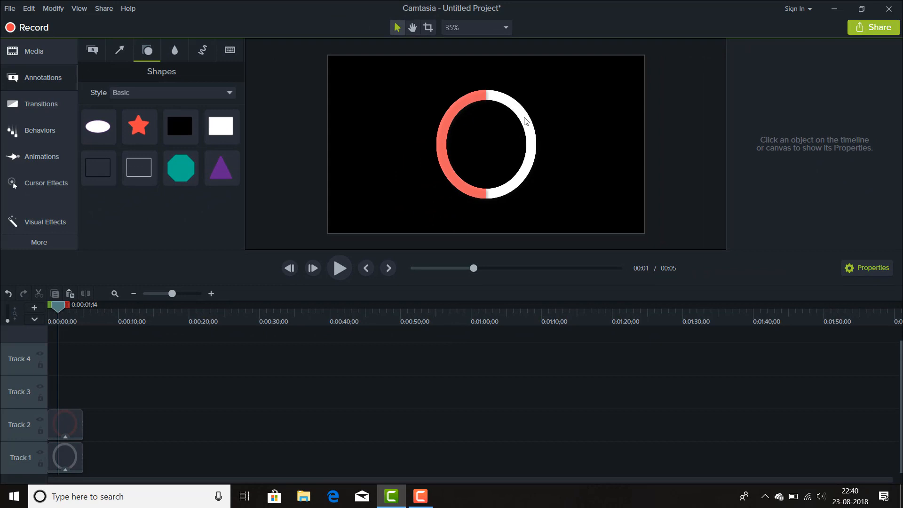
{"action": "mouse_move", "coordinate": [367, 205]}
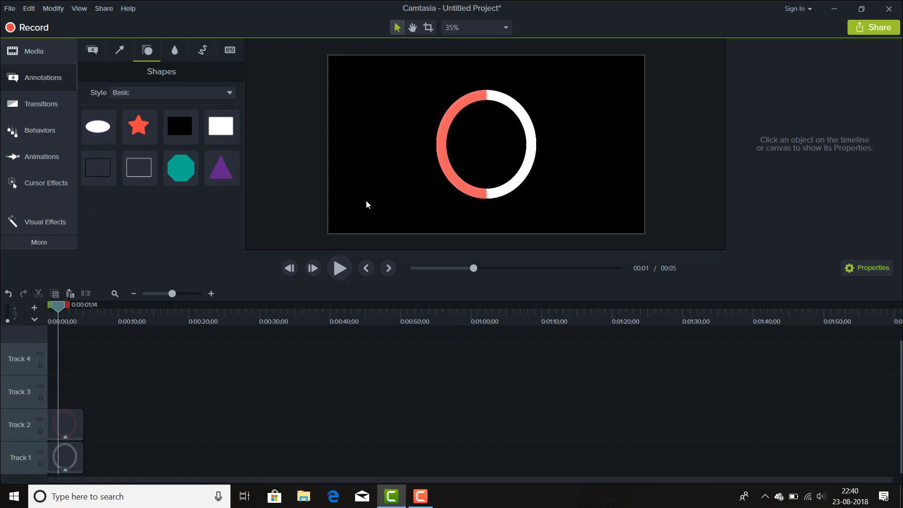
{"action": "mouse_move", "coordinate": [516, 112]}
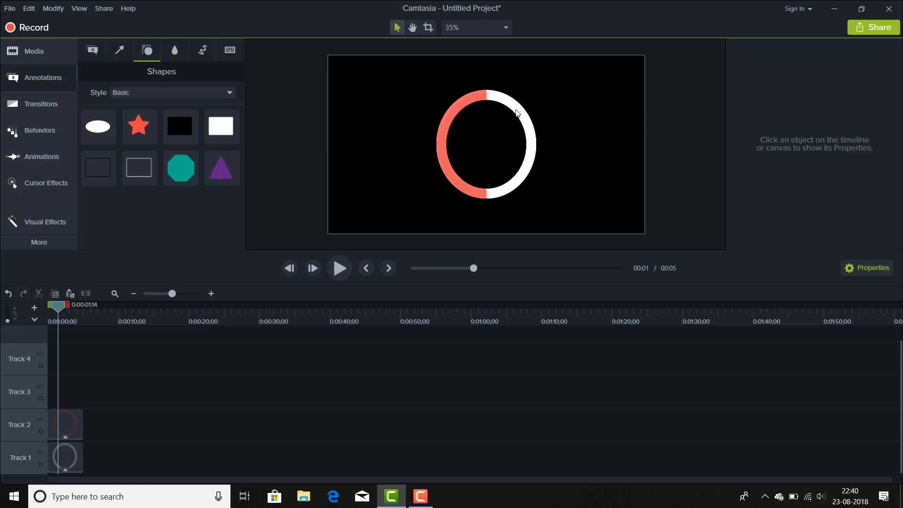
{"action": "mouse_move", "coordinate": [539, 142]}
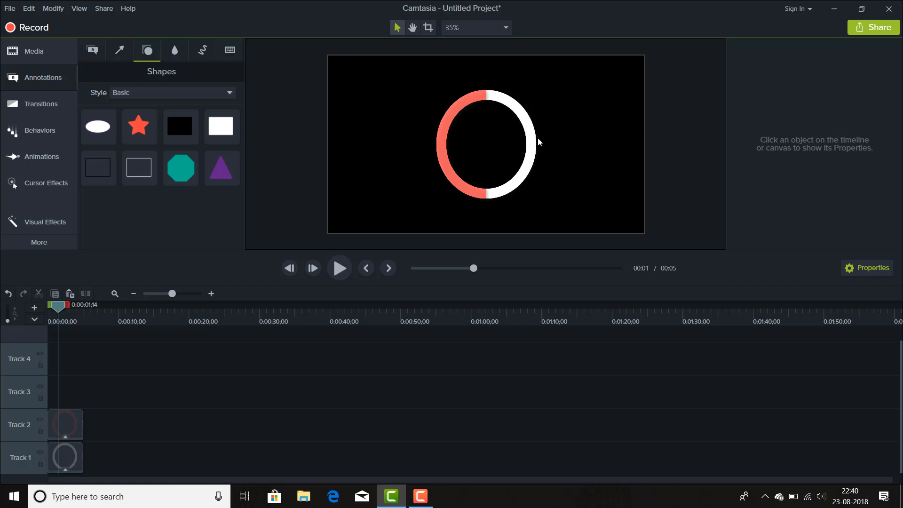
Turn the white ring half's outline blue and set its outline opacity to 70
{"action": "left_click", "coordinate": [65, 457]}
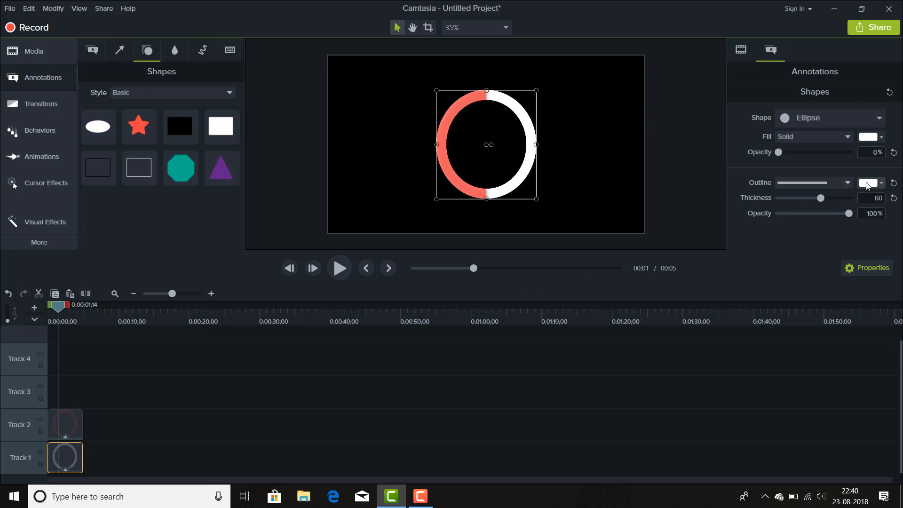
{"action": "left_click", "coordinate": [868, 182]}
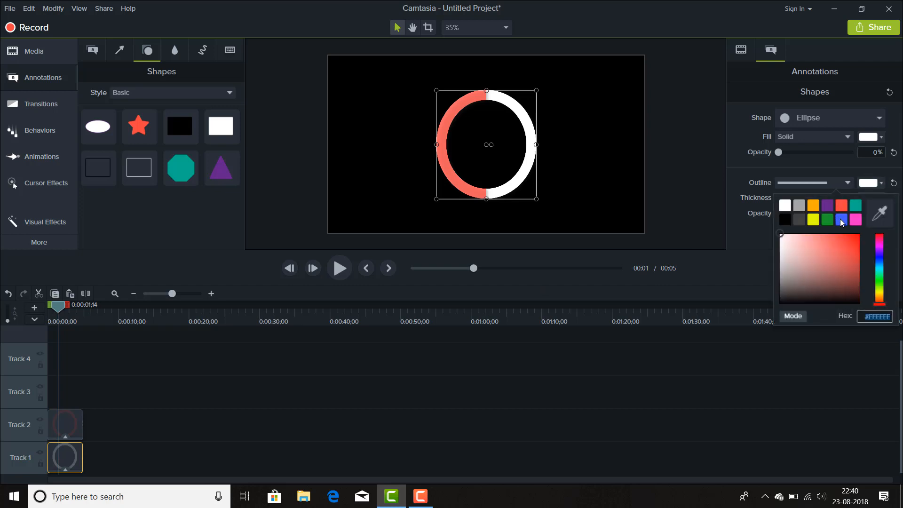
{"action": "left_click", "coordinate": [840, 220]}
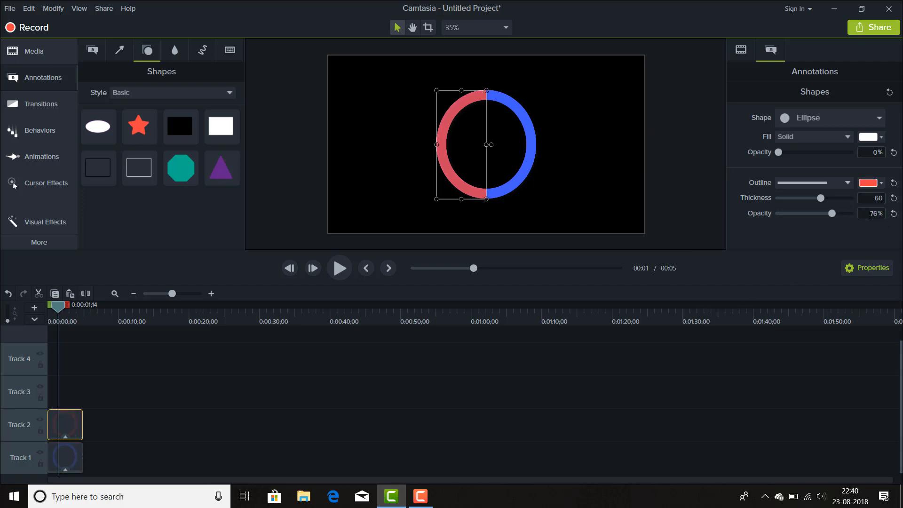
{"action": "left_click", "coordinate": [64, 457]}
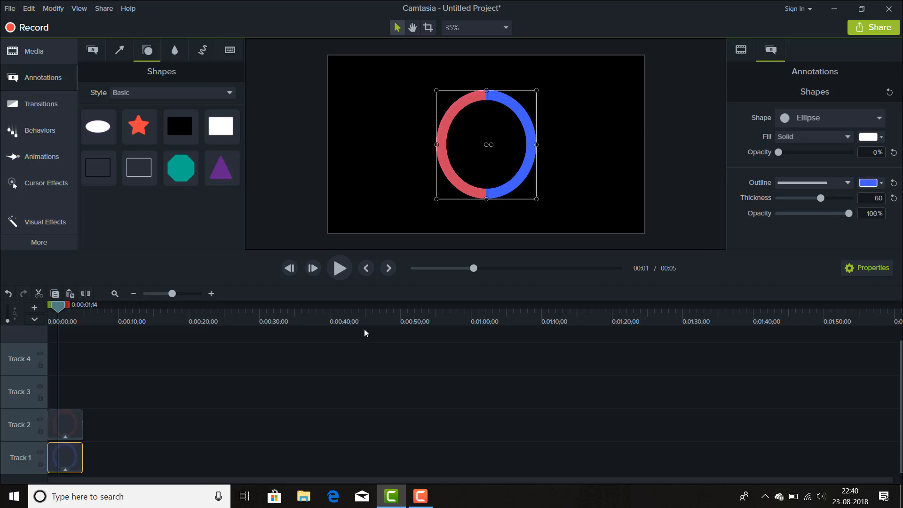
{"action": "triple_click", "coordinate": [870, 213]}
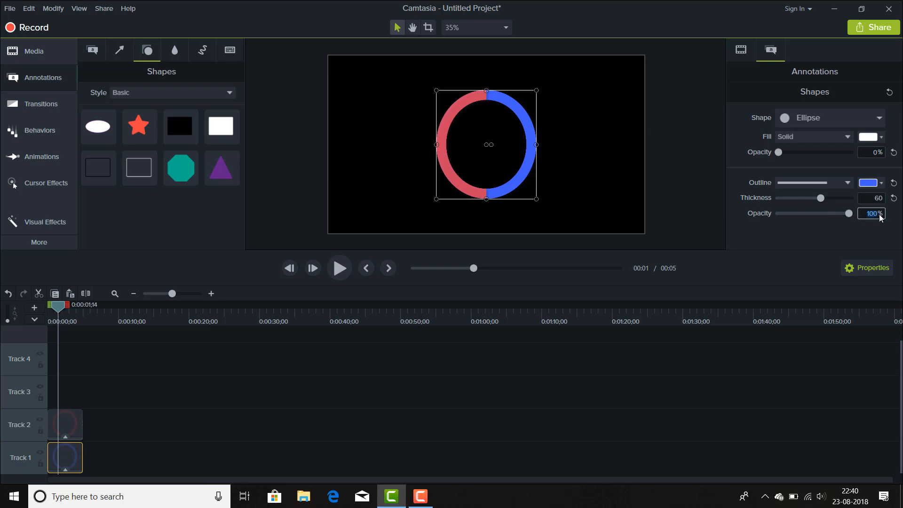
{"action": "type", "text": "70"}
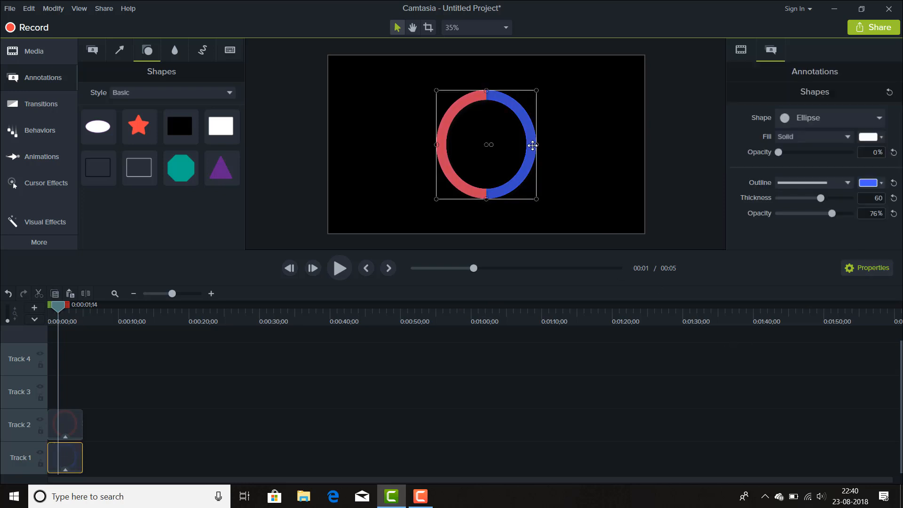
{"action": "mouse_move", "coordinate": [442, 376]}
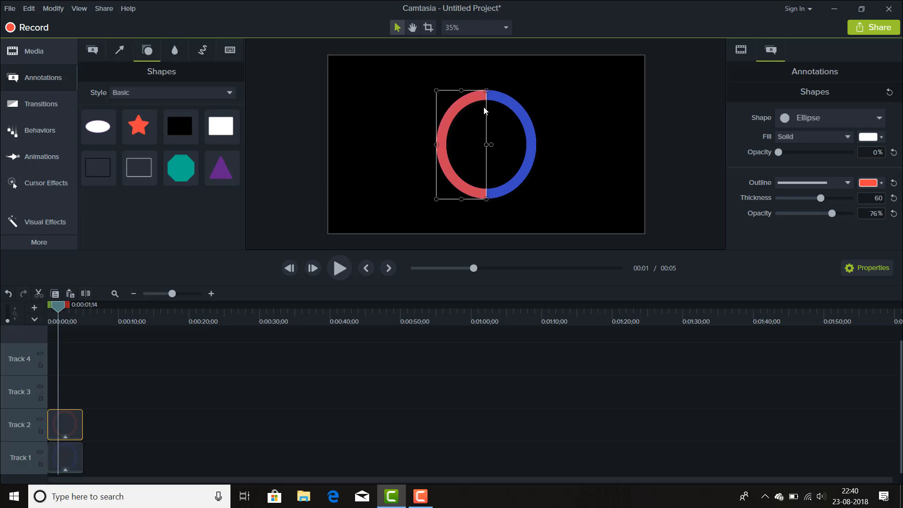
{"action": "mouse_move", "coordinate": [477, 112]}
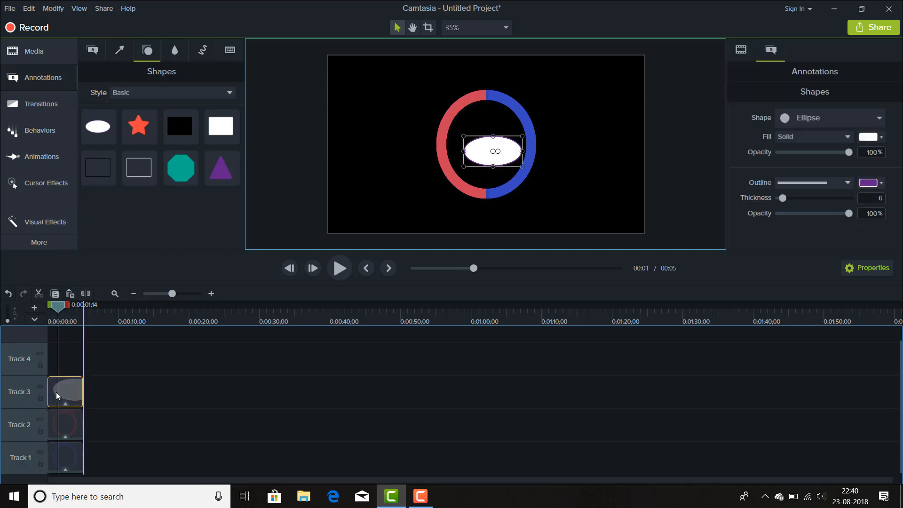
{"action": "mouse_move", "coordinate": [842, 219]}
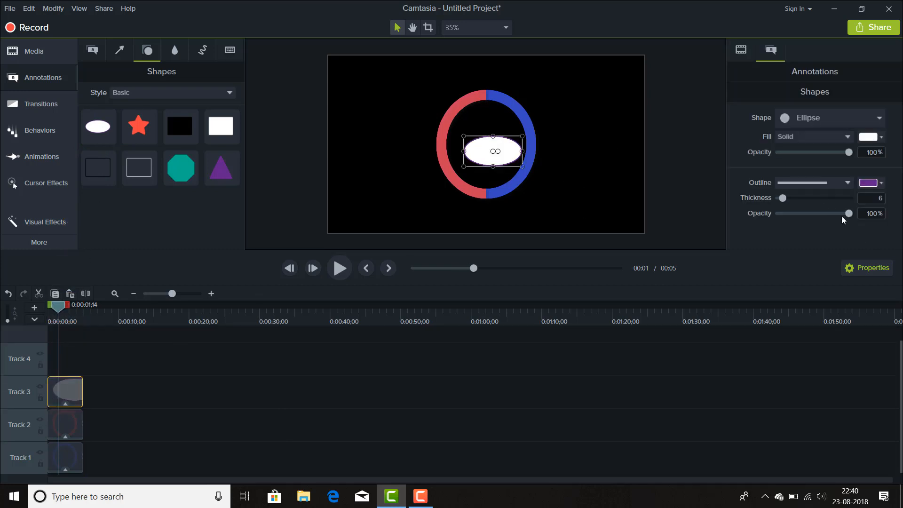
{"action": "mouse_move", "coordinate": [852, 217]}
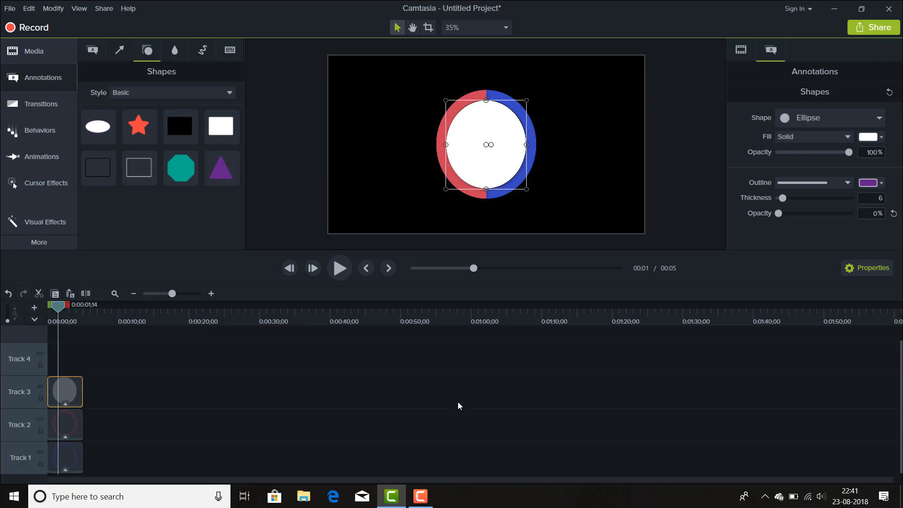
{"action": "mouse_move", "coordinate": [590, 181]}
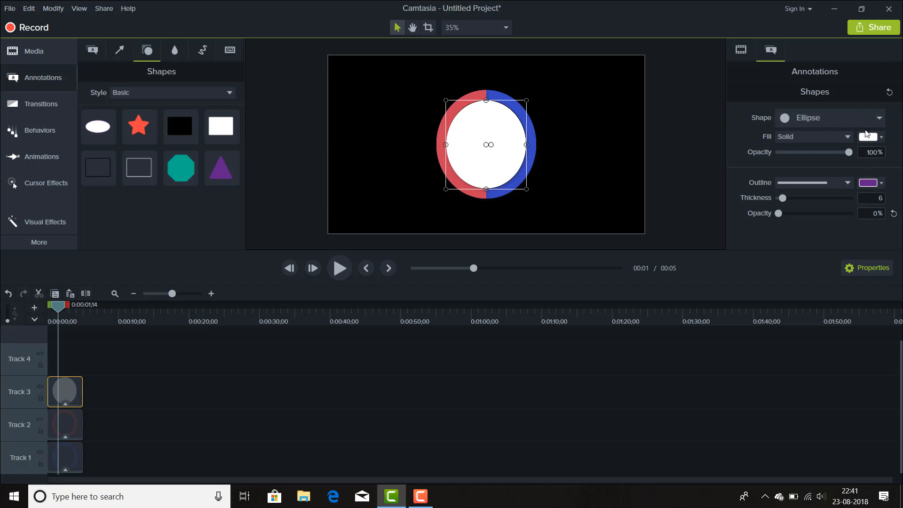
Fill the inner circle with translucent purple and preview the darkened centre on the canvas
{"action": "left_click", "coordinate": [868, 137]}
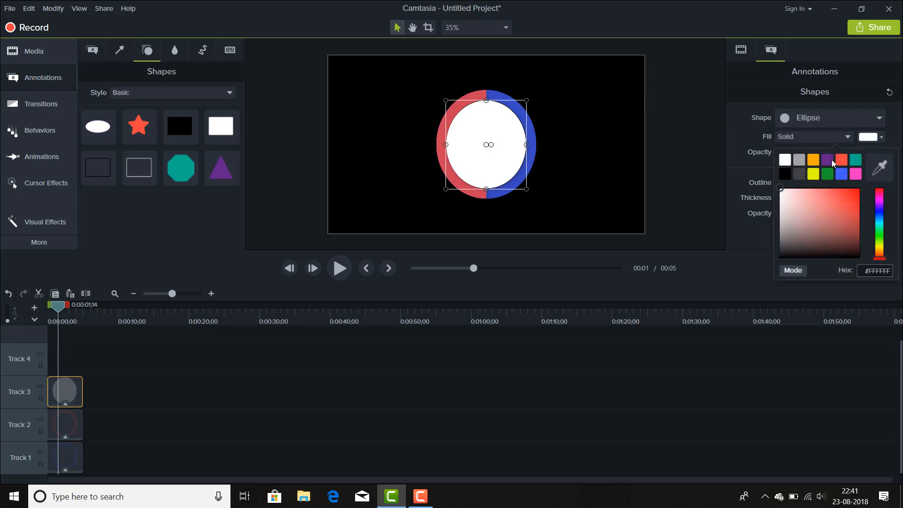
{"action": "left_click", "coordinate": [826, 160]}
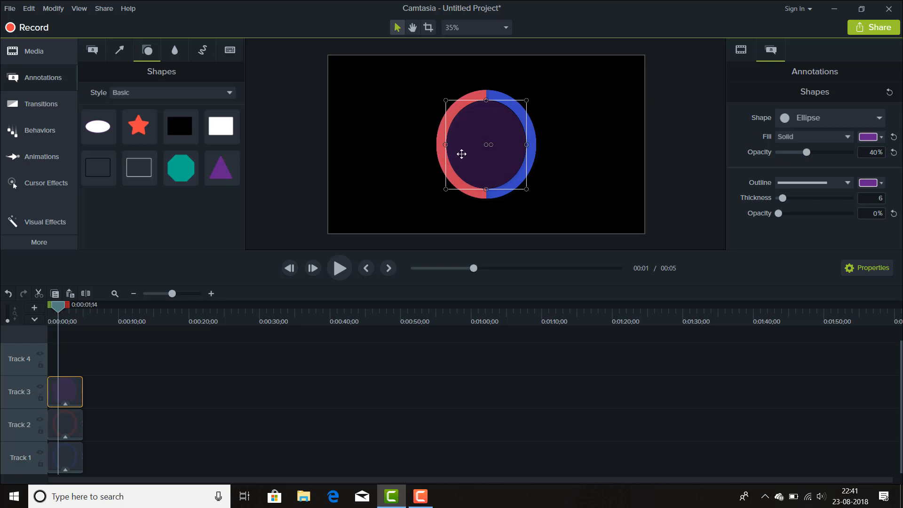
{"action": "mouse_move", "coordinate": [527, 144]}
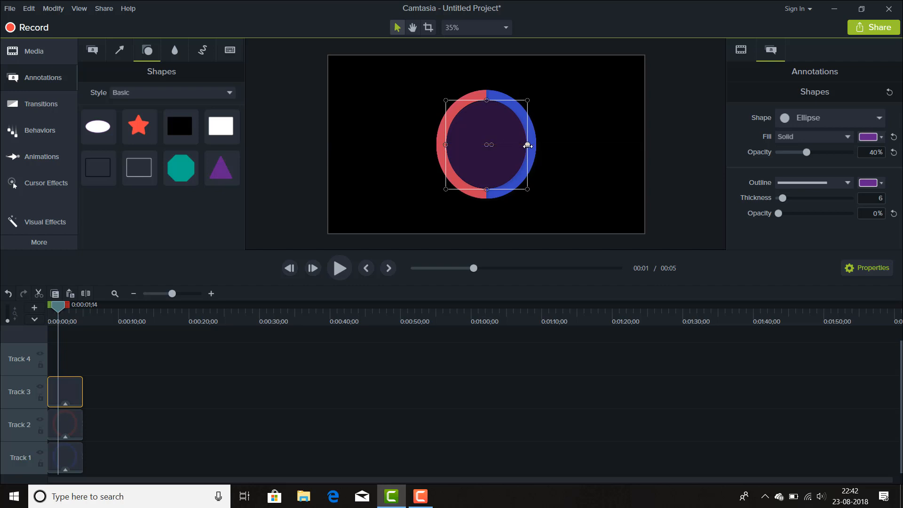
{"action": "left_click", "coordinate": [392, 219]}
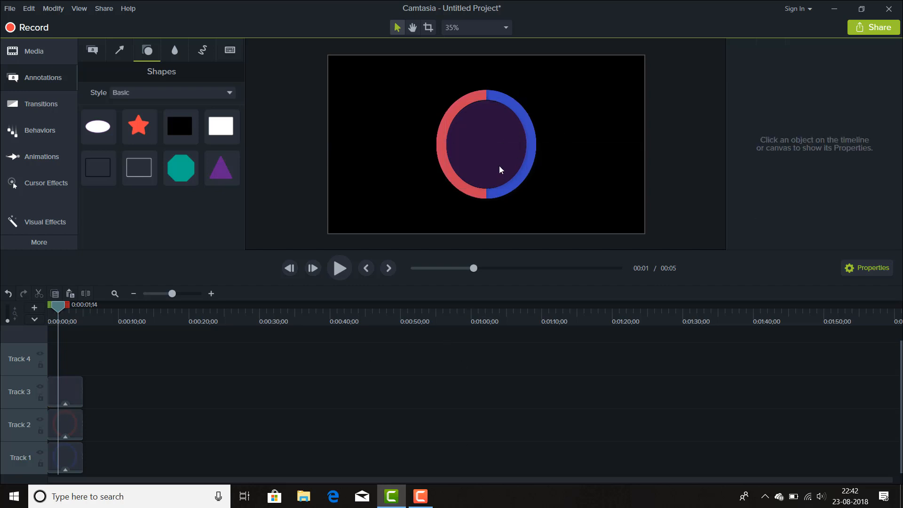
{"action": "mouse_move", "coordinate": [452, 345]}
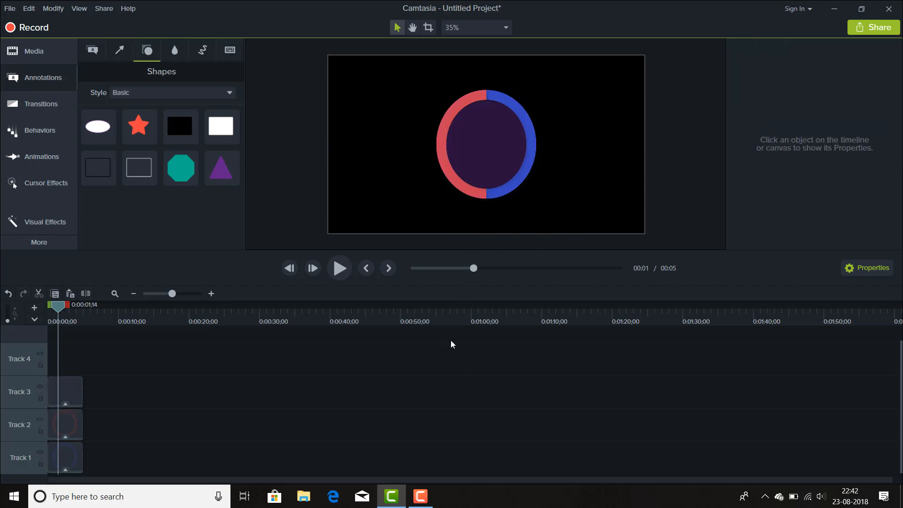
{"action": "mouse_move", "coordinate": [90, 369]}
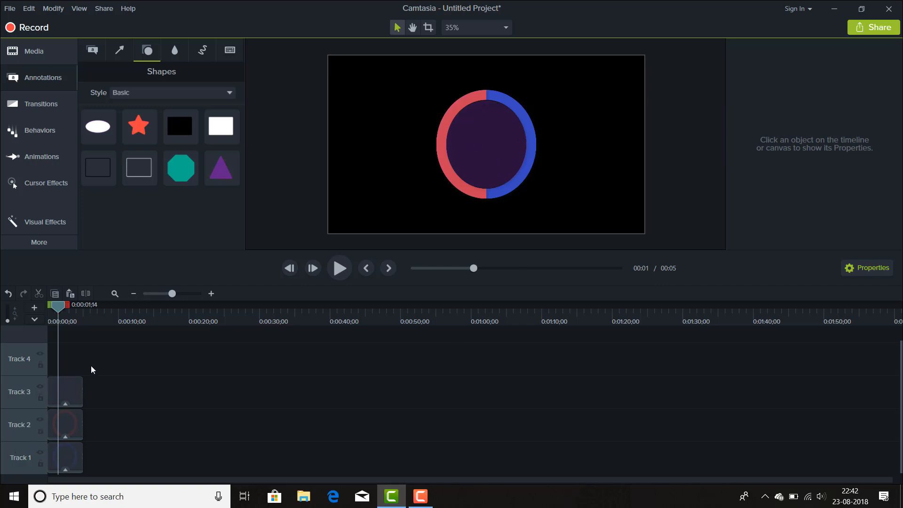
{"action": "left_click", "coordinate": [64, 392]}
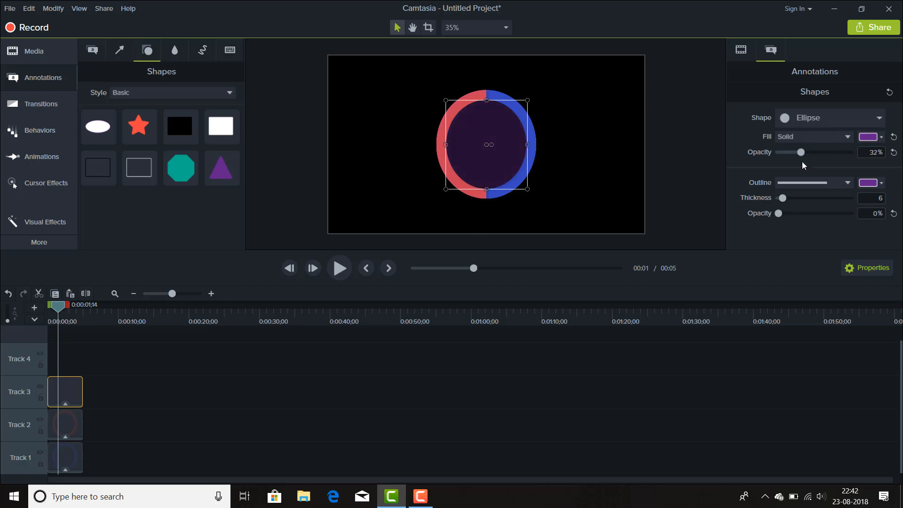
{"action": "mouse_move", "coordinate": [579, 379]}
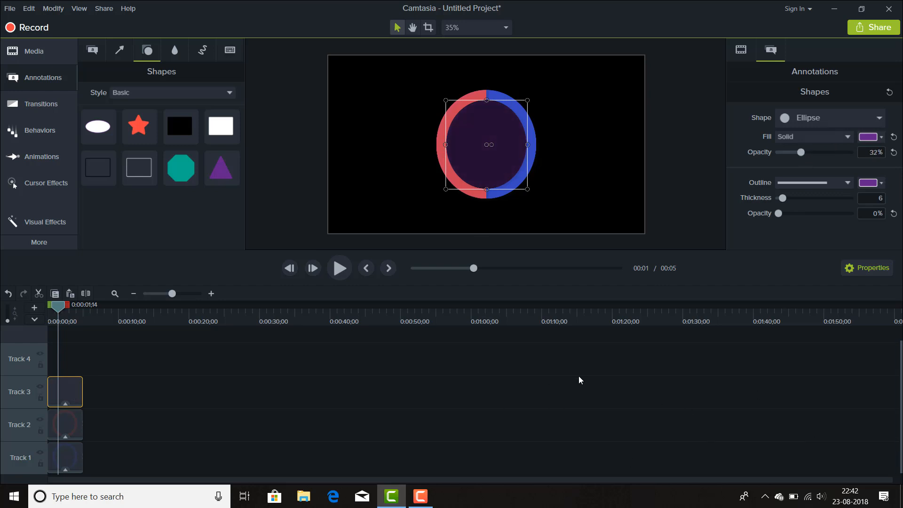
{"action": "left_click", "coordinate": [334, 172]}
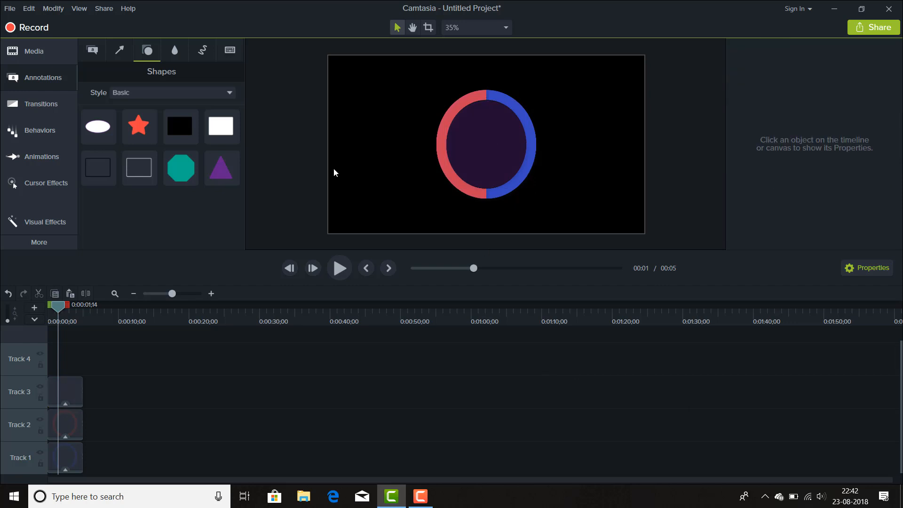
{"action": "mouse_move", "coordinate": [38, 52]}
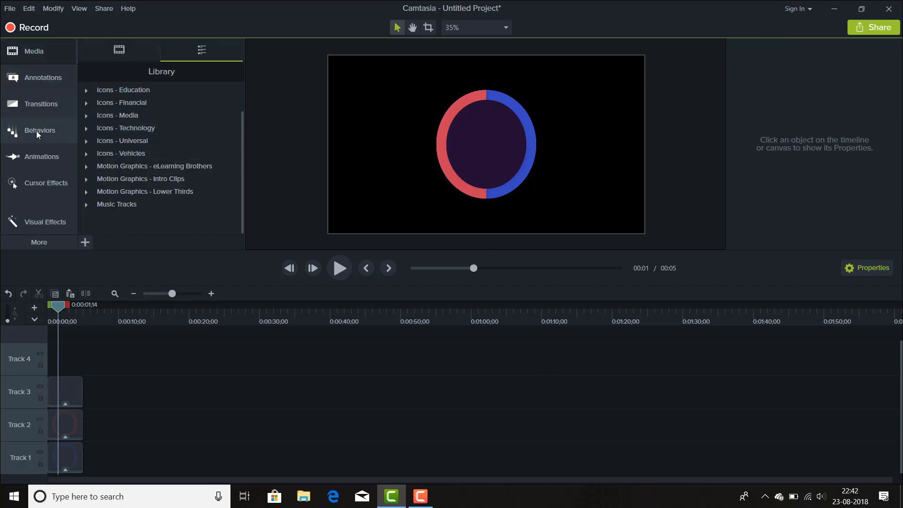
{"action": "left_click", "coordinate": [43, 77]}
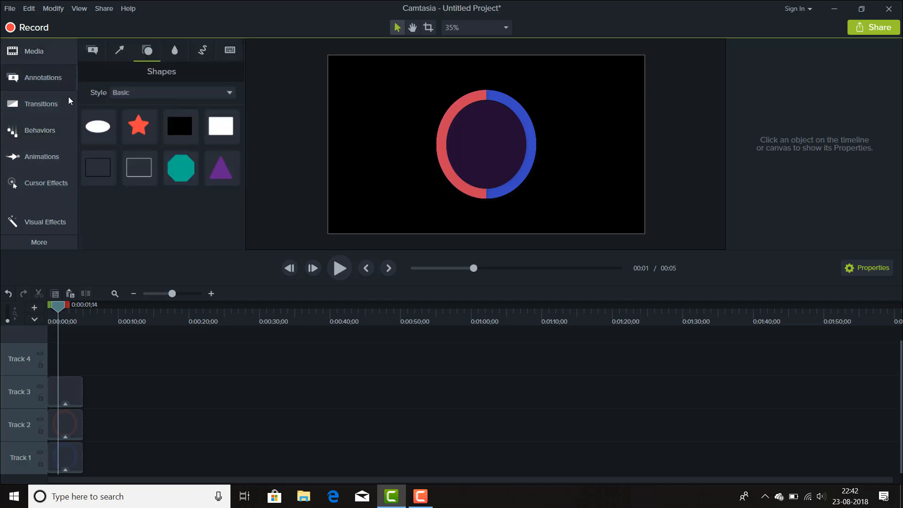
{"action": "mouse_move", "coordinate": [146, 61]}
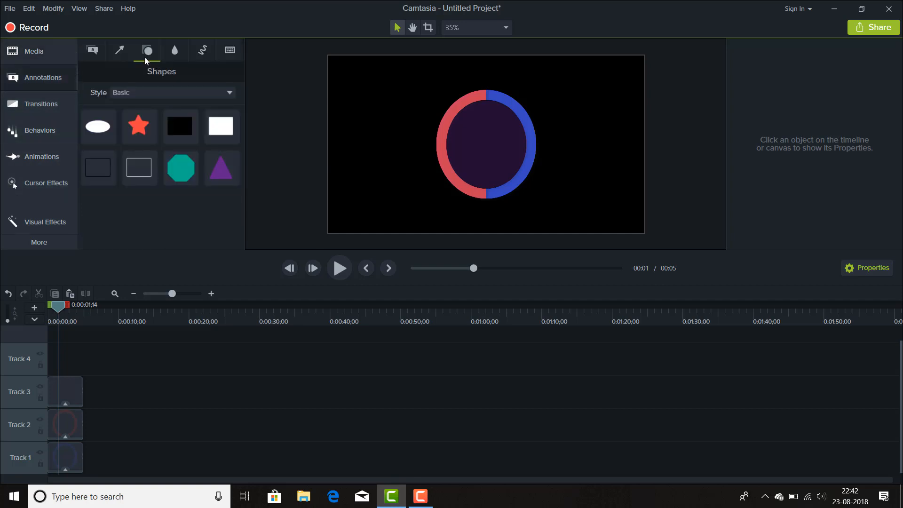
Add a text callout and set its font to Avengeance Heroic Avenger
{"action": "left_click", "coordinate": [92, 51]}
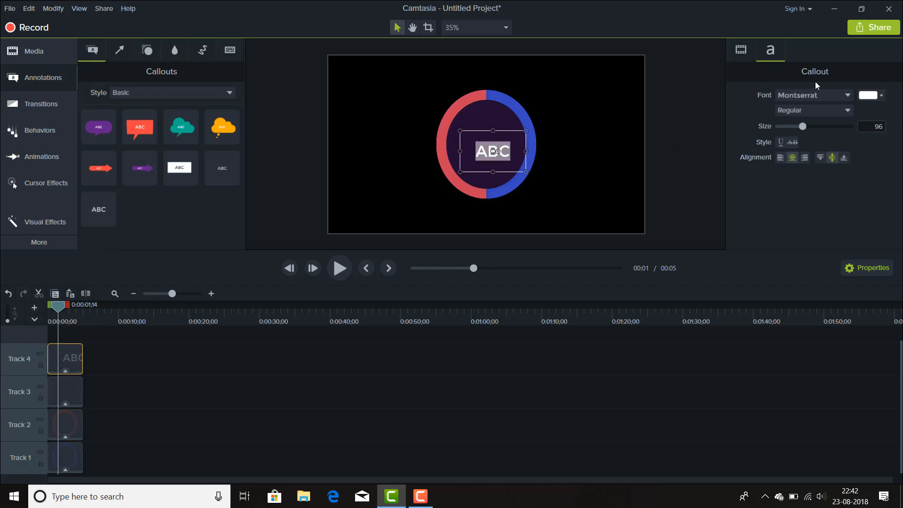
{"action": "left_click", "coordinate": [812, 95]}
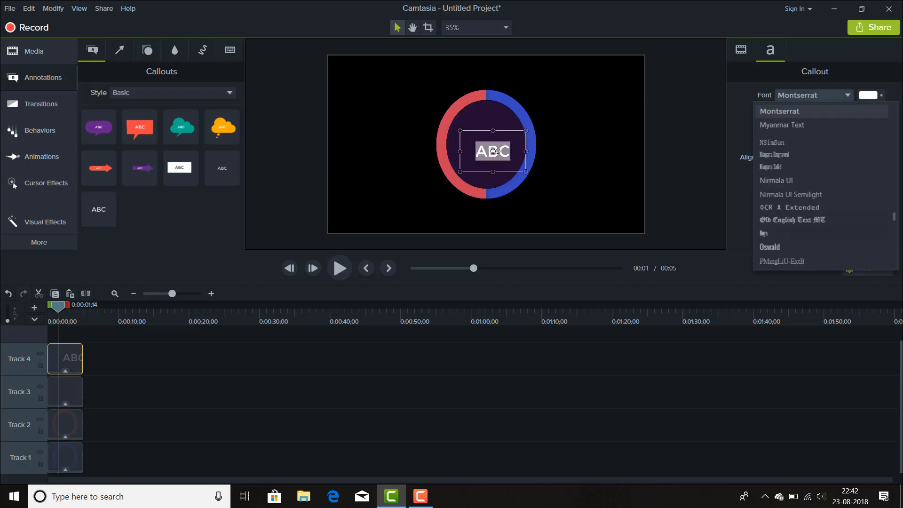
{"action": "scroll", "scroll_direction": "up", "scroll_amount": 3}
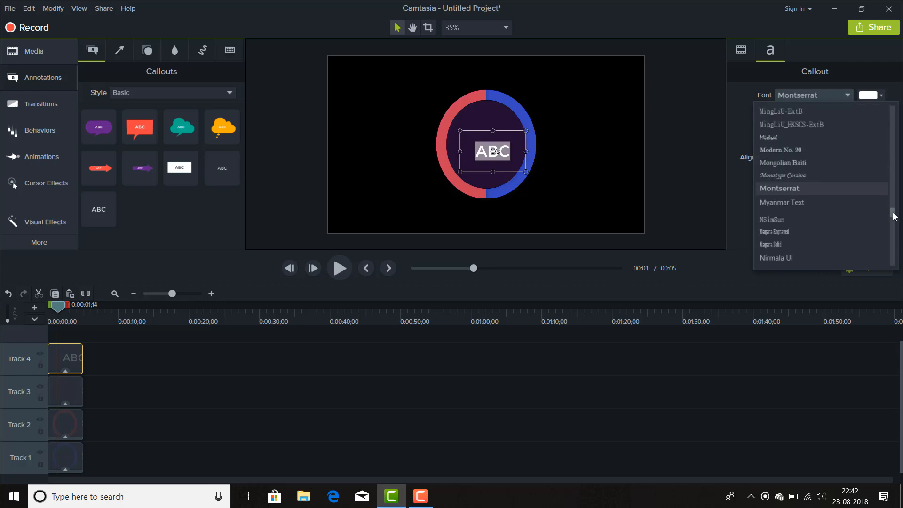
{"action": "scroll", "scroll_direction": "up", "scroll_amount": 3}
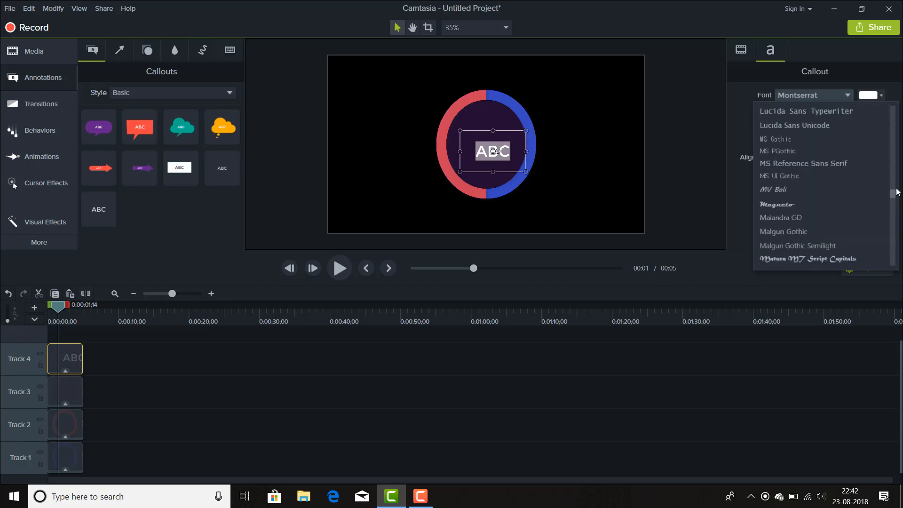
{"action": "scroll", "scroll_direction": "up", "scroll_amount": 3}
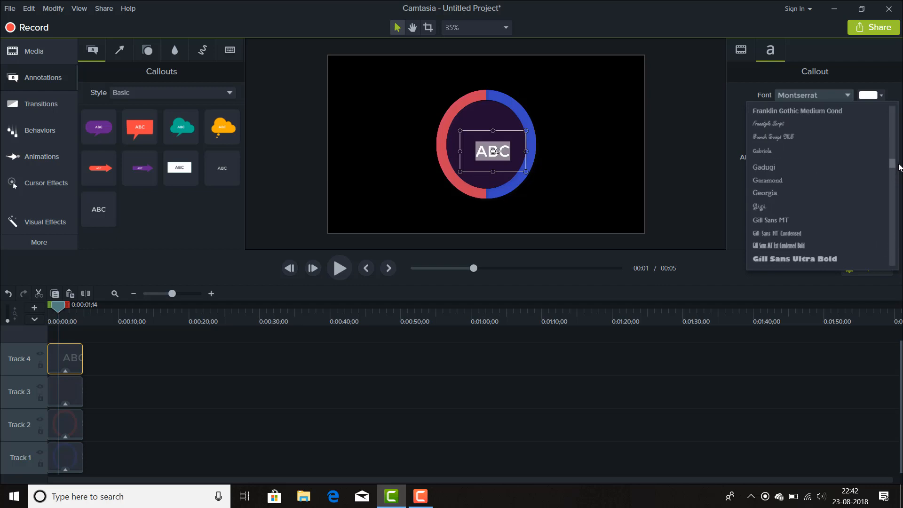
{"action": "scroll", "scroll_direction": "up", "scroll_amount": 3}
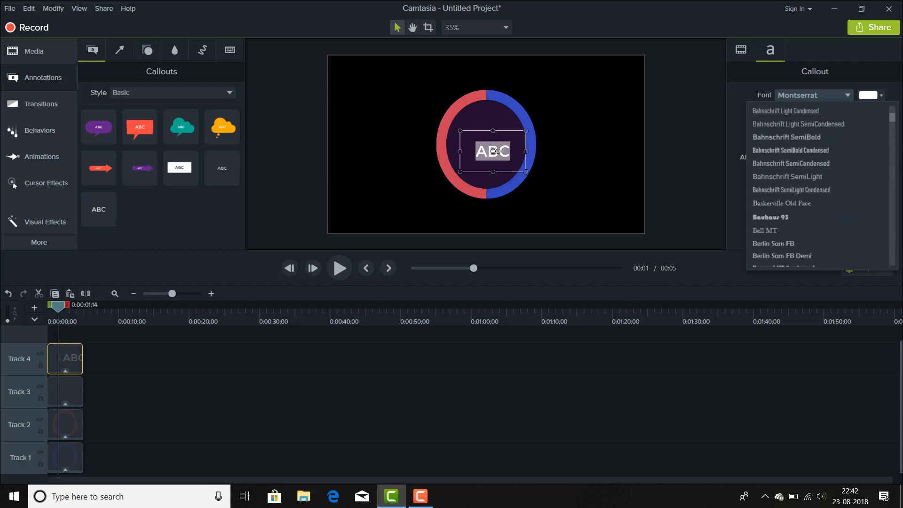
{"action": "scroll", "scroll_direction": "up", "scroll_amount": 3}
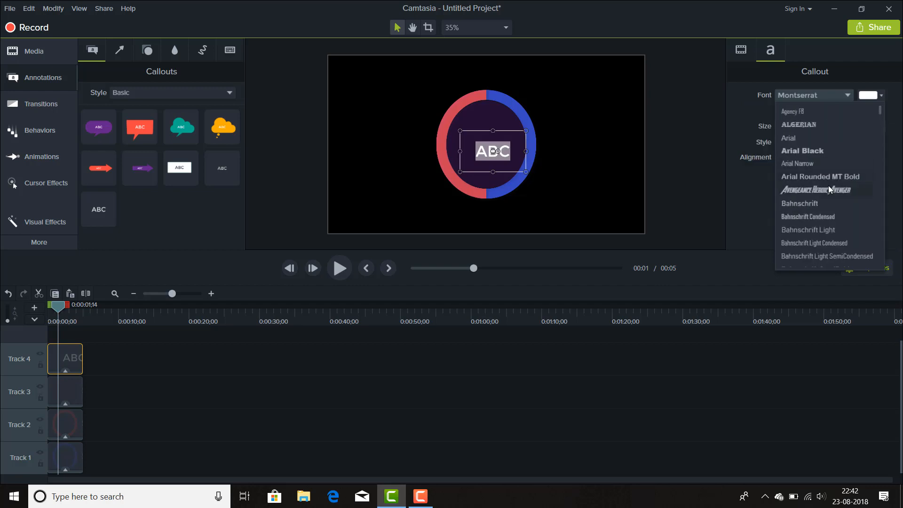
{"action": "mouse_move", "coordinate": [818, 190]}
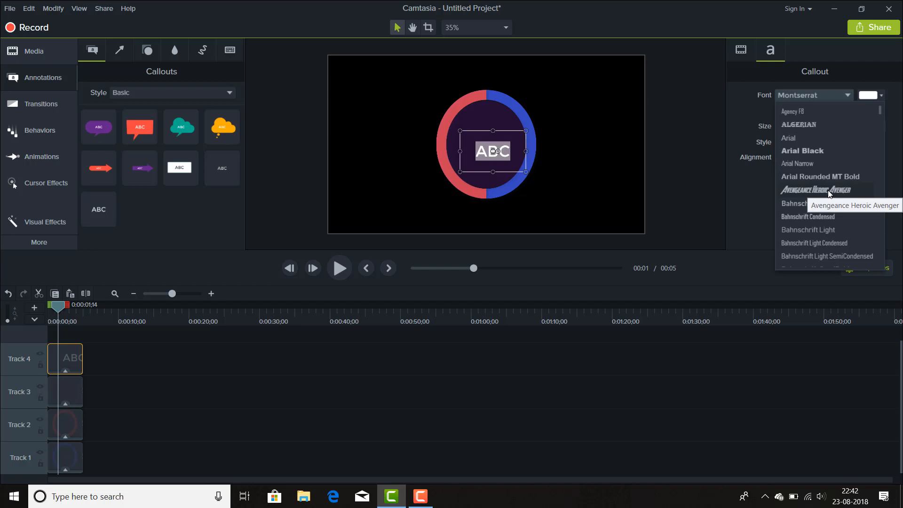
{"action": "left_click", "coordinate": [815, 189]}
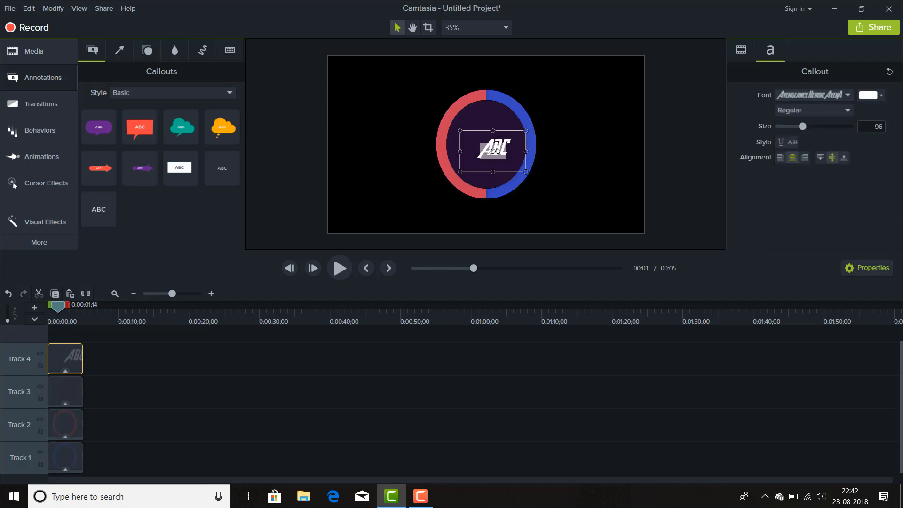
{"action": "left_click", "coordinate": [812, 95]}
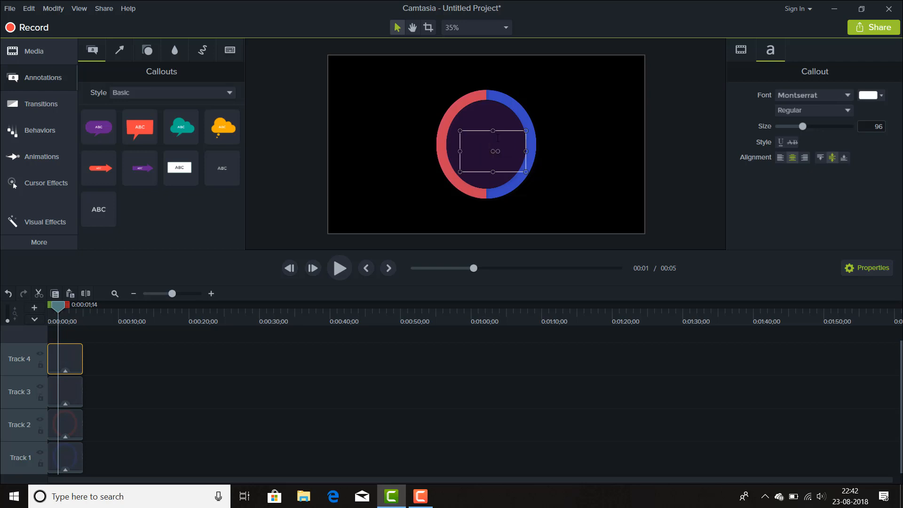
Enter the gamer name in the callout at size 85, tilted diagonally over the circle
{"action": "left_click", "coordinate": [808, 94]}
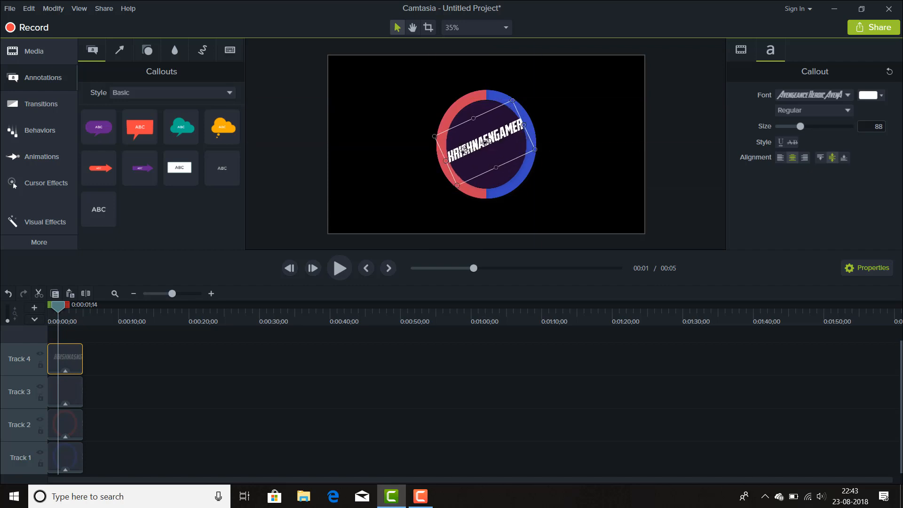
{"action": "mouse_move", "coordinate": [539, 139]}
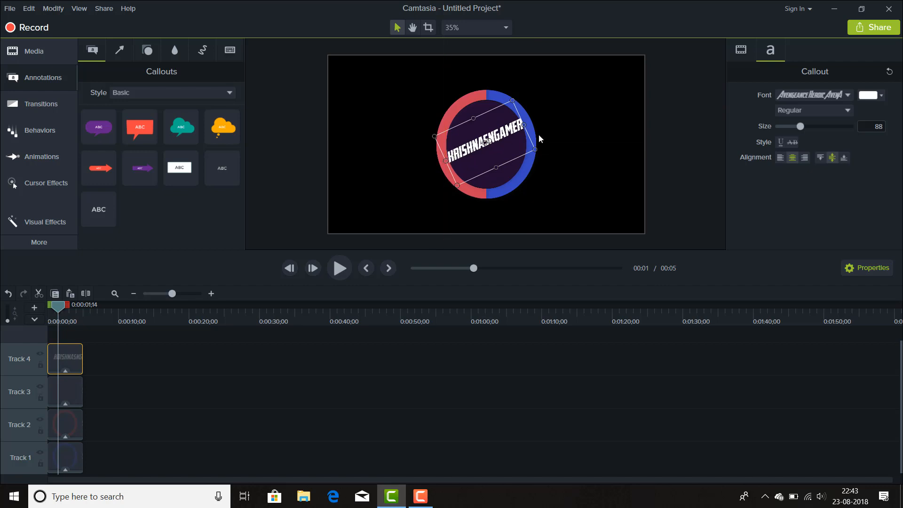
{"action": "mouse_move", "coordinate": [527, 116]}
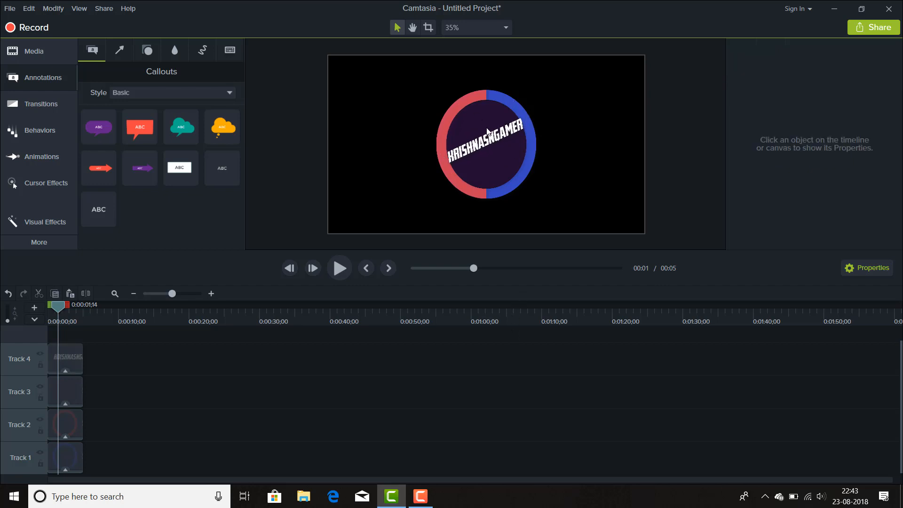
{"action": "left_click", "coordinate": [486, 143]}
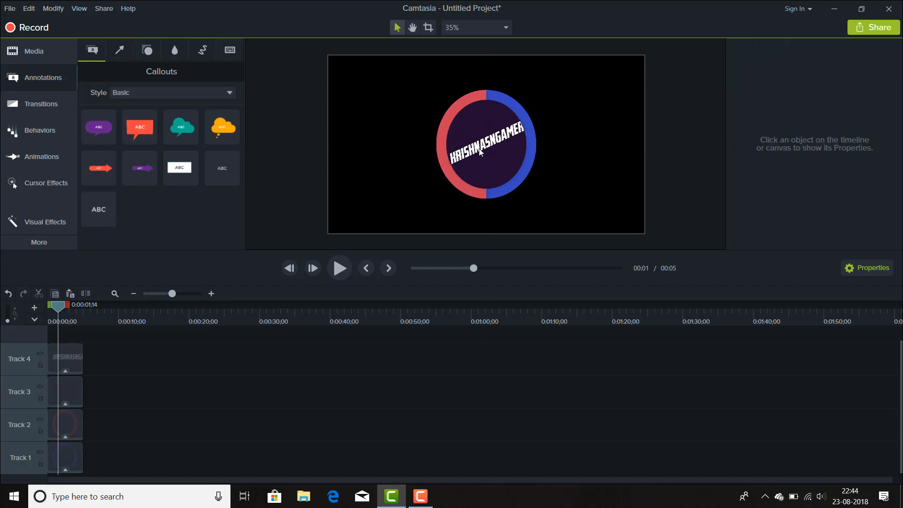
{"action": "mouse_move", "coordinate": [503, 146]}
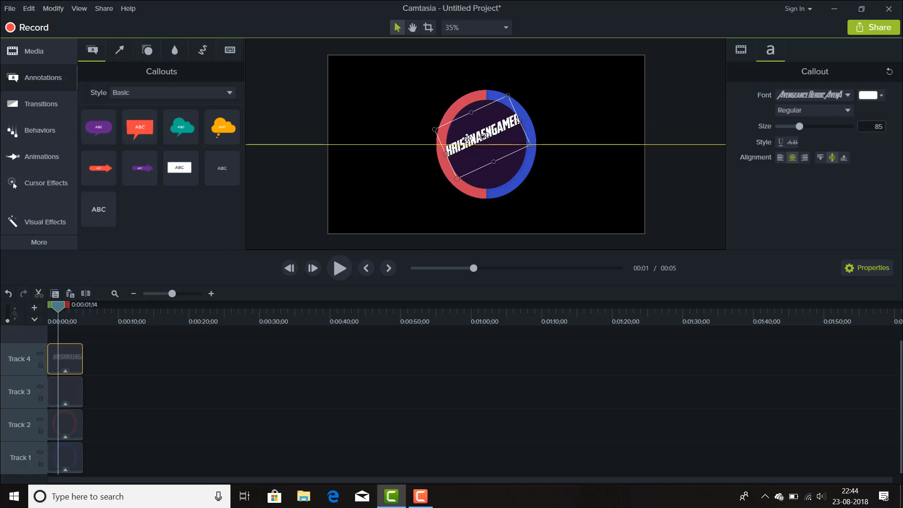
{"action": "left_click", "coordinate": [503, 169]}
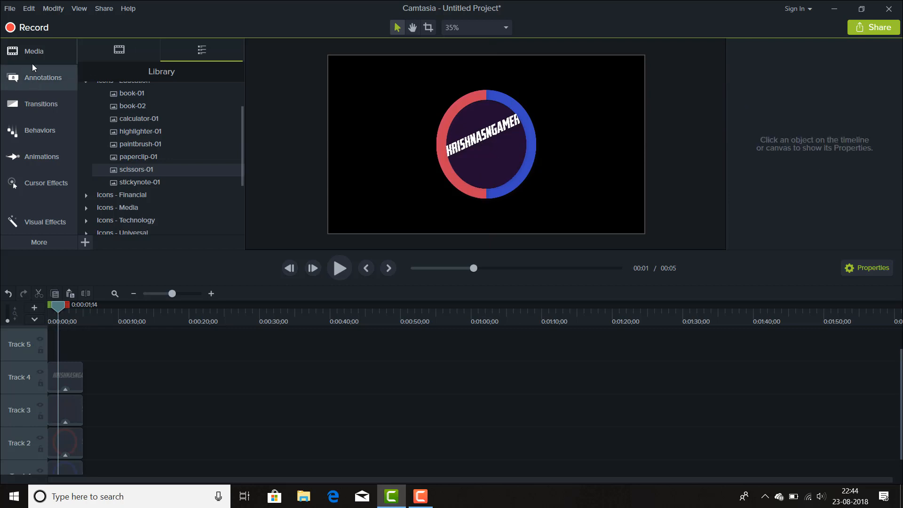
Browse the callout and arrows-and-lines annotations and collapse the Icons - Education library folder
{"action": "left_click", "coordinate": [43, 77]}
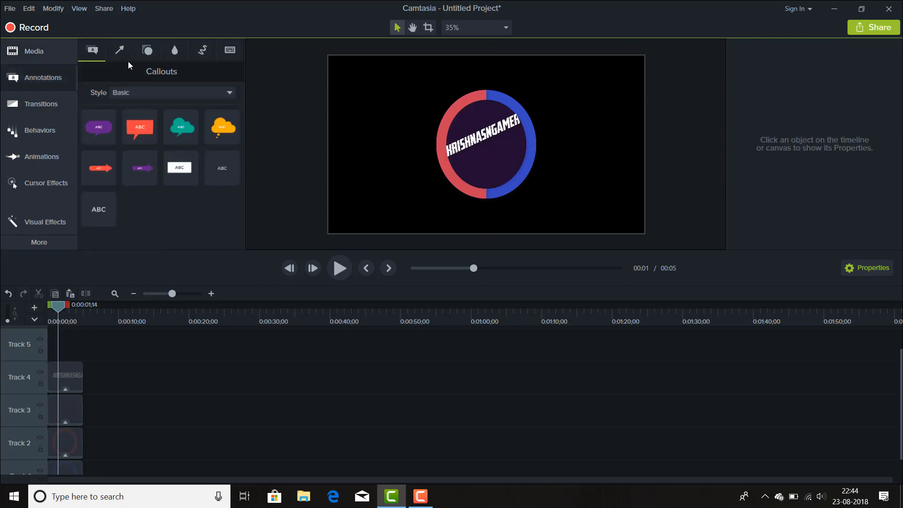
{"action": "left_click", "coordinate": [119, 51]}
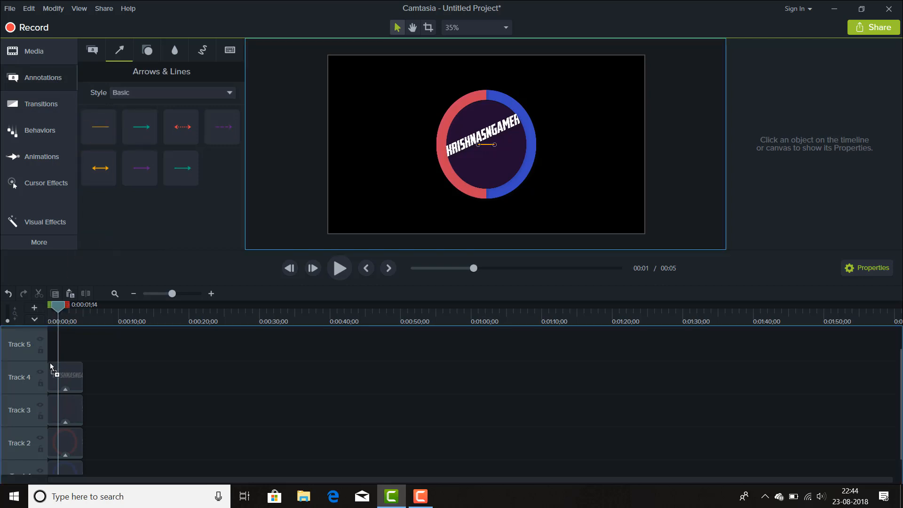
{"action": "left_click", "coordinate": [65, 343]}
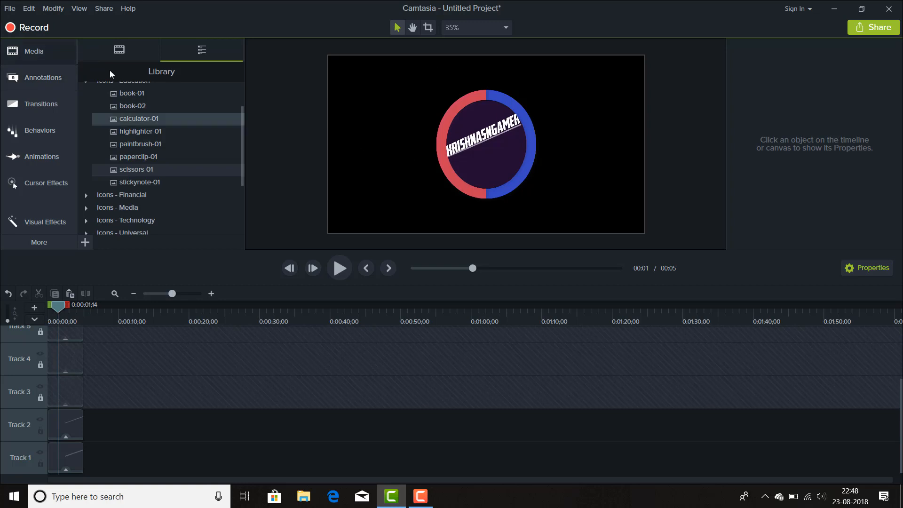
{"action": "scroll", "scroll_direction": "up", "scroll_amount": 3}
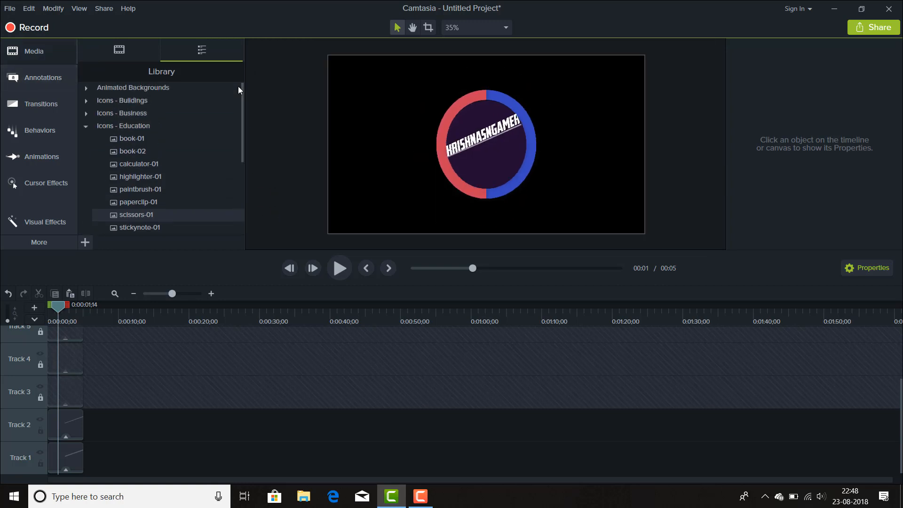
{"action": "left_click", "coordinate": [85, 125]}
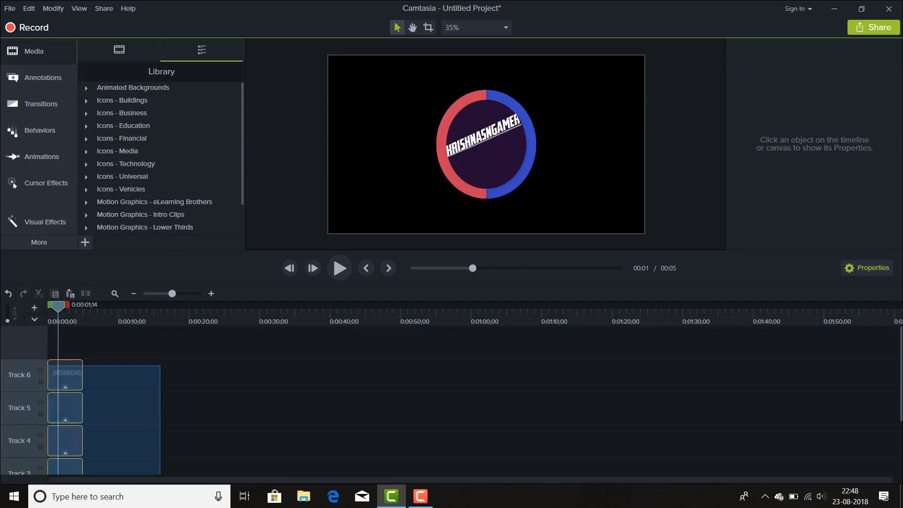
Select all badge layers on the canvas and group them with Ctrl+G
{"action": "left_click", "coordinate": [485, 143]}
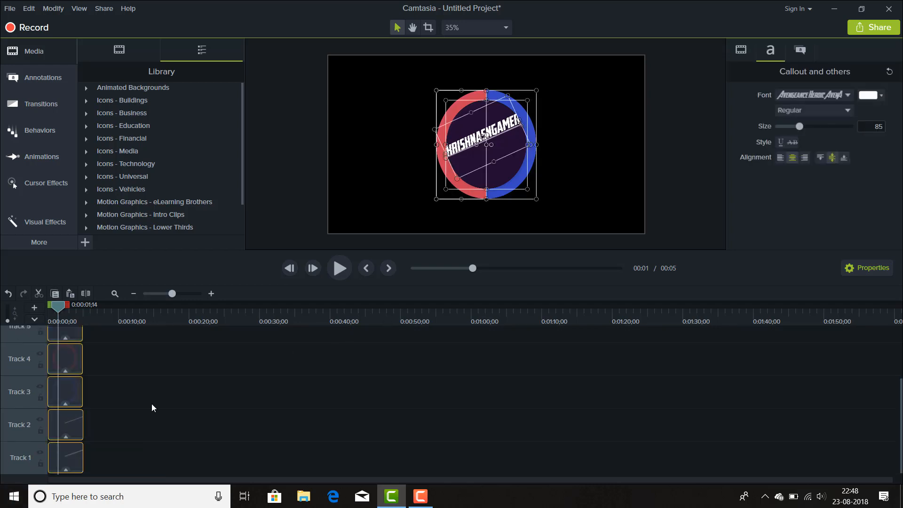
{"action": "key", "text": "ctrl+g"}
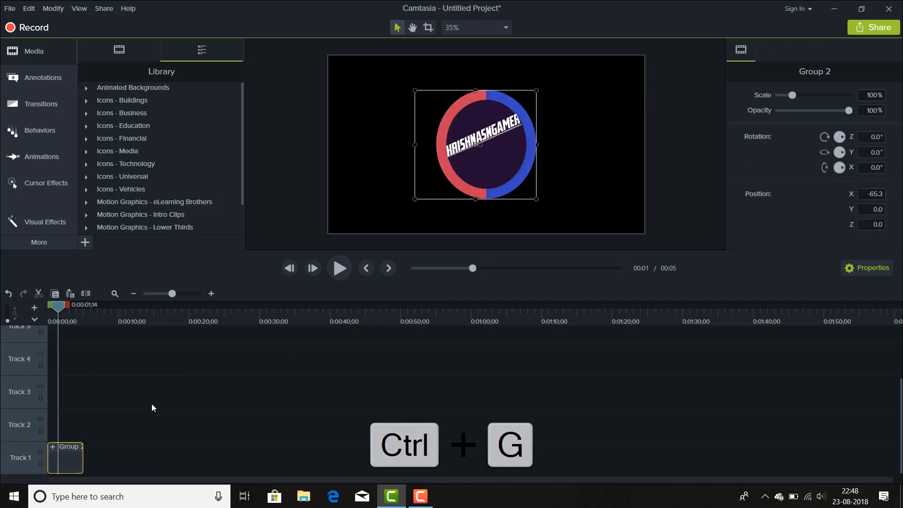
{"action": "mouse_move", "coordinate": [63, 465]}
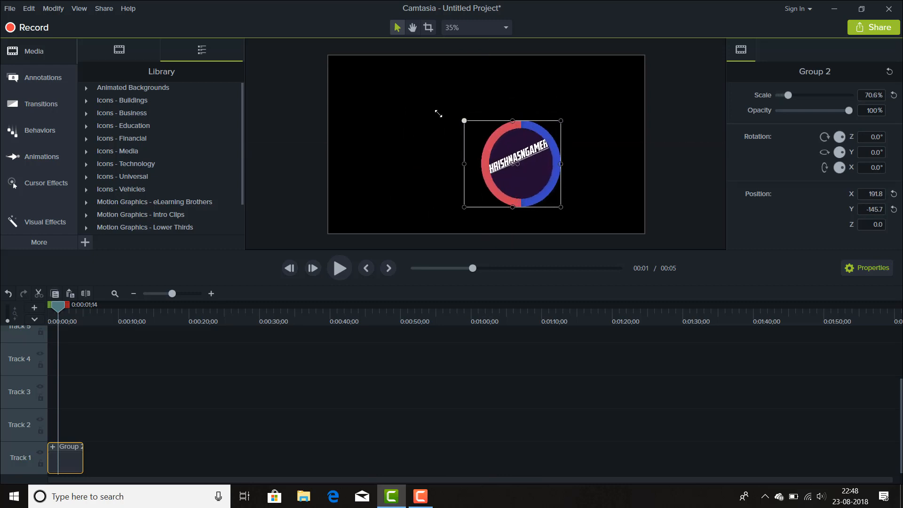
{"action": "left_click", "coordinate": [44, 222]}
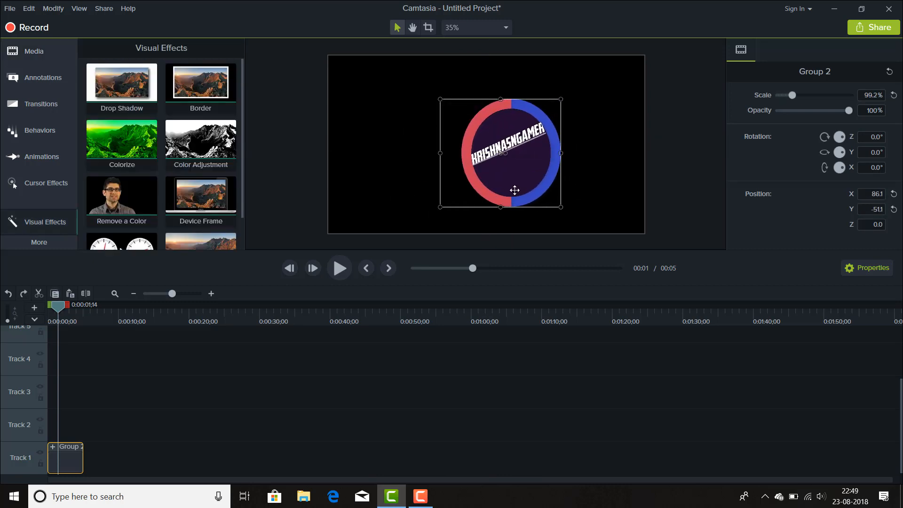
{"action": "mouse_move", "coordinate": [272, 131]}
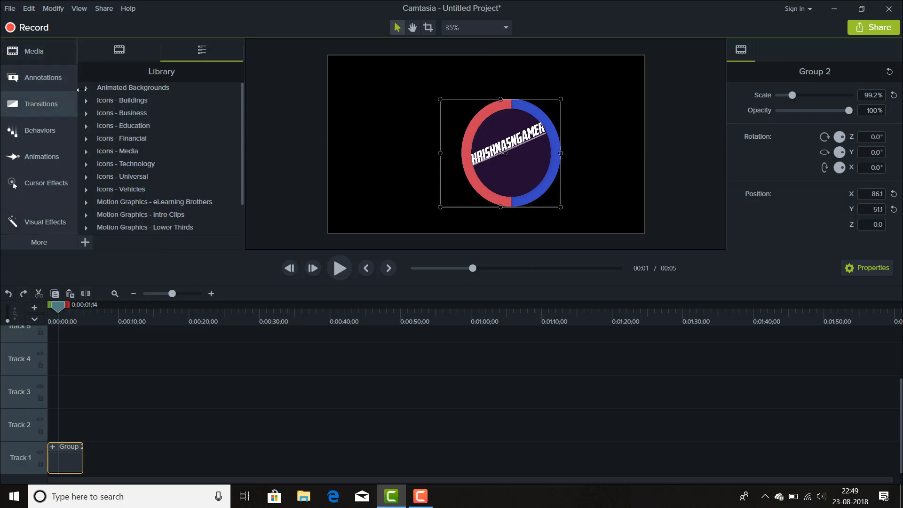
{"action": "mouse_move", "coordinate": [213, 166]}
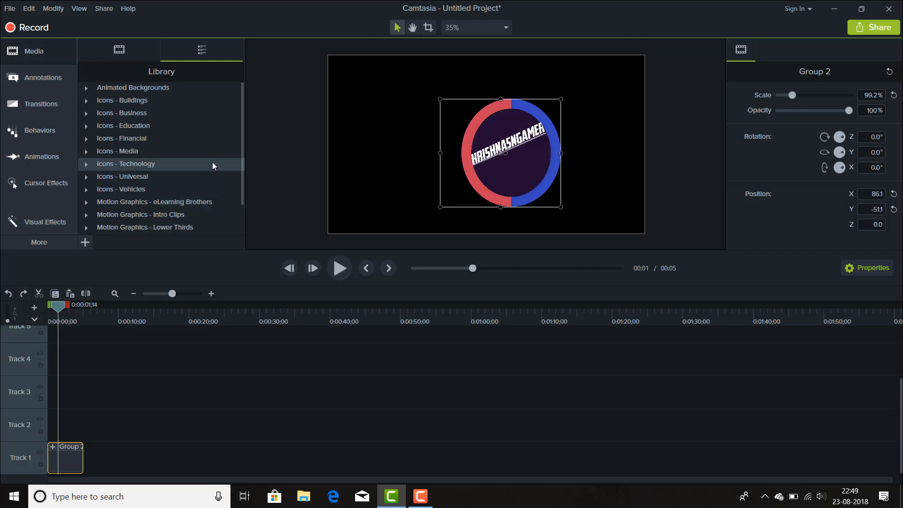
Browse the Motion Graphics - Intro Clips library folder, collapse it, and deselect the badge group
{"action": "scroll", "scroll_direction": "down", "scroll_amount": 3}
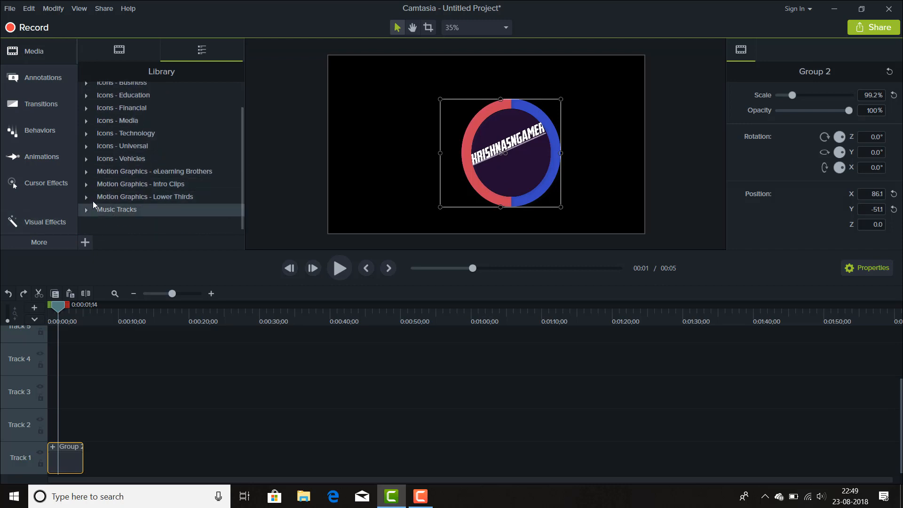
{"action": "left_click", "coordinate": [141, 183]}
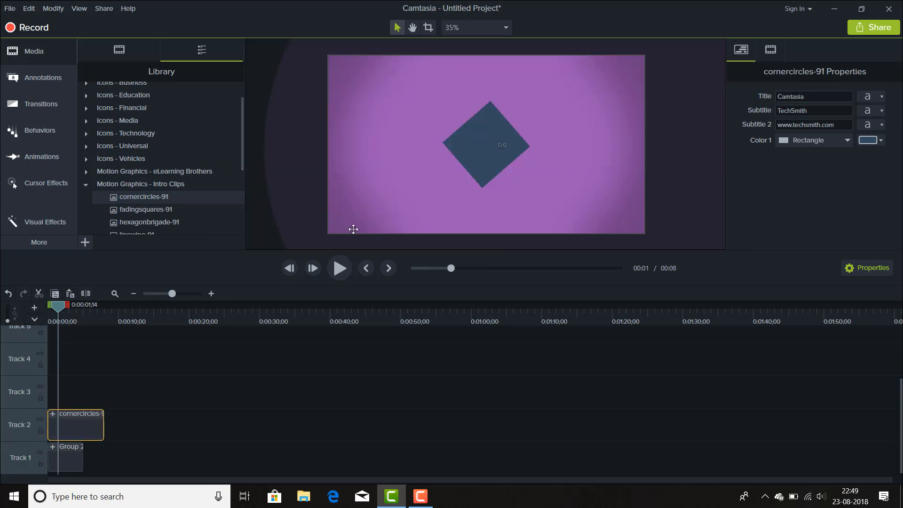
{"action": "mouse_move", "coordinate": [80, 474]}
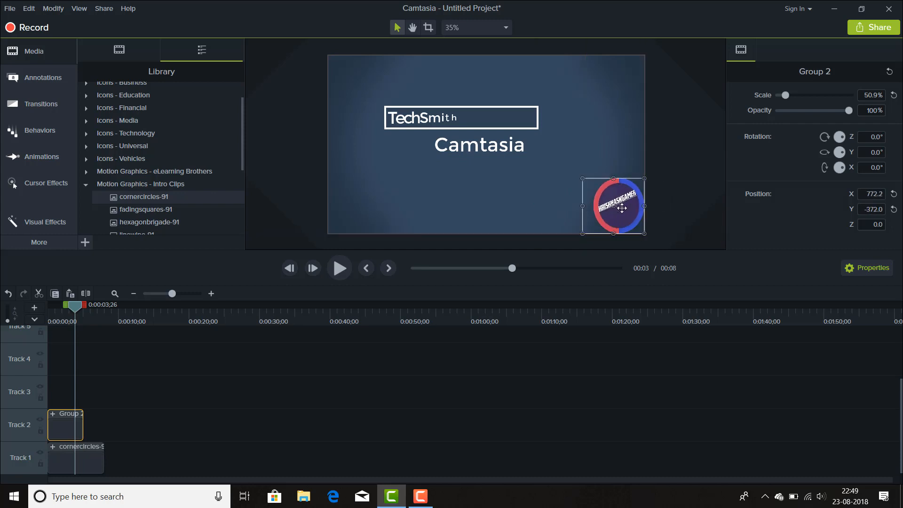
{"action": "mouse_move", "coordinate": [580, 214]}
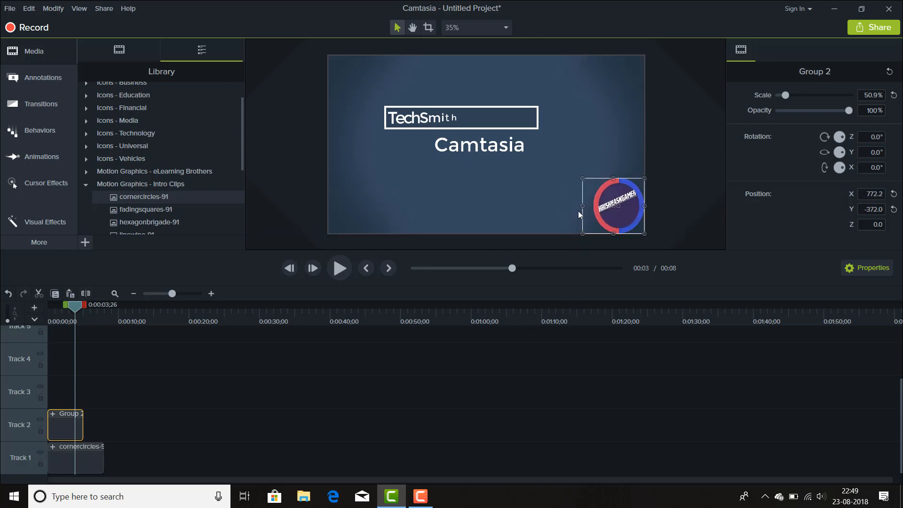
{"action": "mouse_move", "coordinate": [452, 102]}
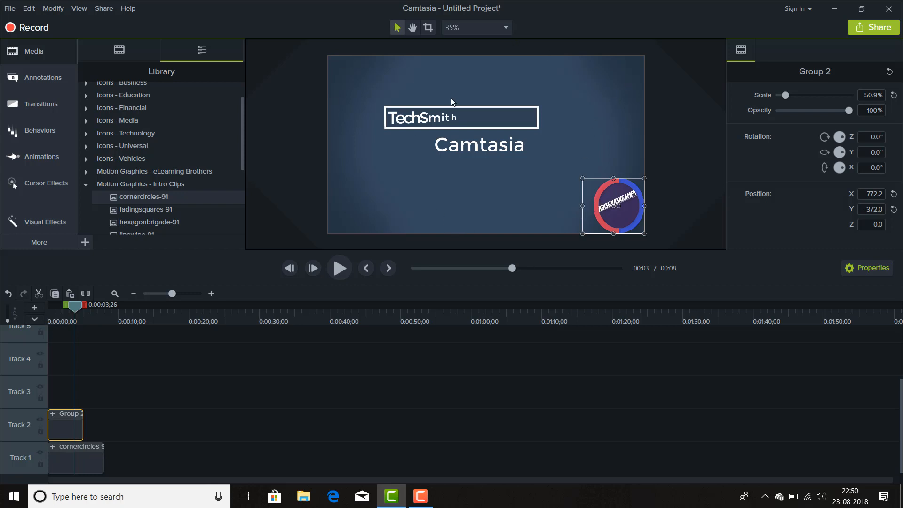
{"action": "mouse_move", "coordinate": [128, 162]}
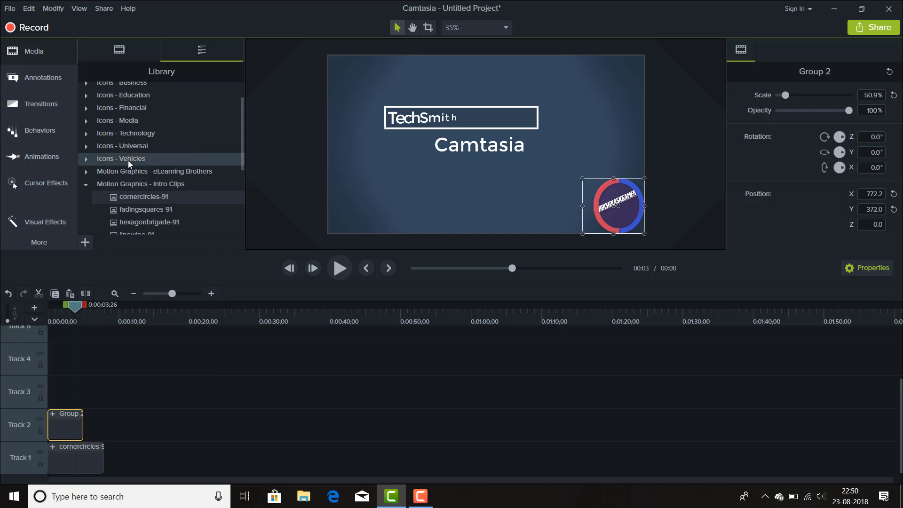
{"action": "left_click", "coordinate": [86, 184]}
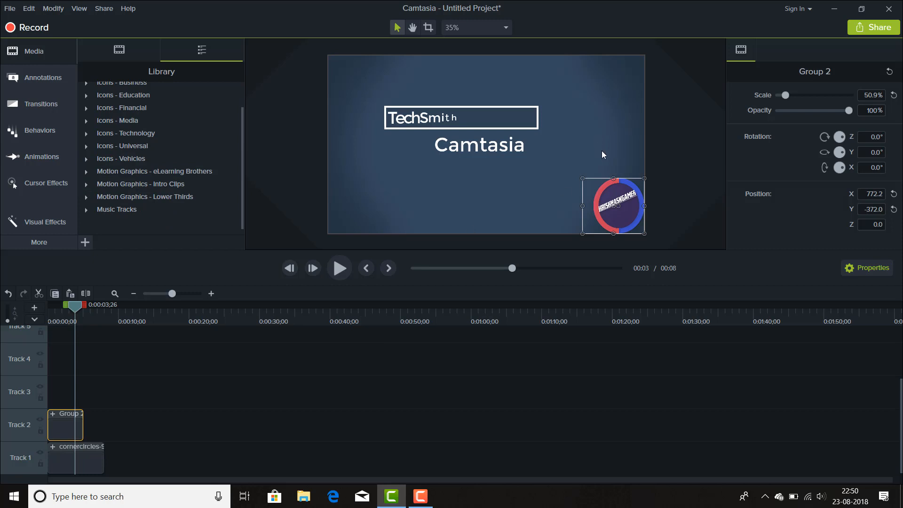
{"action": "left_click", "coordinate": [148, 368]}
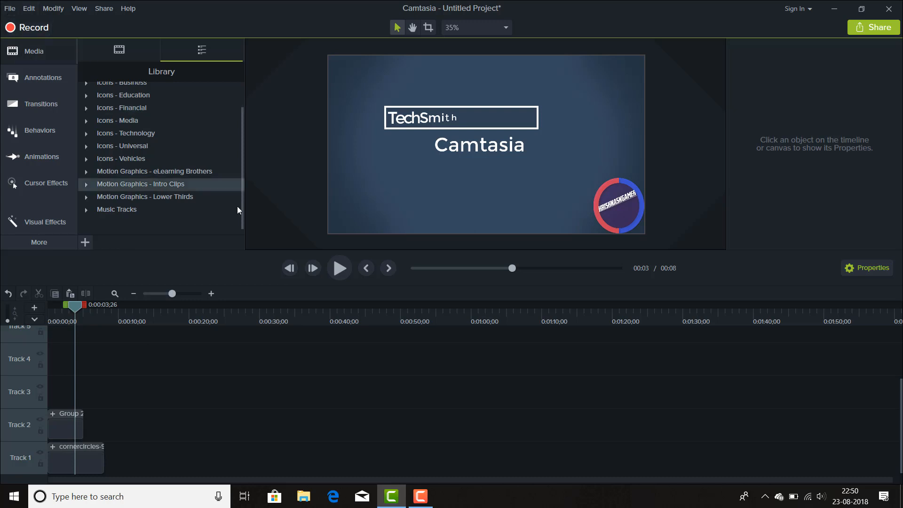
Minimize Camtasia and bring up Chrome on the pngtree download page
{"action": "left_click", "coordinate": [75, 456]}
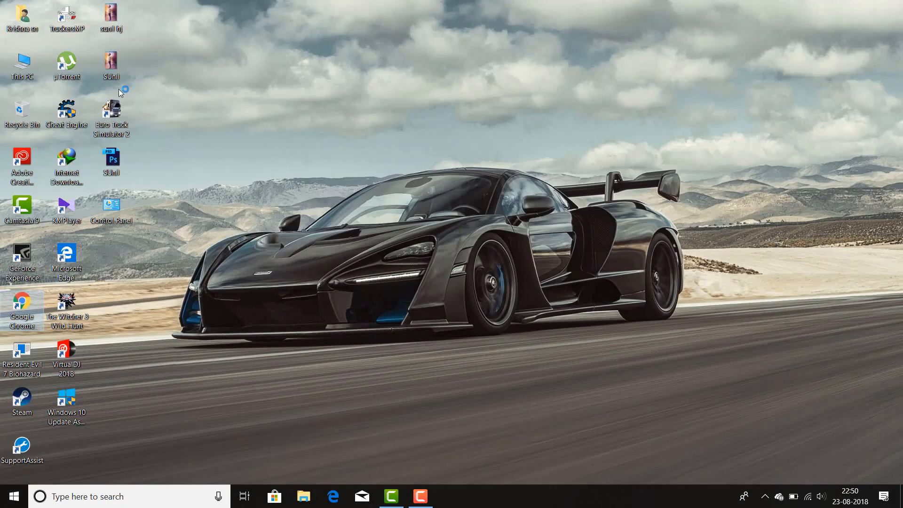
{"action": "left_click", "coordinate": [22, 309]}
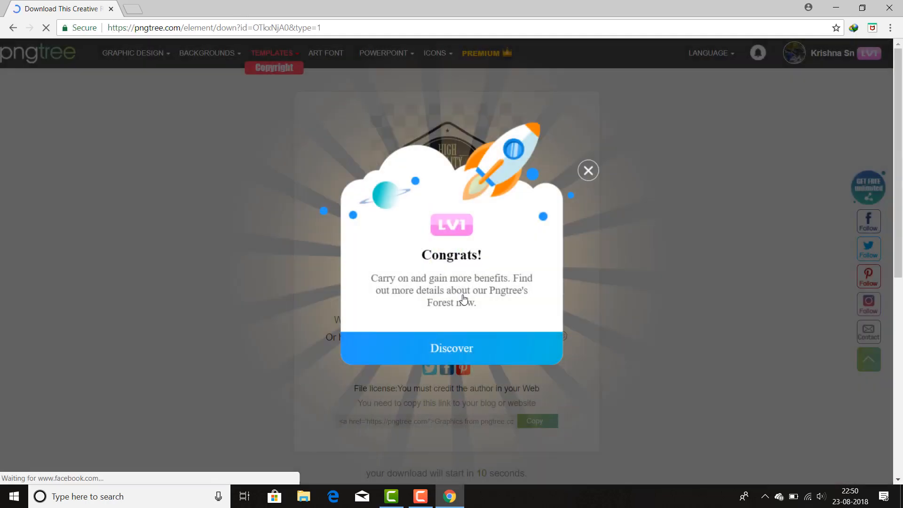
Dismiss the pngtree Congrats pop-up and start a new Chrome tab
{"action": "left_click", "coordinate": [588, 170]}
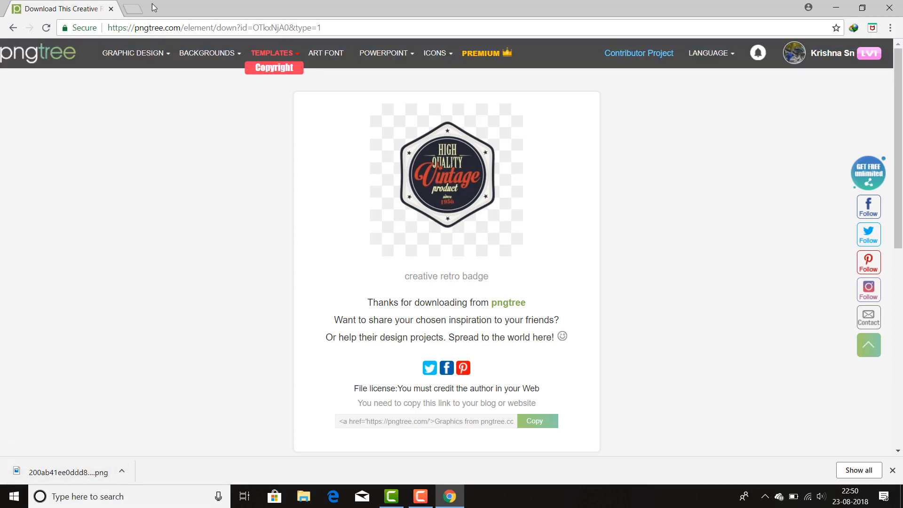
{"action": "left_click", "coordinate": [133, 8]}
{"action": "type", "text": "f"}
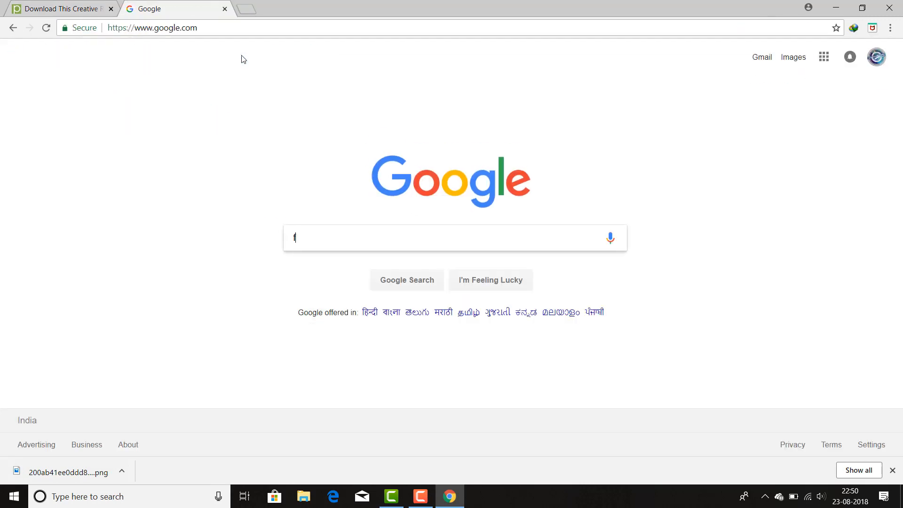
Search Google for 'free badge png'
{"action": "type", "text": "rre"}
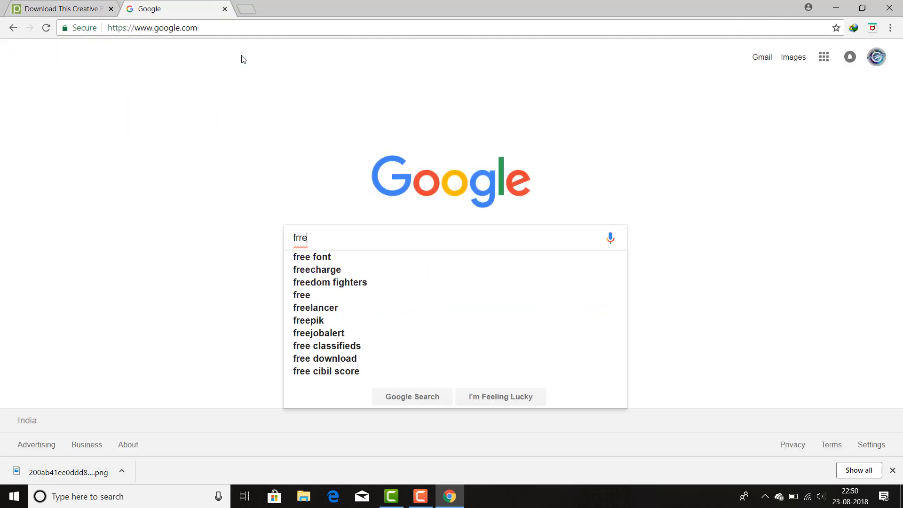
{"action": "type", "text": "free"}
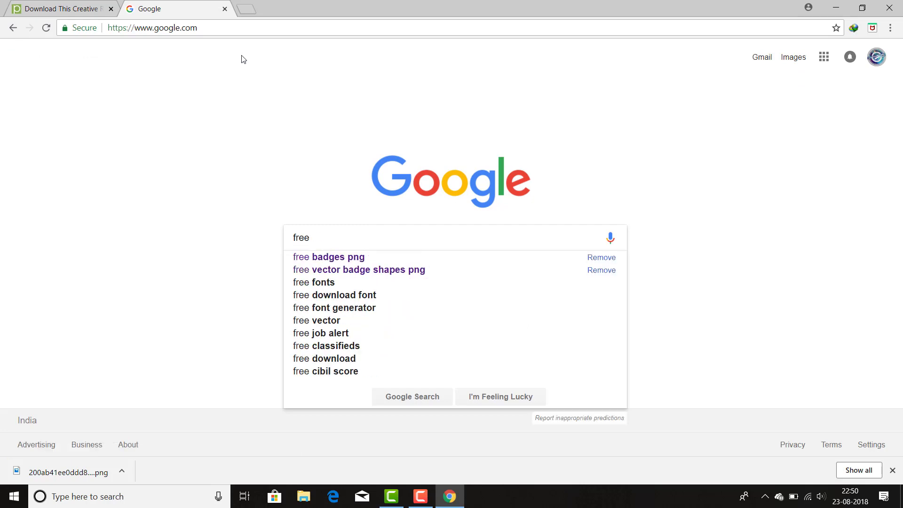
{"action": "type", "text": "badge p"}
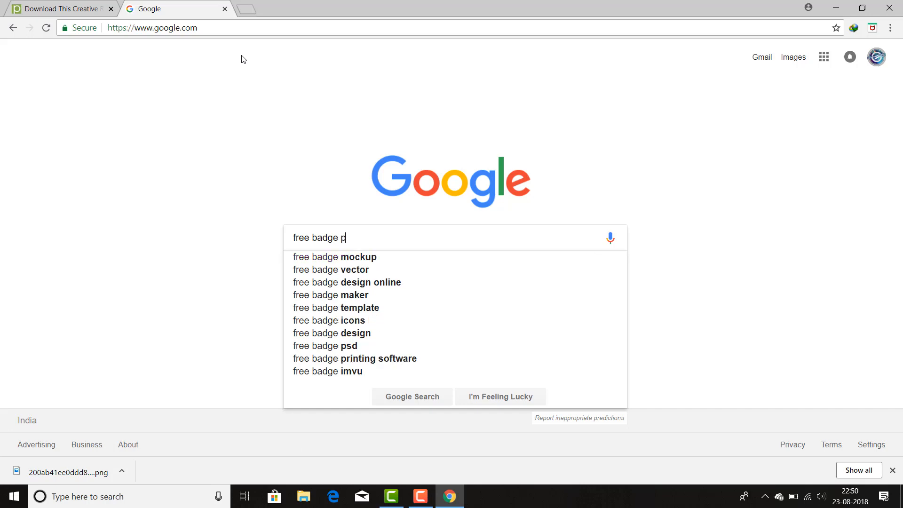
{"action": "key", "text": "Return"}
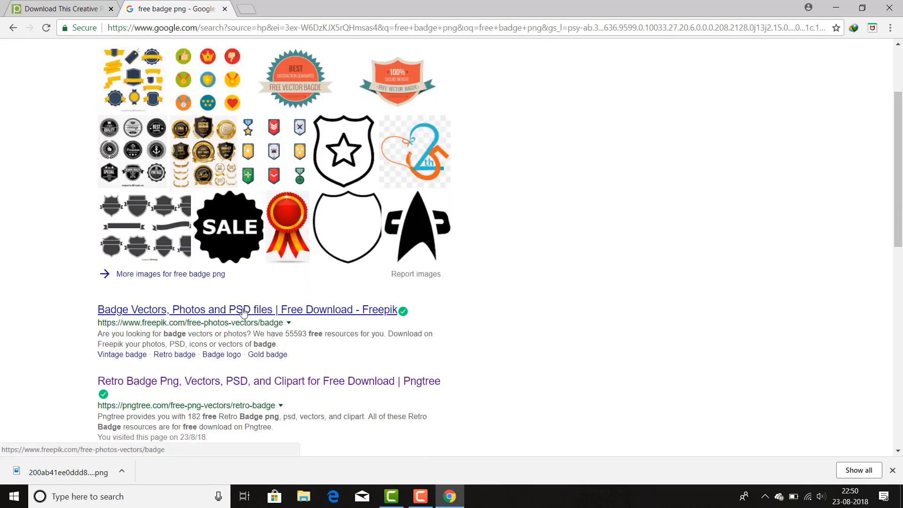
Open the Freepik badge vectors result and scroll through its badge graphics
{"action": "left_click", "coordinate": [246, 309]}
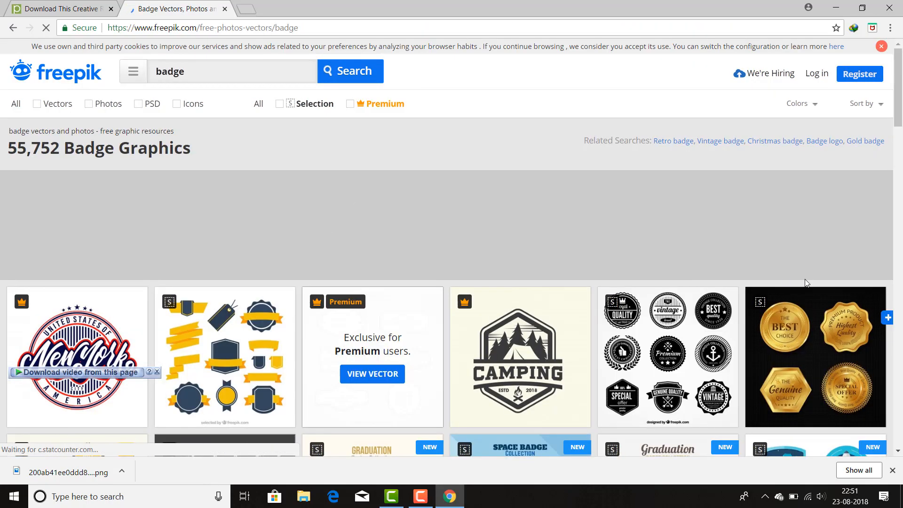
{"action": "scroll", "scroll_direction": "down", "scroll_amount": 3}
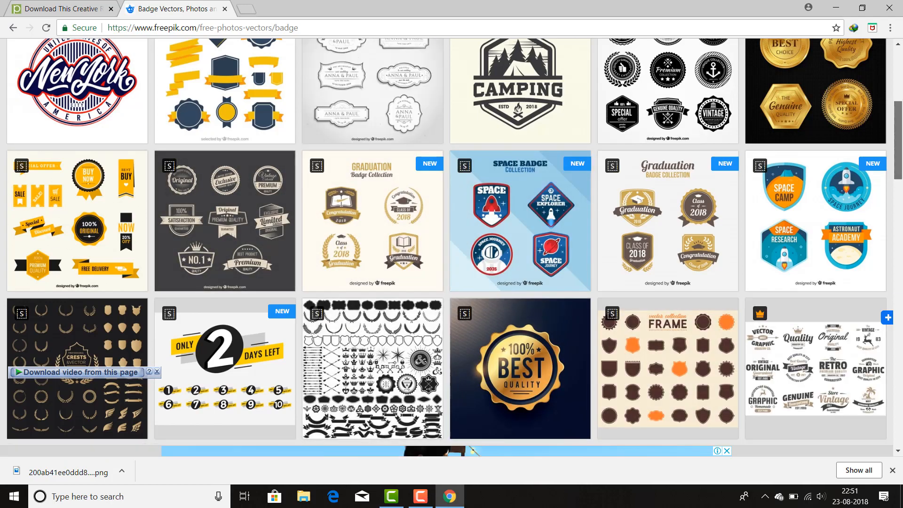
{"action": "scroll", "scroll_direction": "down", "scroll_amount": 3}
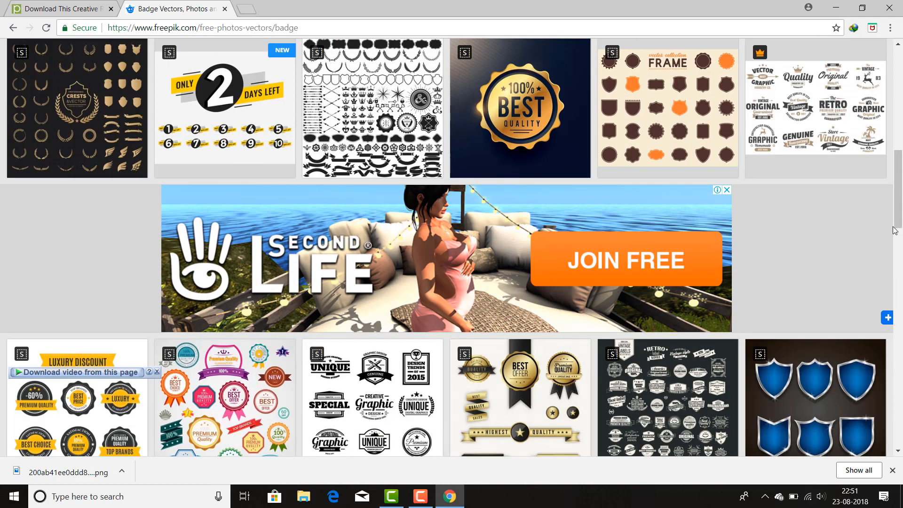
{"action": "scroll", "scroll_direction": "down", "scroll_amount": 3}
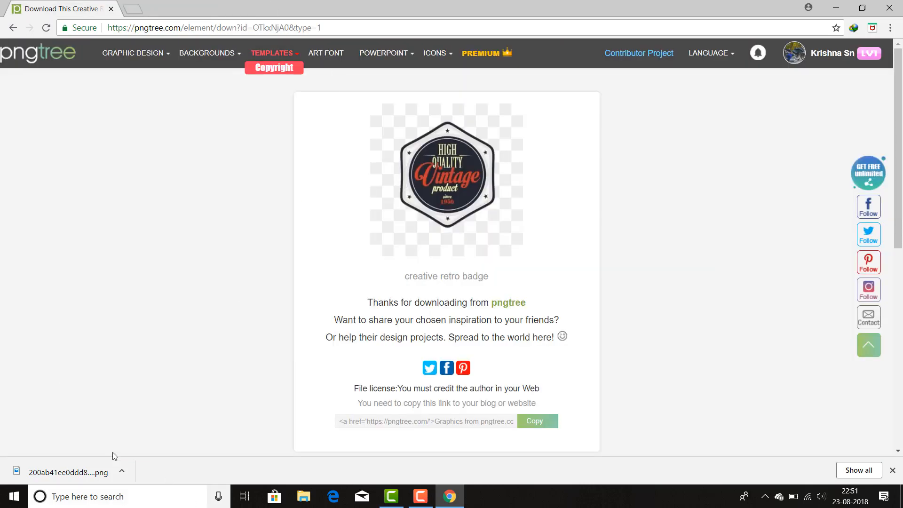
{"action": "mouse_move", "coordinate": [79, 464]}
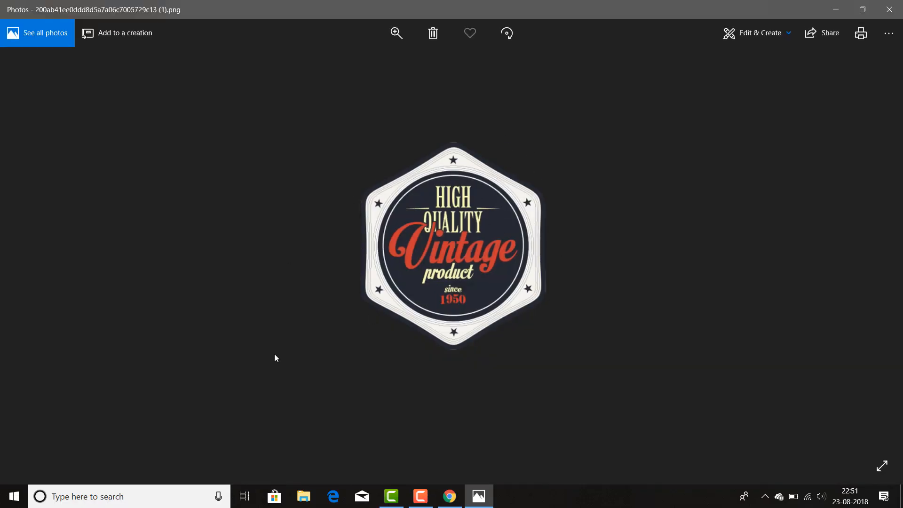
{"action": "mouse_move", "coordinate": [888, 9]}
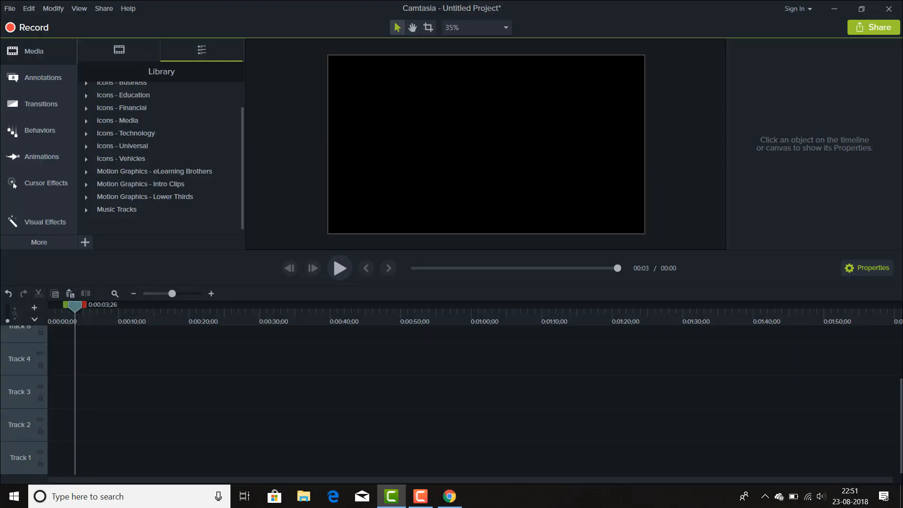
Show the imported media files in the Media Bin
{"action": "left_click", "coordinate": [119, 50]}
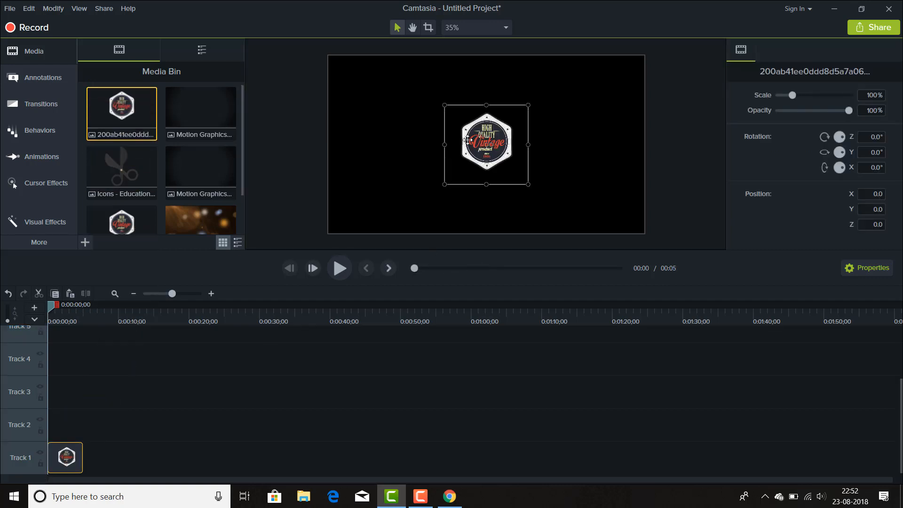
{"action": "mouse_move", "coordinate": [488, 195]}
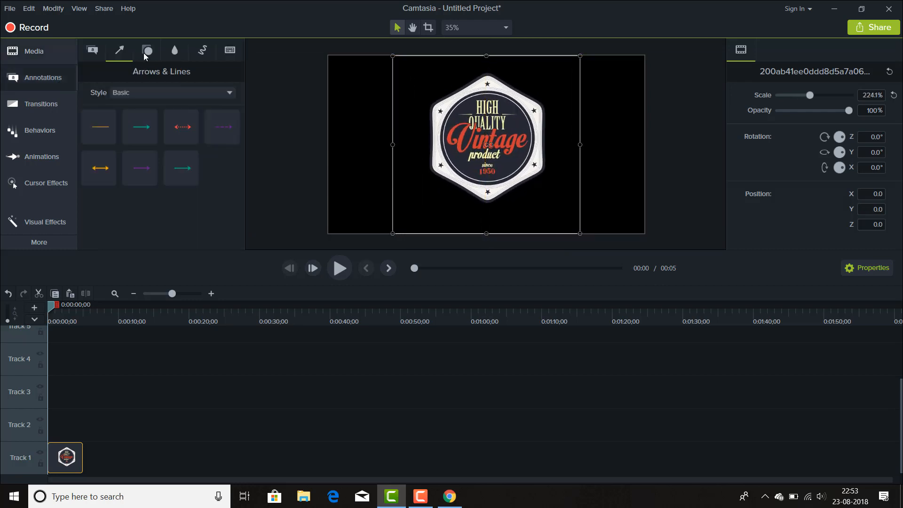
Add an ellipse shape over the badge and fill it with the badge's sampled dark colour
{"action": "left_click", "coordinate": [147, 50]}
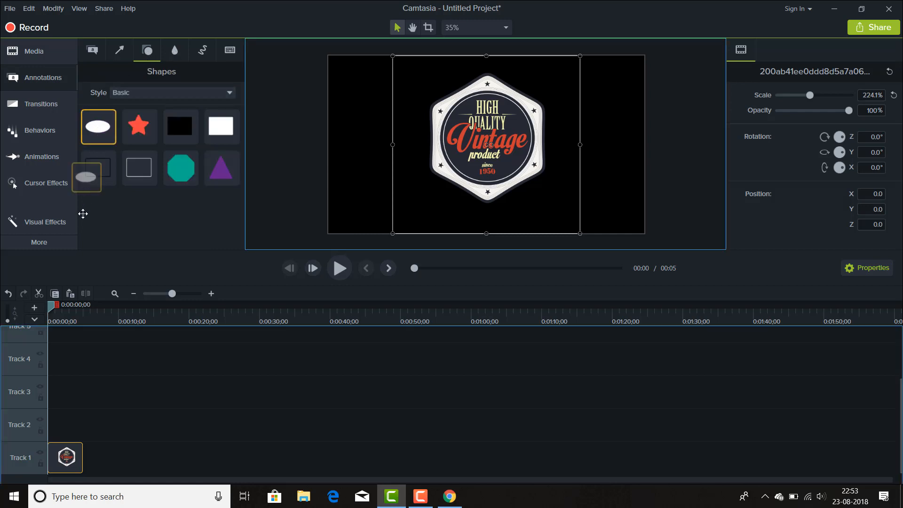
{"action": "double_click", "coordinate": [98, 127]}
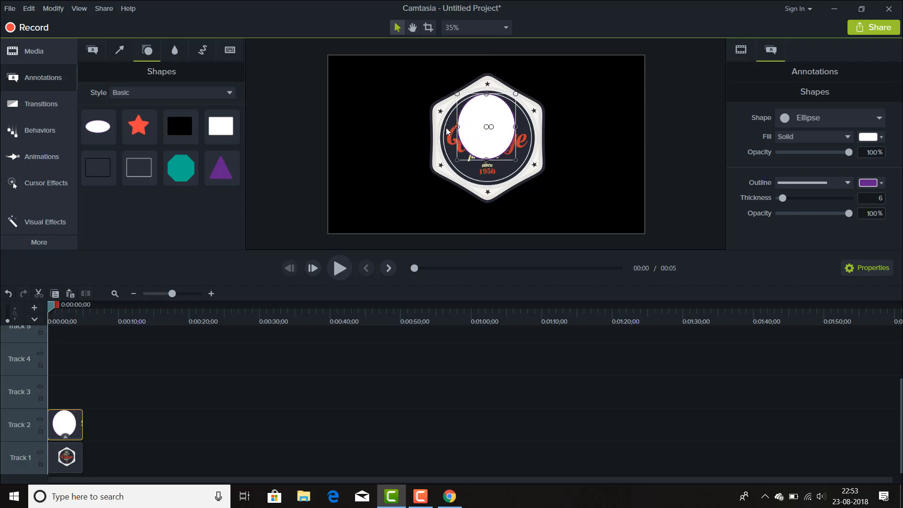
{"action": "mouse_move", "coordinate": [480, 165]}
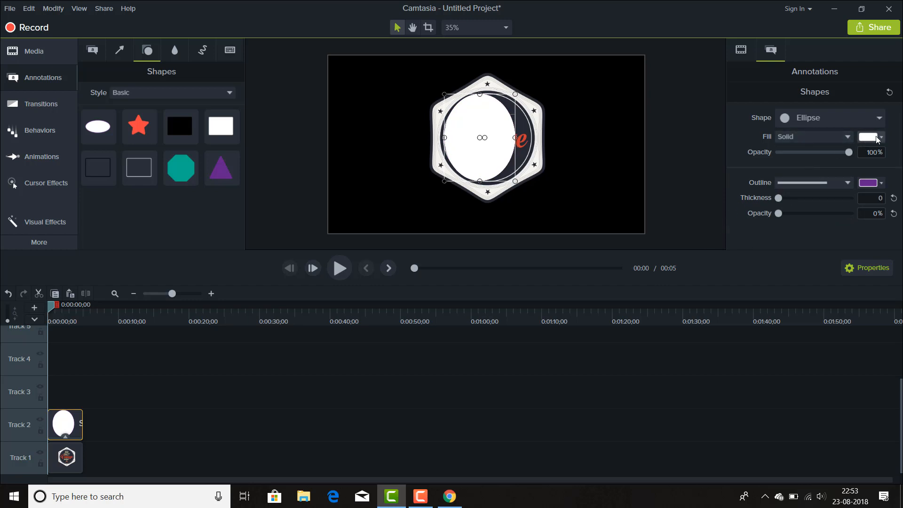
{"action": "left_click", "coordinate": [870, 137]}
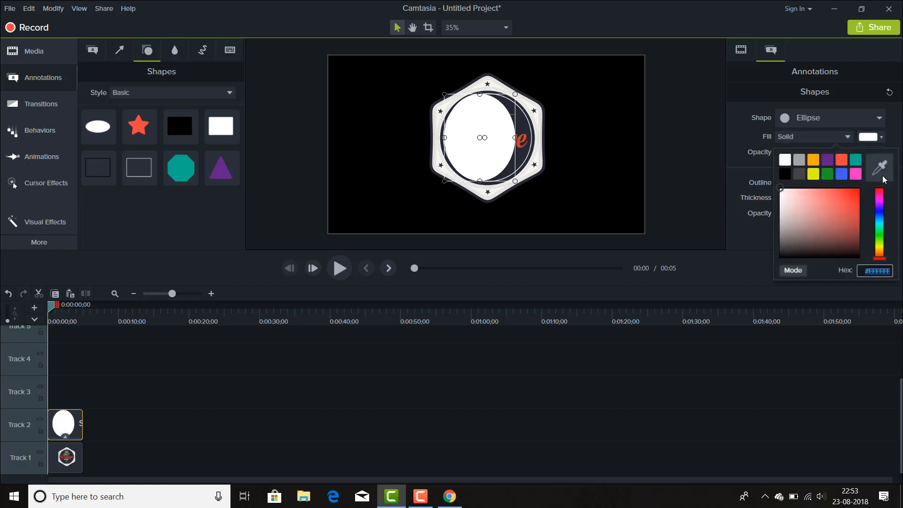
{"action": "left_click", "coordinate": [481, 138]}
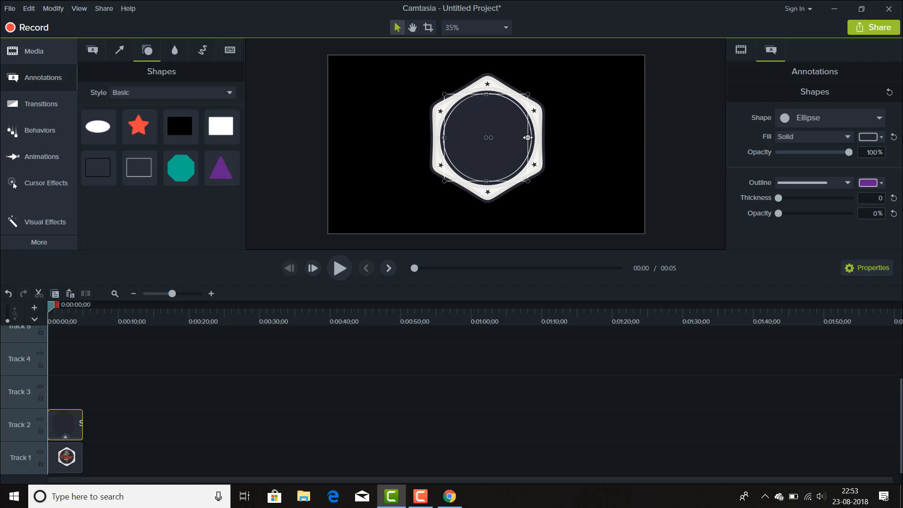
{"action": "mouse_move", "coordinate": [483, 93]}
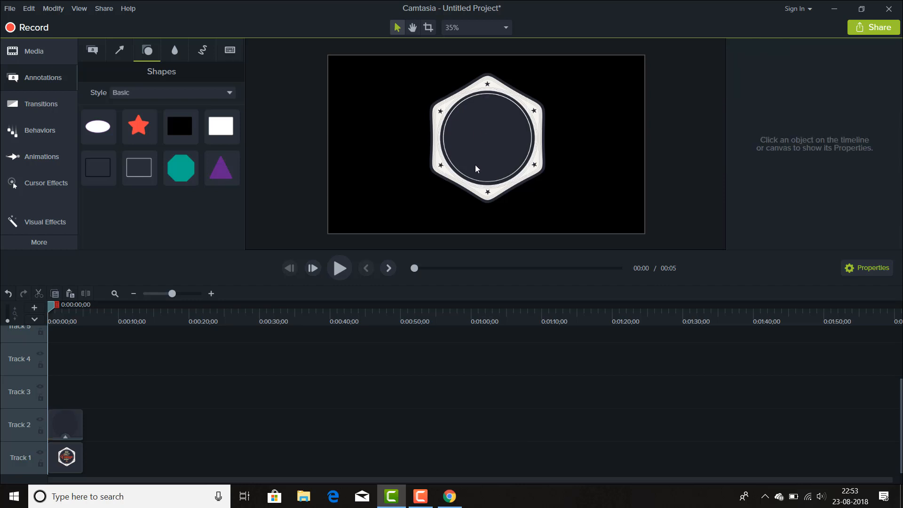
{"action": "mouse_move", "coordinate": [449, 112]}
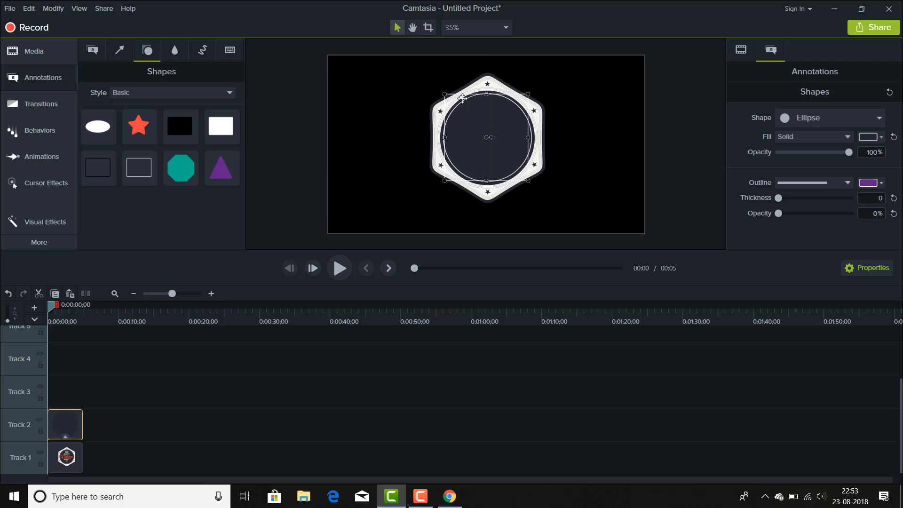
{"action": "mouse_move", "coordinate": [502, 136]}
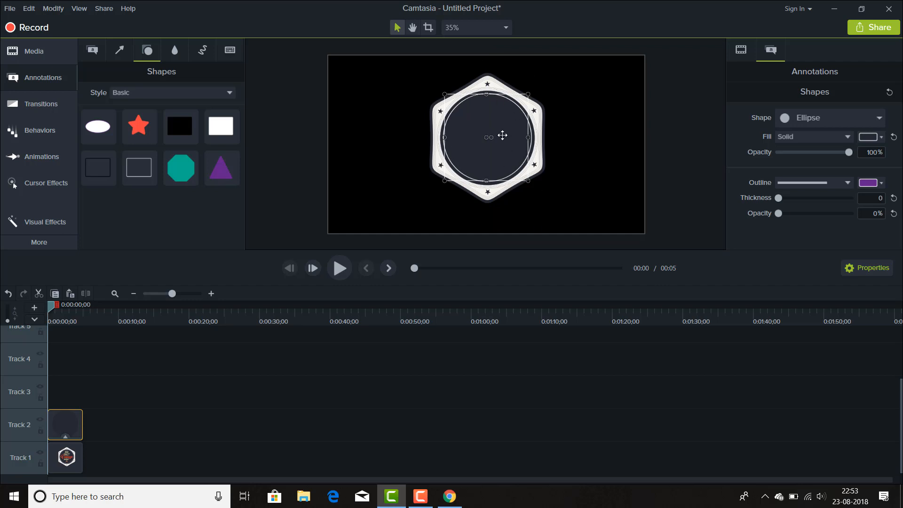
{"action": "left_click", "coordinate": [403, 392]}
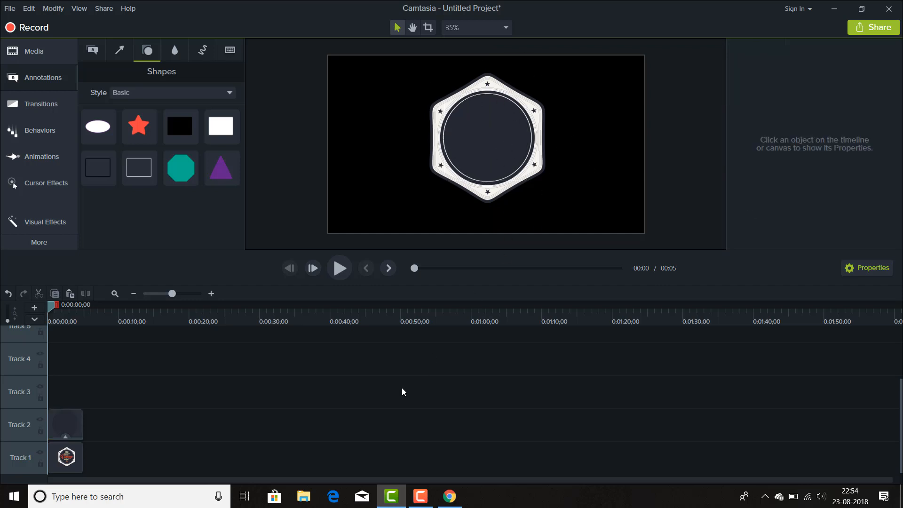
{"action": "left_click", "coordinate": [34, 51]}
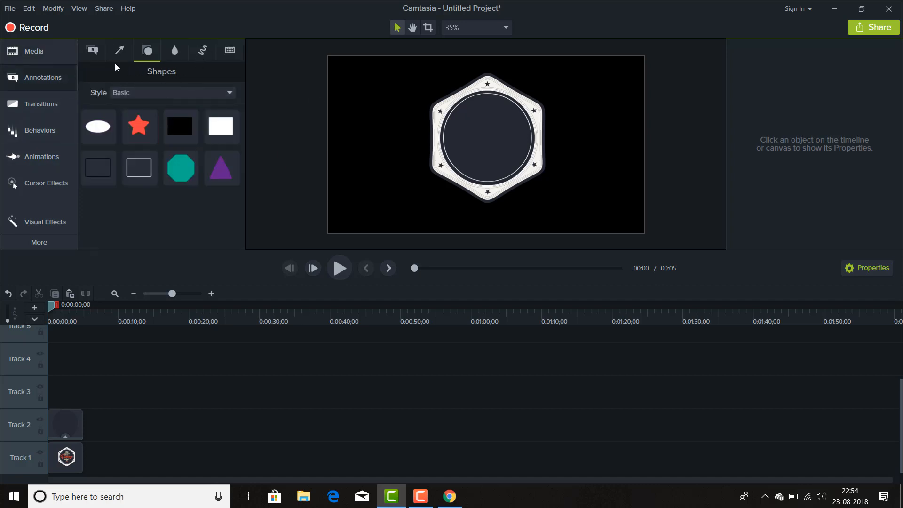
Add a text callout reading 'Krishnasng' in a script font over the badge
{"action": "left_click", "coordinate": [92, 51]}
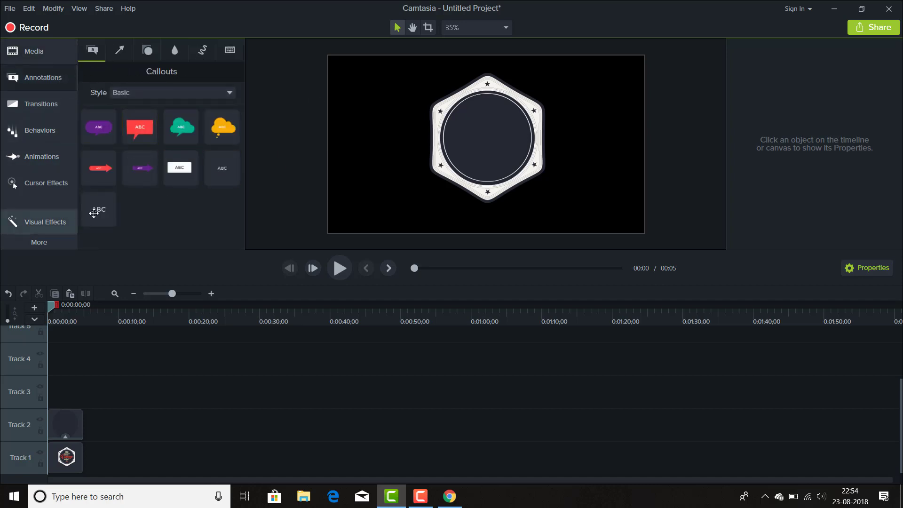
{"action": "double_click", "coordinate": [98, 208]}
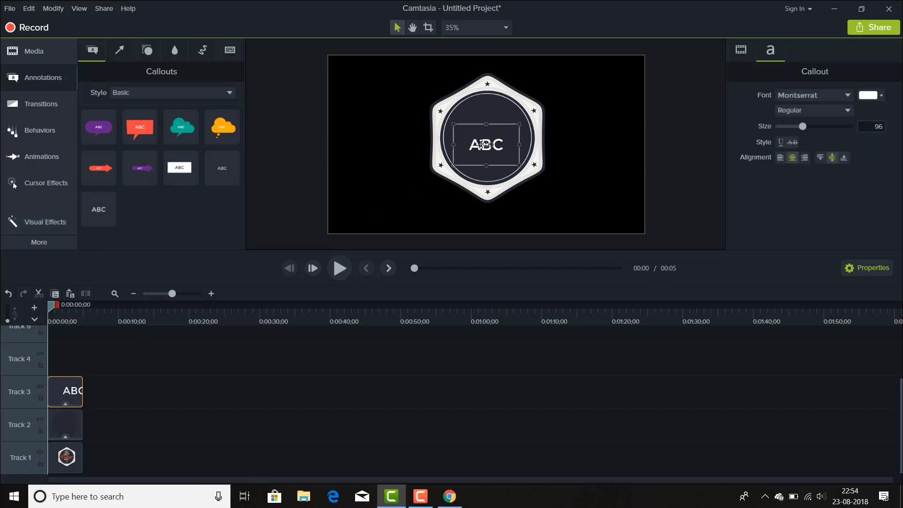
{"action": "double_click", "coordinate": [485, 144]}
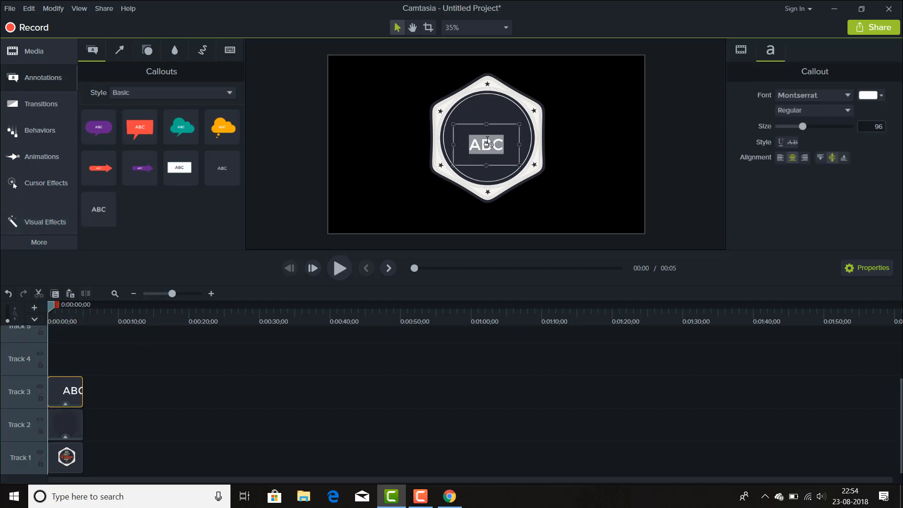
{"action": "type", "text": "K"}
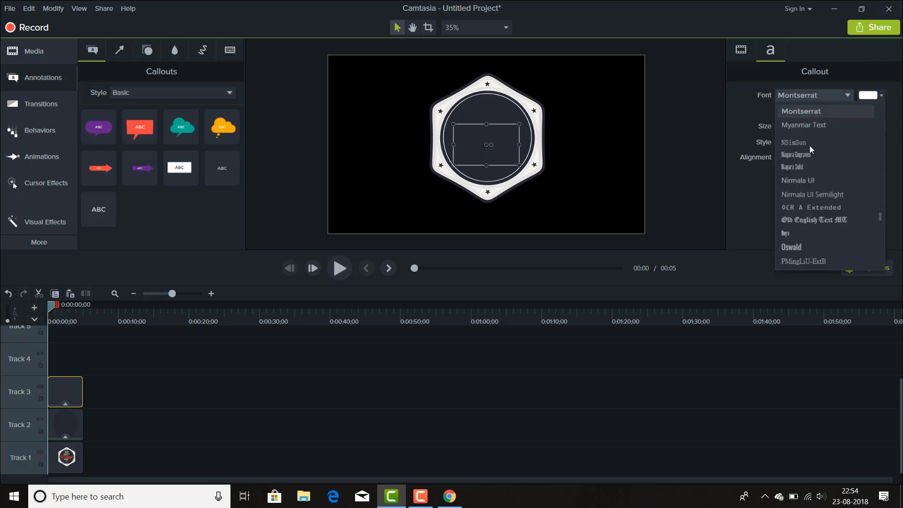
{"action": "scroll", "scroll_direction": "up", "scroll_amount": 3}
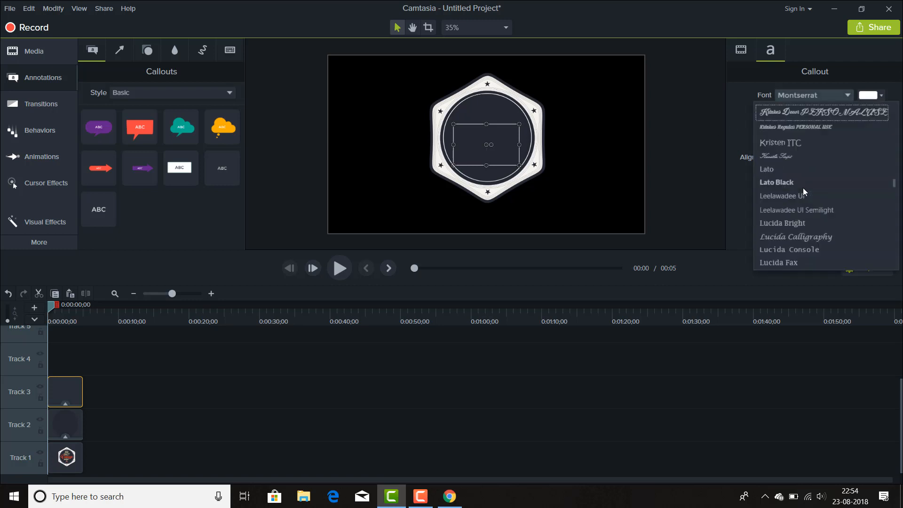
{"action": "left_click", "coordinate": [813, 95]}
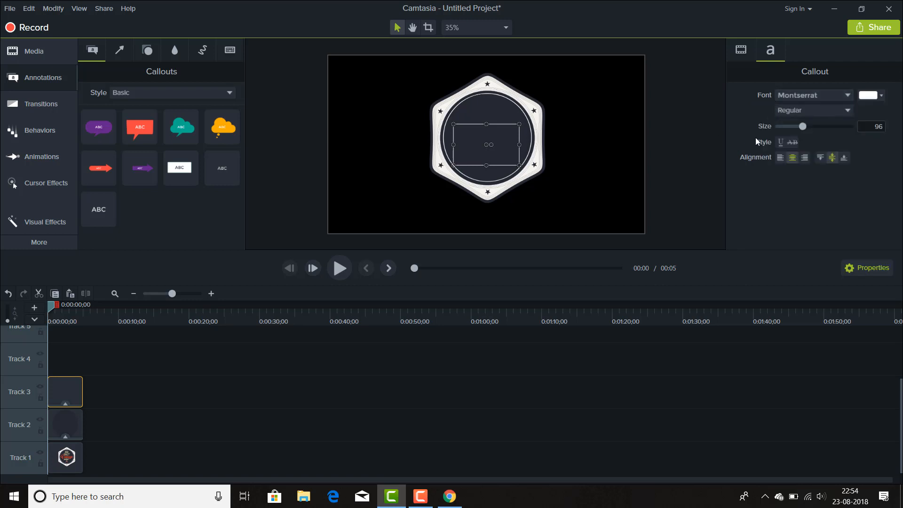
{"action": "left_click", "coordinate": [809, 95]}
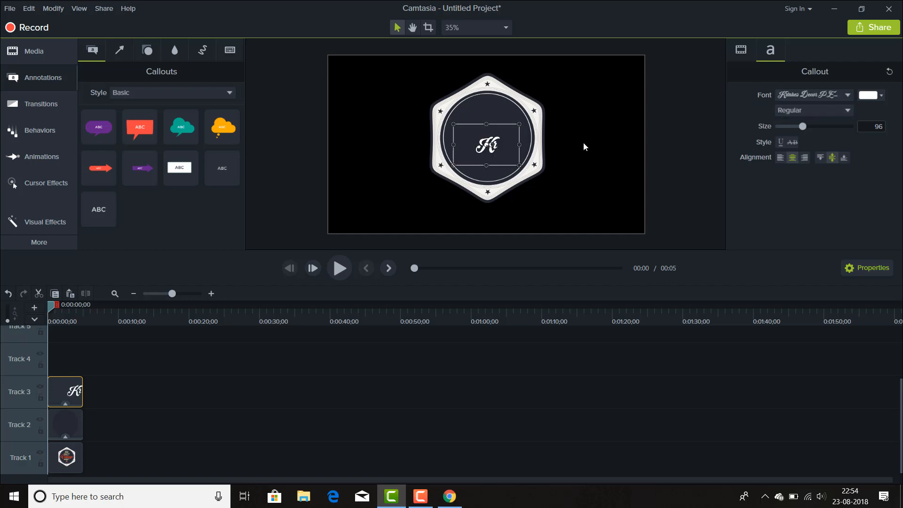
{"action": "type", "text": "Krishnasngamer"}
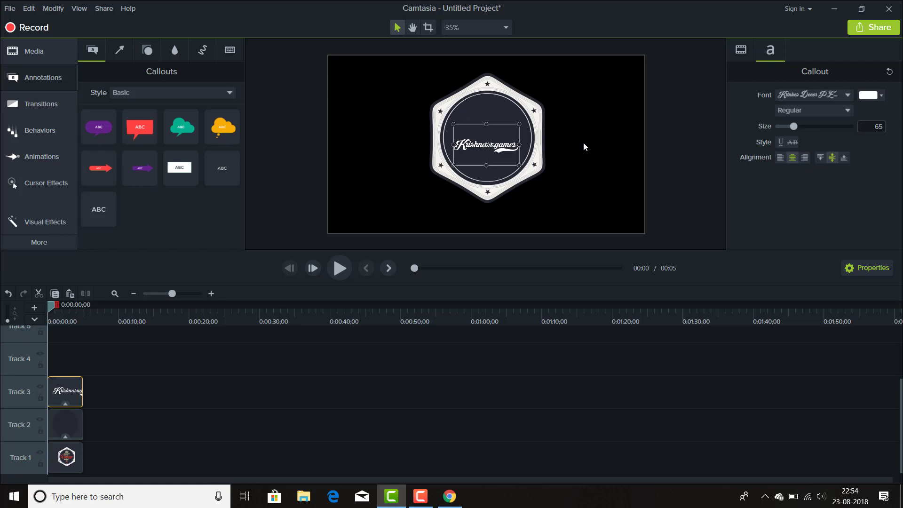
{"action": "left_click", "coordinate": [65, 457]}
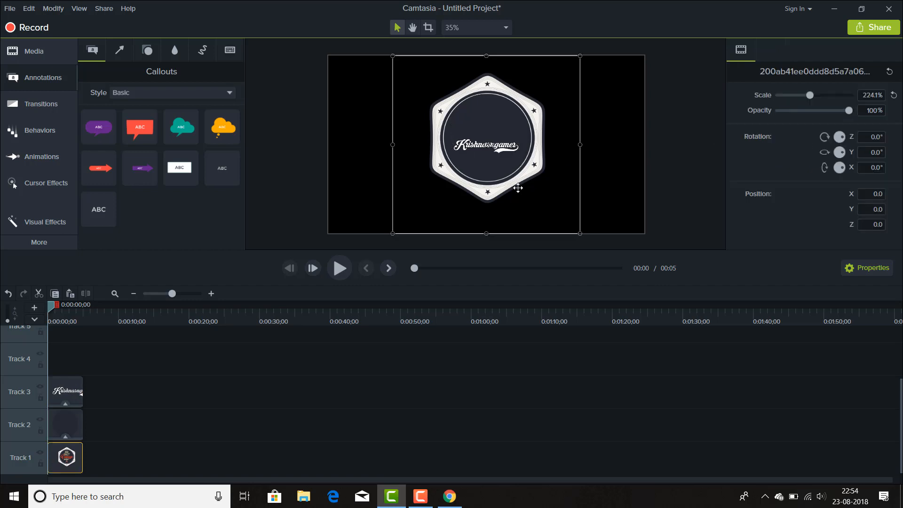
{"action": "mouse_move", "coordinate": [36, 436]}
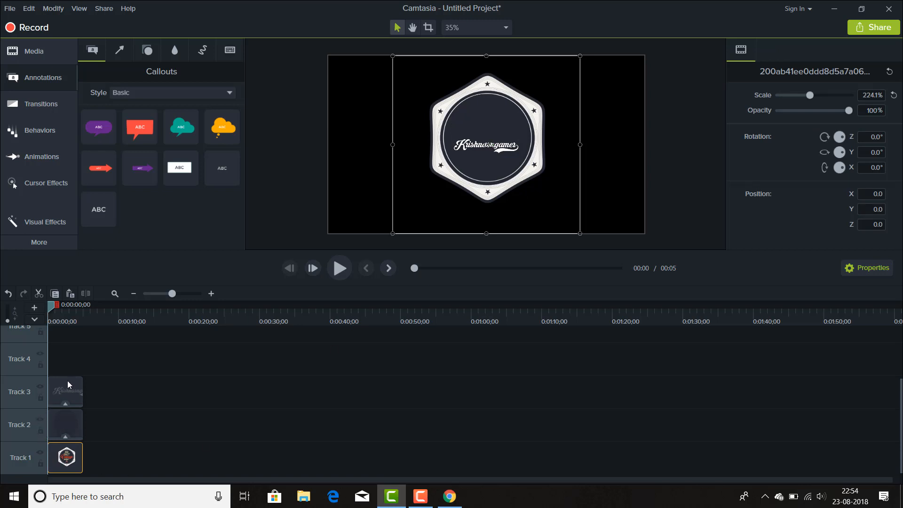
{"action": "left_click", "coordinate": [65, 392]}
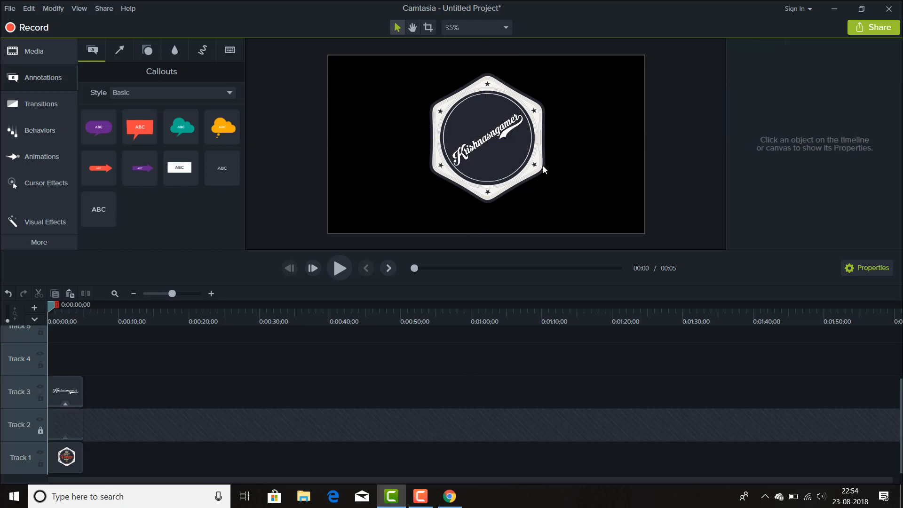
{"action": "mouse_move", "coordinate": [403, 158]}
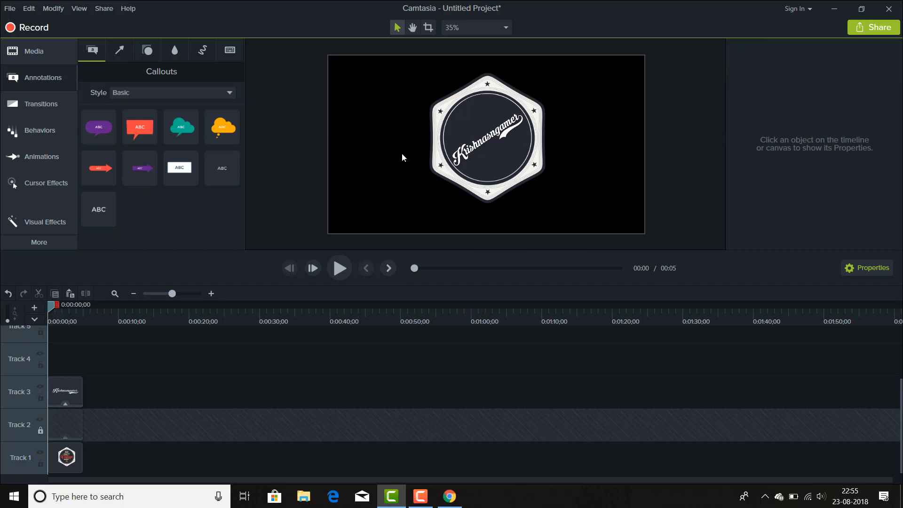
{"action": "mouse_move", "coordinate": [515, 129]}
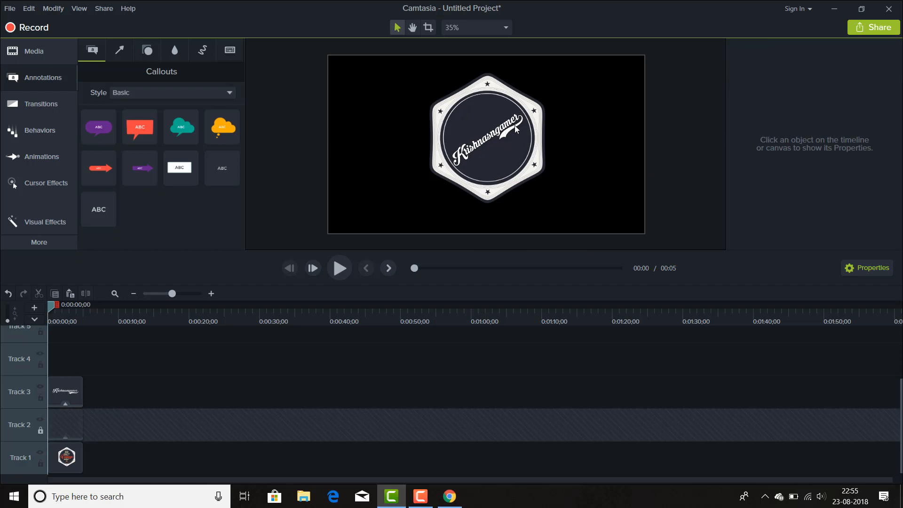
{"action": "mouse_move", "coordinate": [459, 180]}
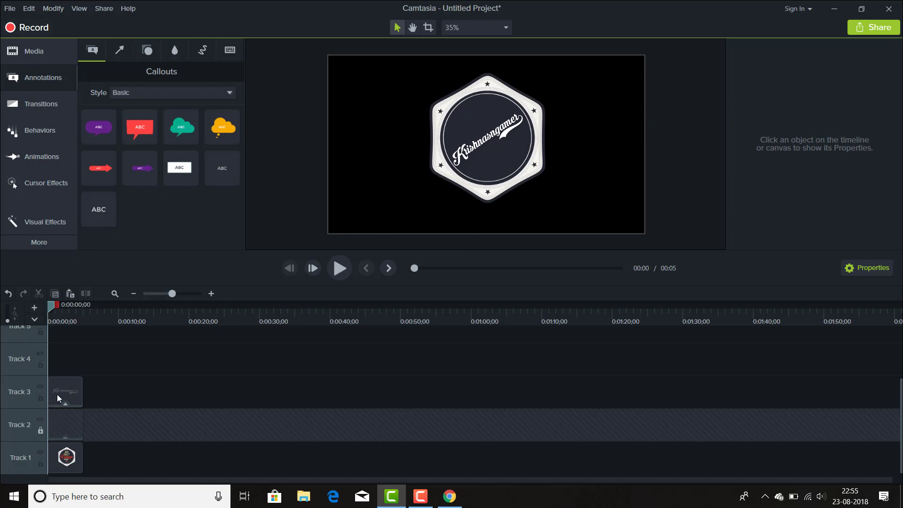
{"action": "mouse_move", "coordinate": [64, 391]}
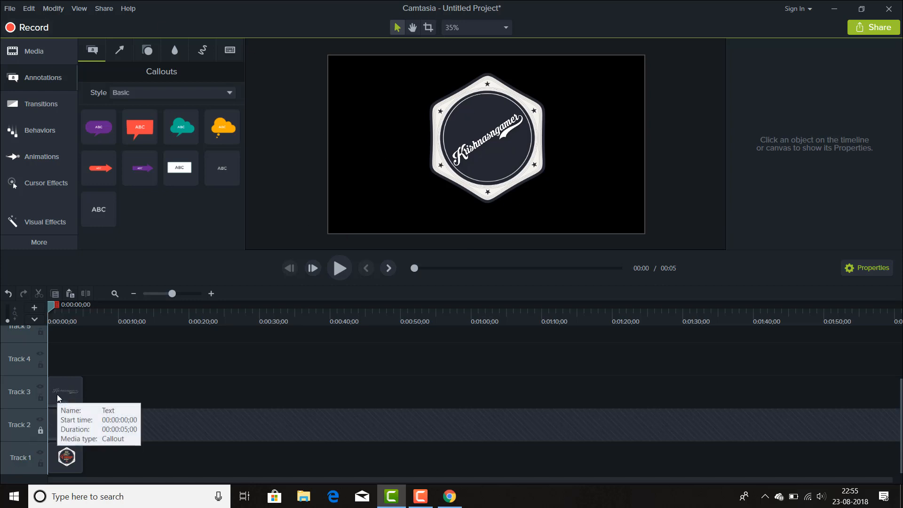
{"action": "mouse_move", "coordinate": [613, 318]}
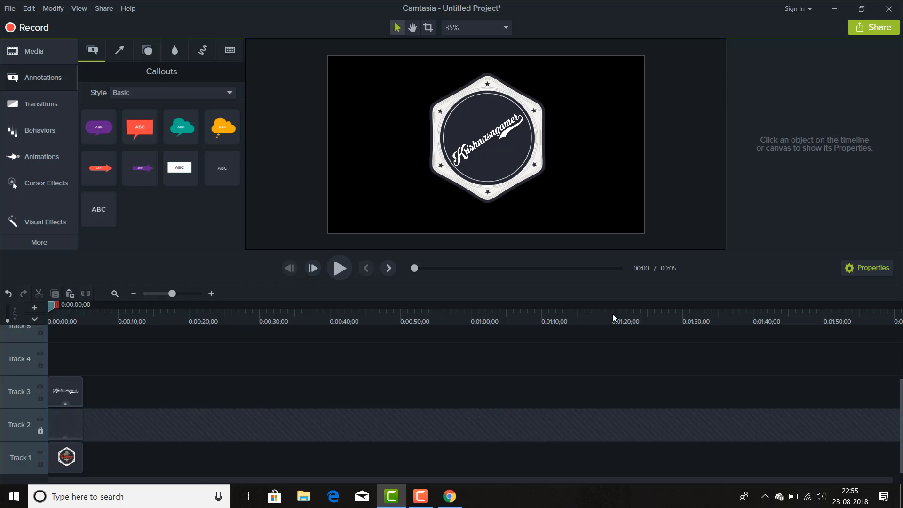
{"action": "mouse_move", "coordinate": [8, 48]}
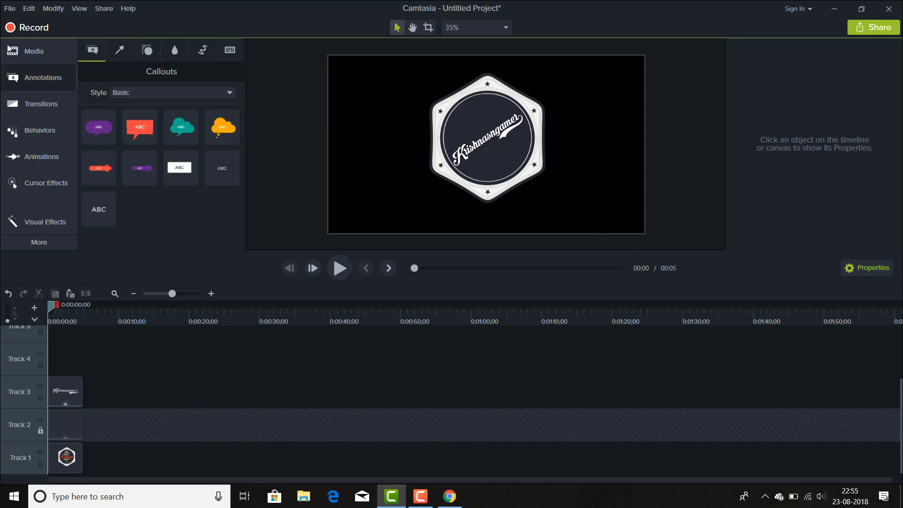
Group the badge layers into one group with Ctrl+G, then minimize Camtasia
{"action": "left_click", "coordinate": [34, 51]}
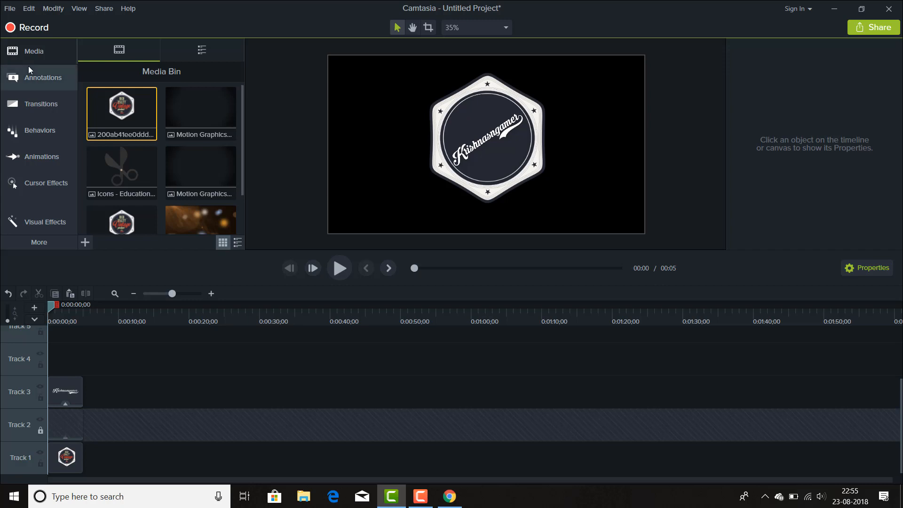
{"action": "left_click", "coordinate": [43, 77]}
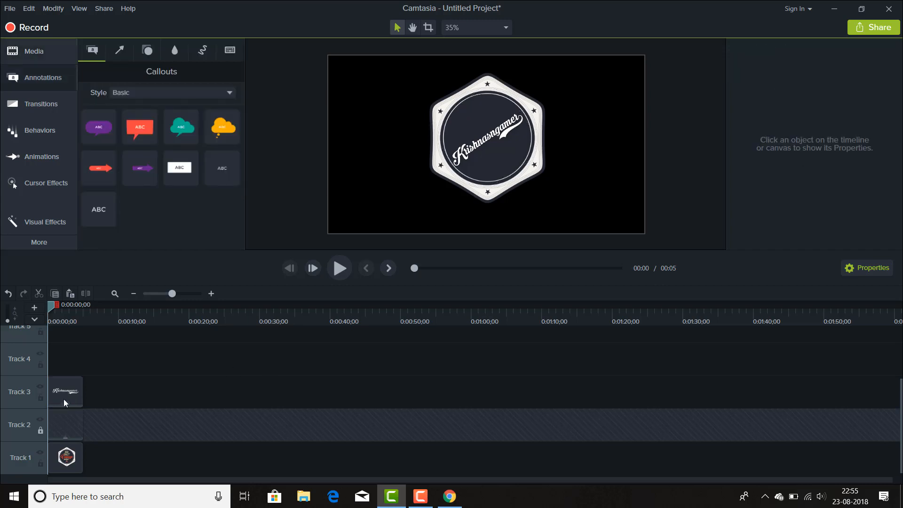
{"action": "mouse_move", "coordinate": [45, 439]}
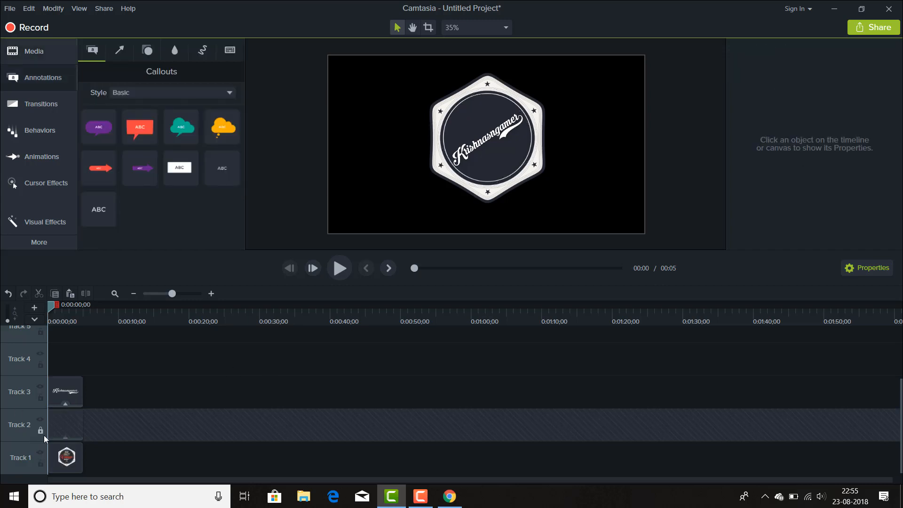
{"action": "key", "text": "ctrl+g"}
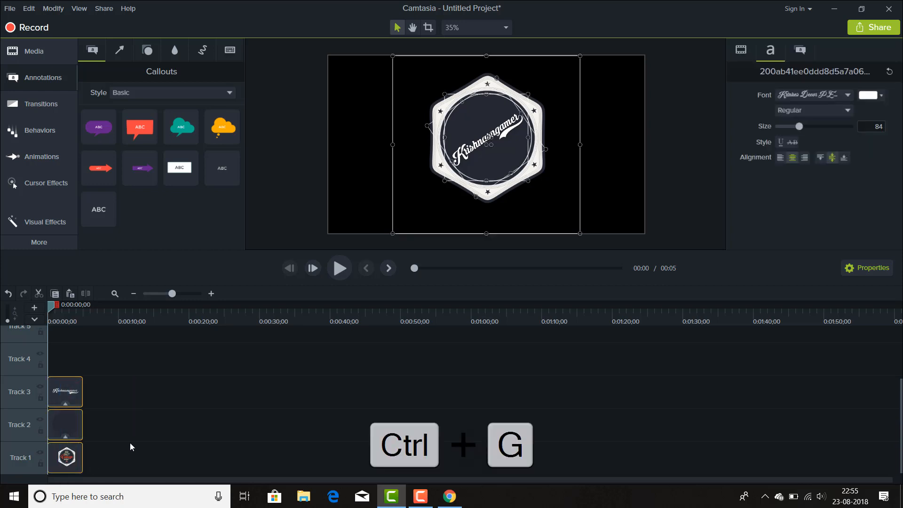
{"action": "key", "text": "ctrl+g"}
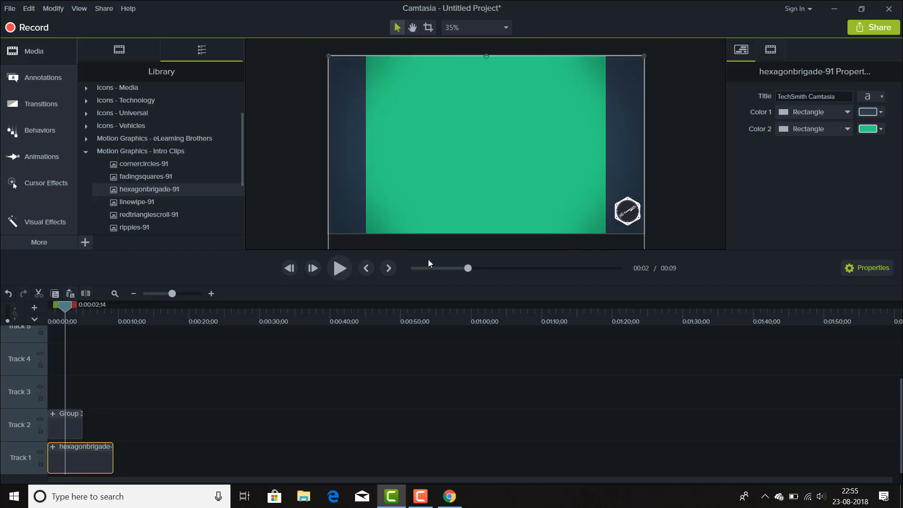
{"action": "mouse_move", "coordinate": [642, 207]}
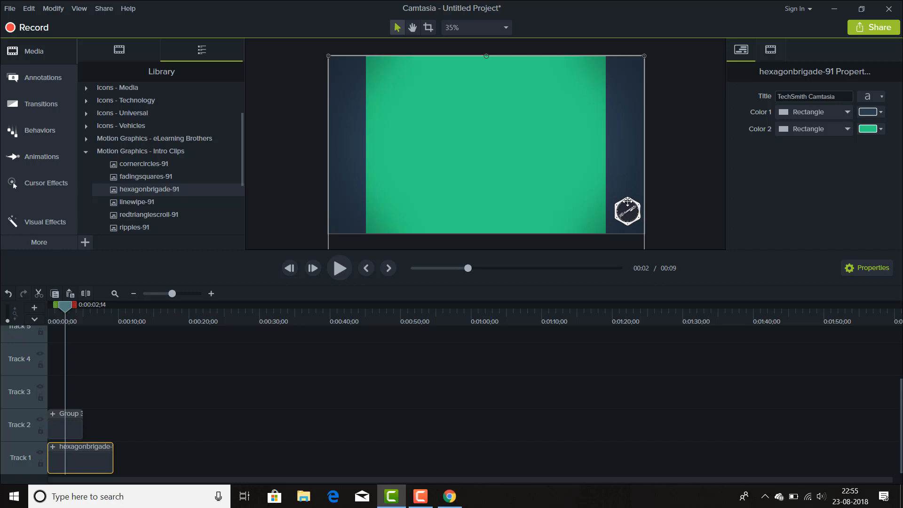
{"action": "mouse_move", "coordinate": [833, 13]}
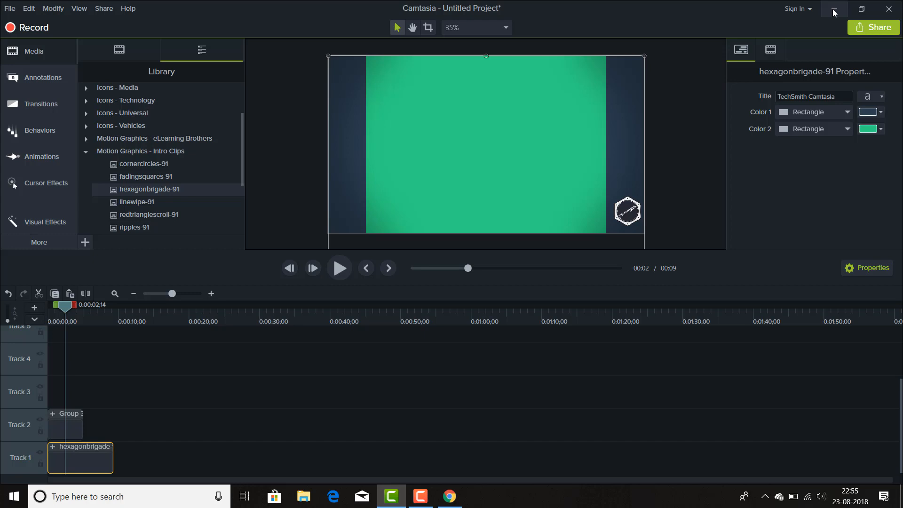
{"action": "left_click", "coordinate": [449, 495]}
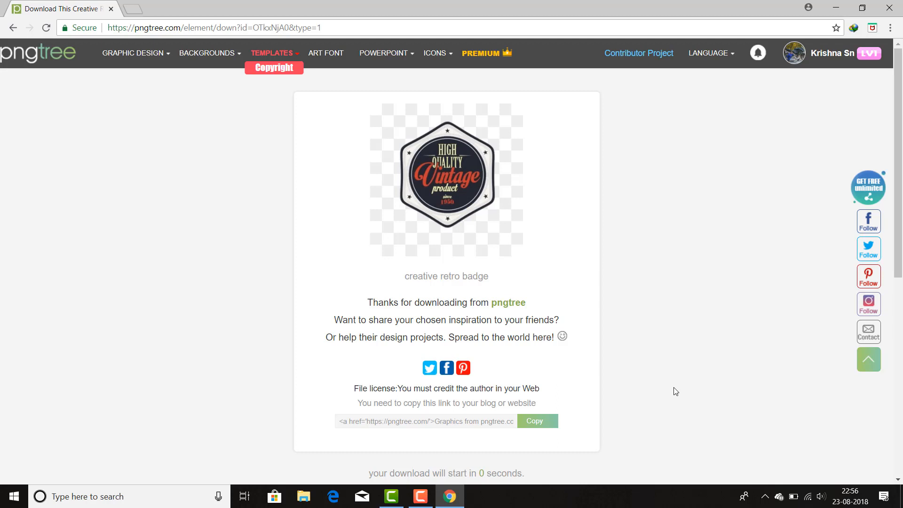
{"action": "mouse_move", "coordinate": [420, 495]}
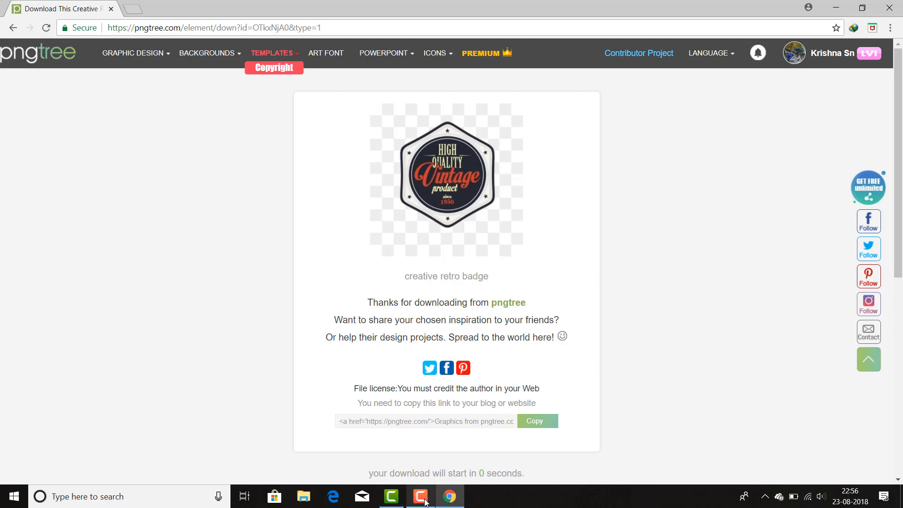
Bring up the Camtasia Recorder controls from the taskbar
{"action": "left_click", "coordinate": [420, 495]}
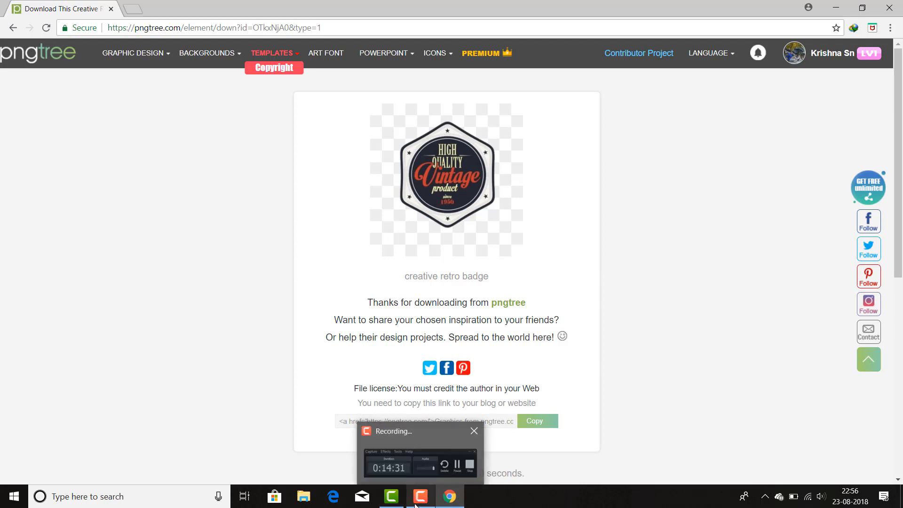